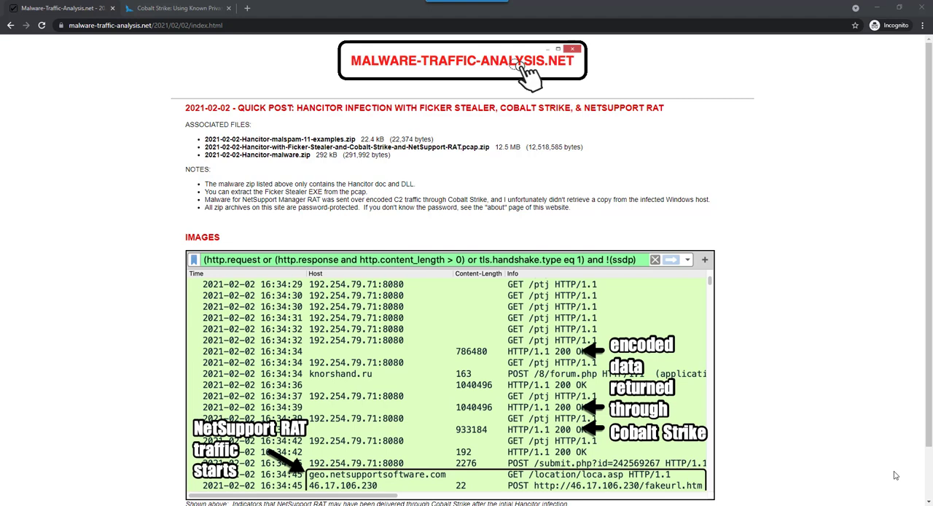
{"action": "mouse_move", "coordinate": [465, 192]}
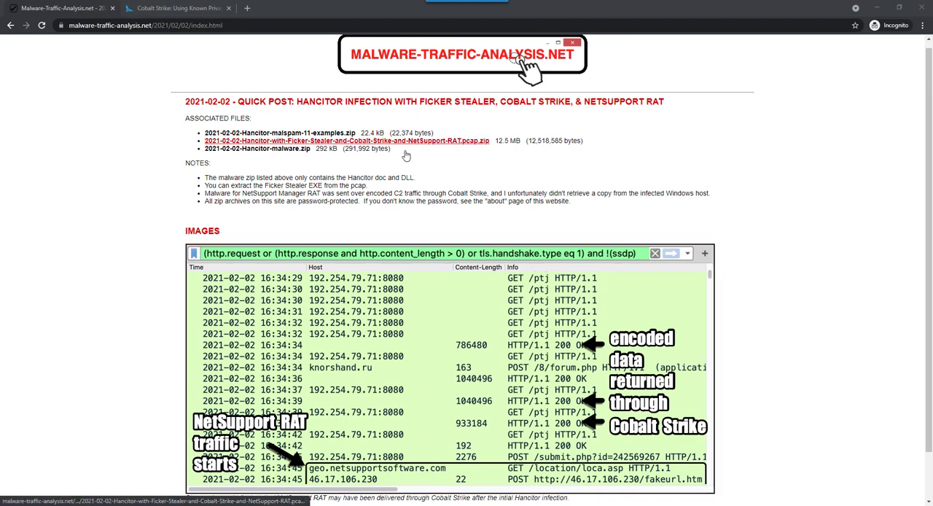
Step: Show the NVISO 'Cobalt Strike: Using Known Private Keys' article, scrolled past its Figure 1
{"action": "scroll", "scroll_direction": "down", "scroll_amount": 3}
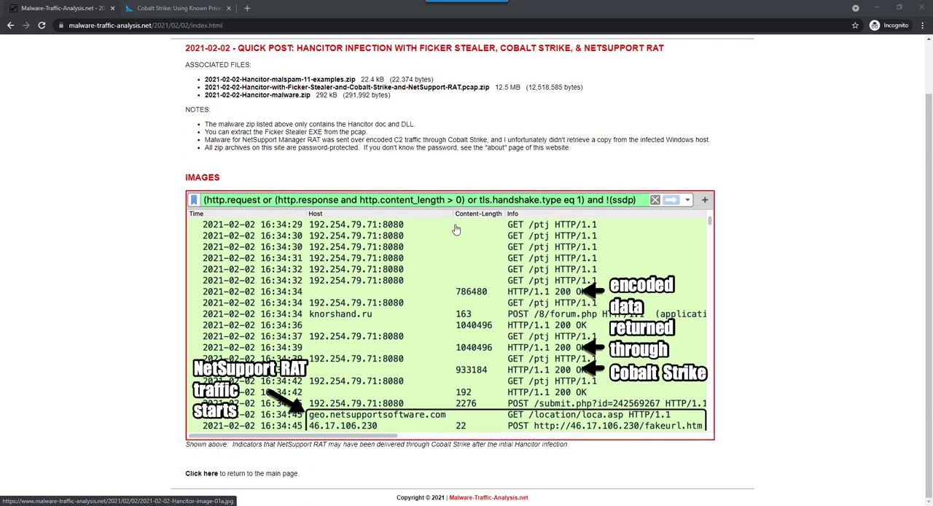
{"action": "mouse_move", "coordinate": [541, 303]}
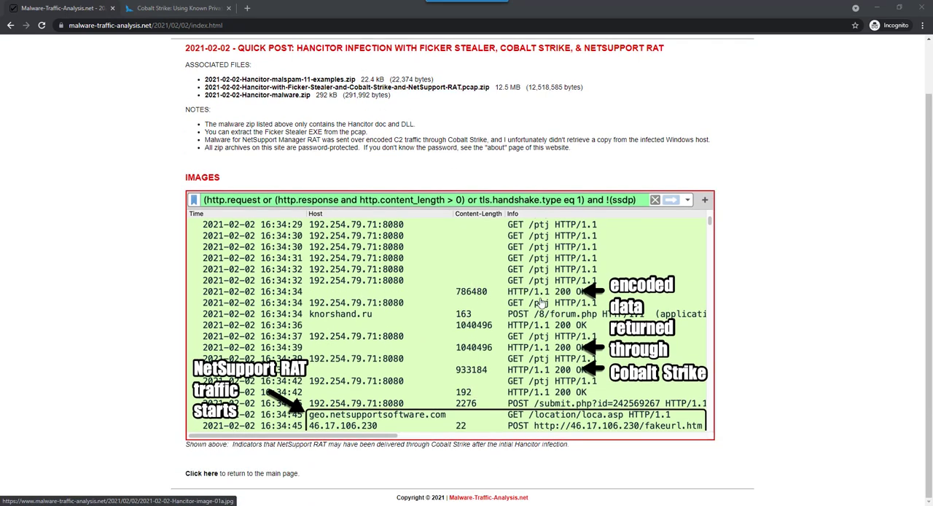
{"action": "mouse_move", "coordinate": [521, 416]}
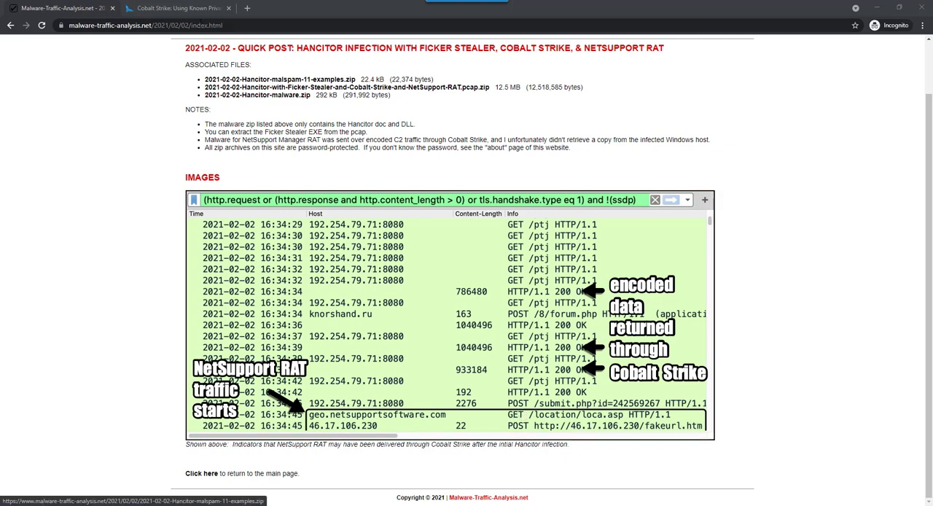
{"action": "left_click", "coordinate": [179, 8]}
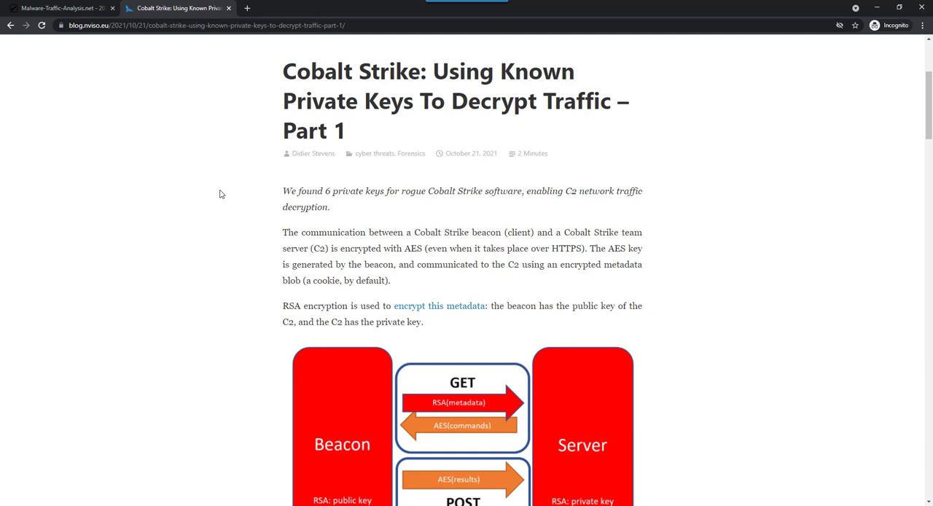
{"action": "scroll", "scroll_direction": "down", "scroll_amount": 3}
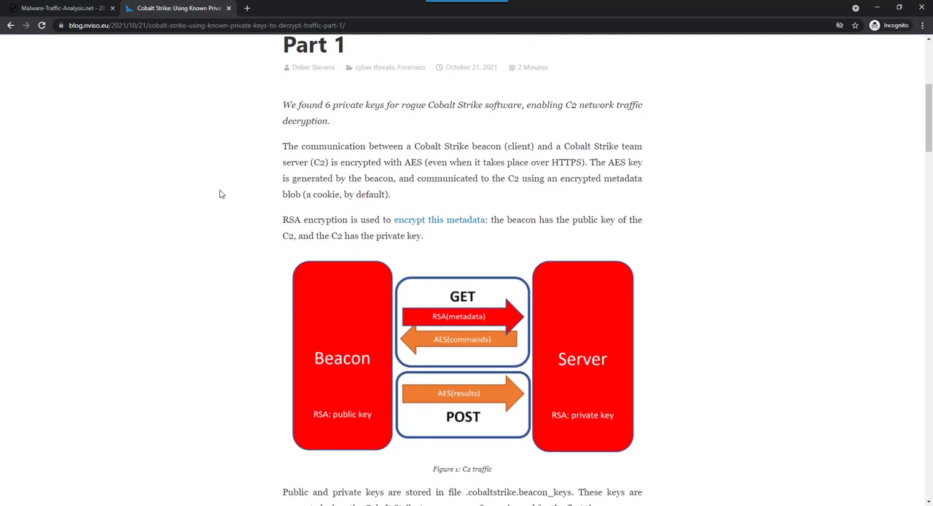
{"action": "scroll", "scroll_direction": "down", "scroll_amount": 3}
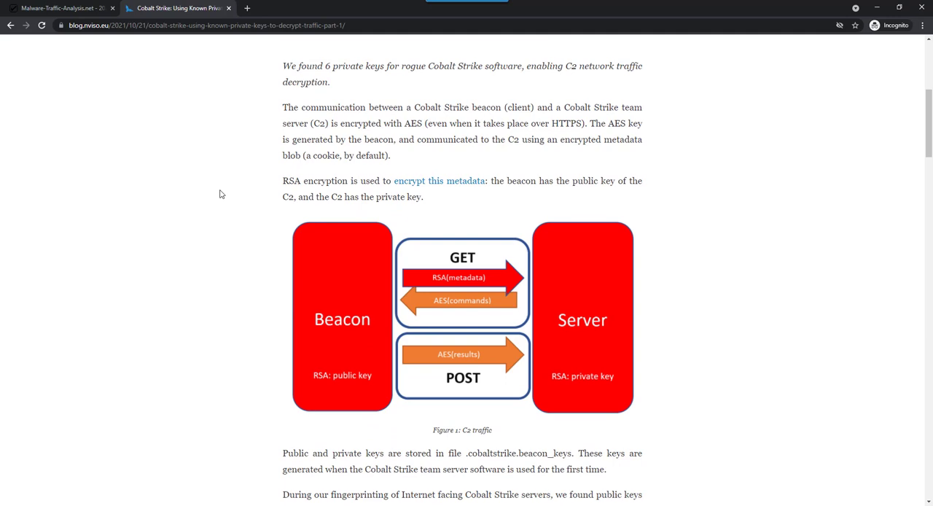
{"action": "scroll", "scroll_direction": "down", "scroll_amount": 3}
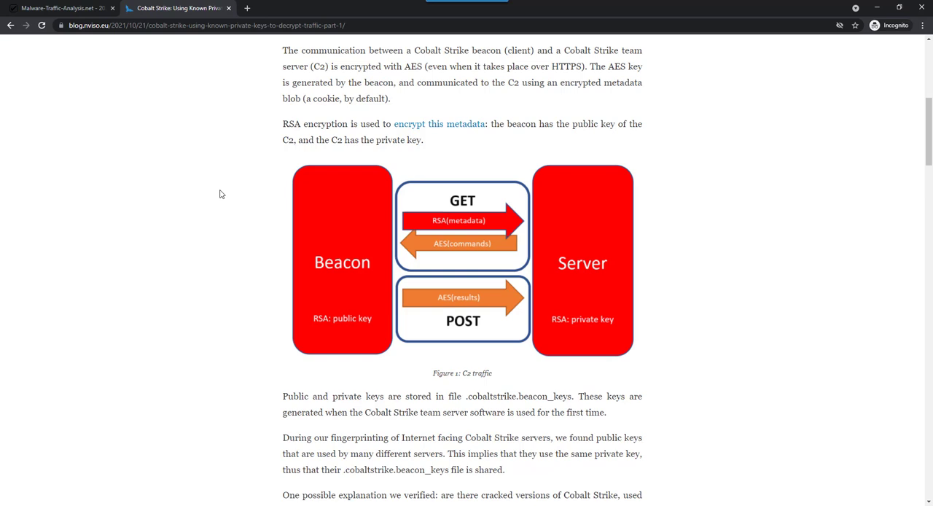
{"action": "mouse_move", "coordinate": [348, 234]}
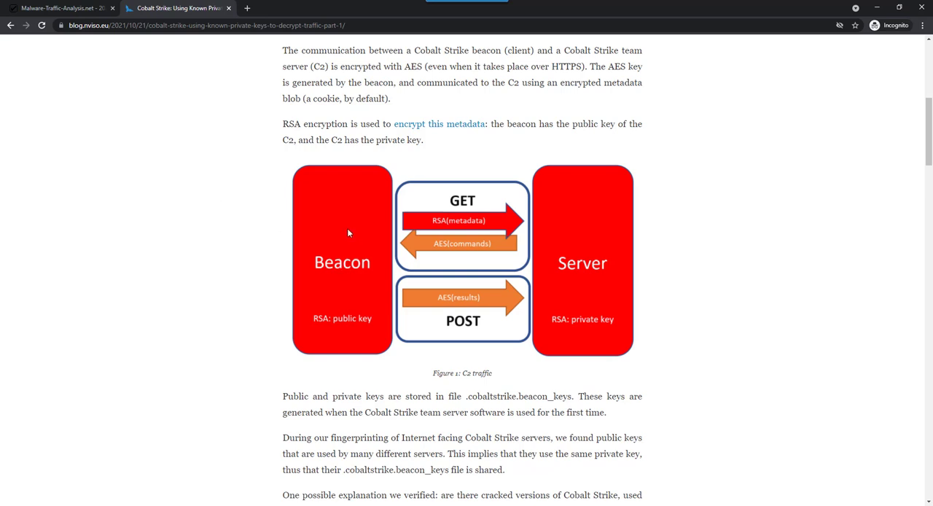
{"action": "mouse_move", "coordinate": [581, 214]}
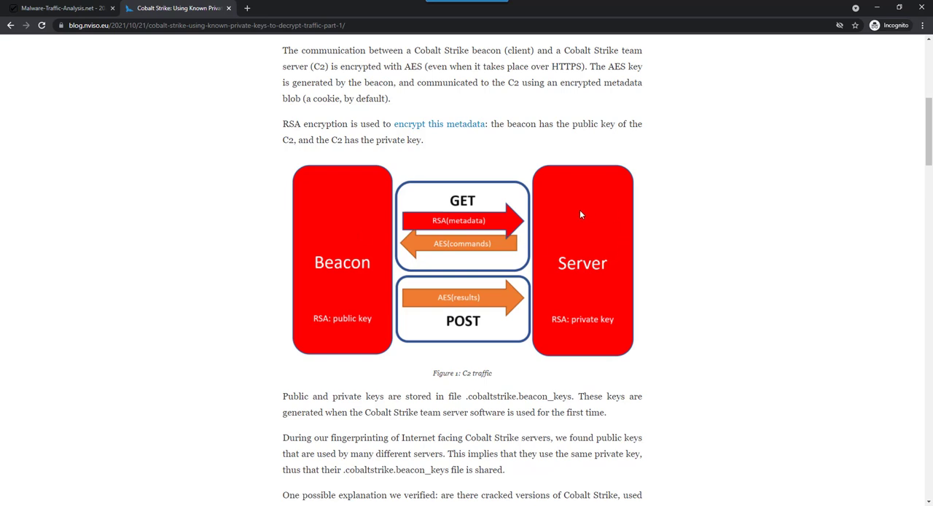
{"action": "mouse_move", "coordinate": [595, 249]}
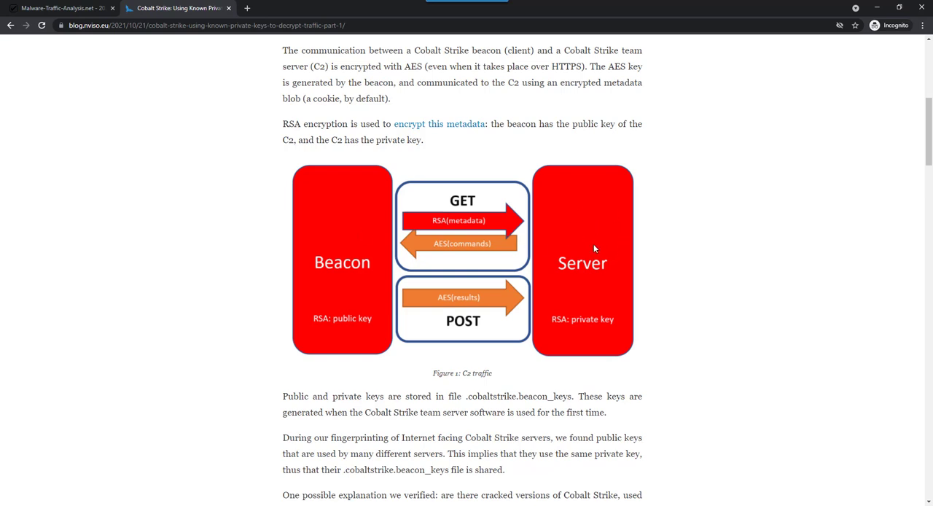
{"action": "mouse_move", "coordinate": [522, 245]}
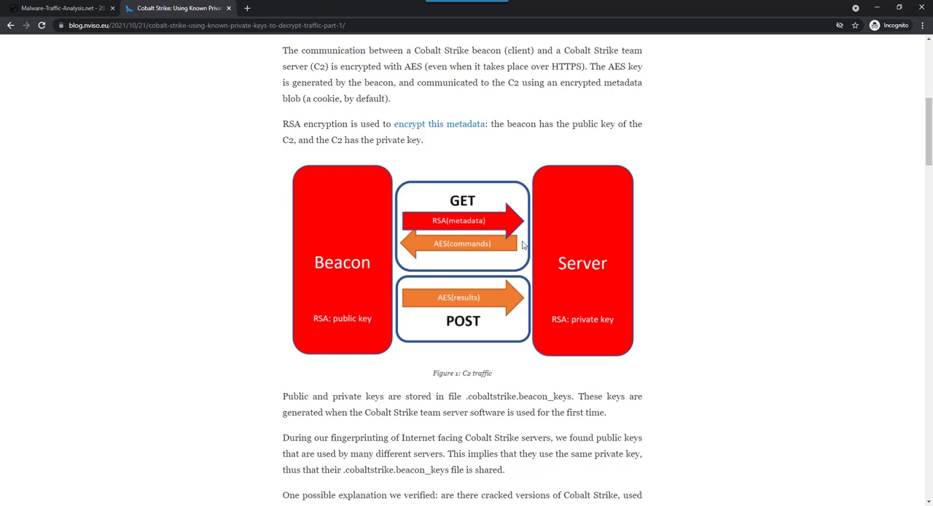
{"action": "mouse_move", "coordinate": [587, 227]}
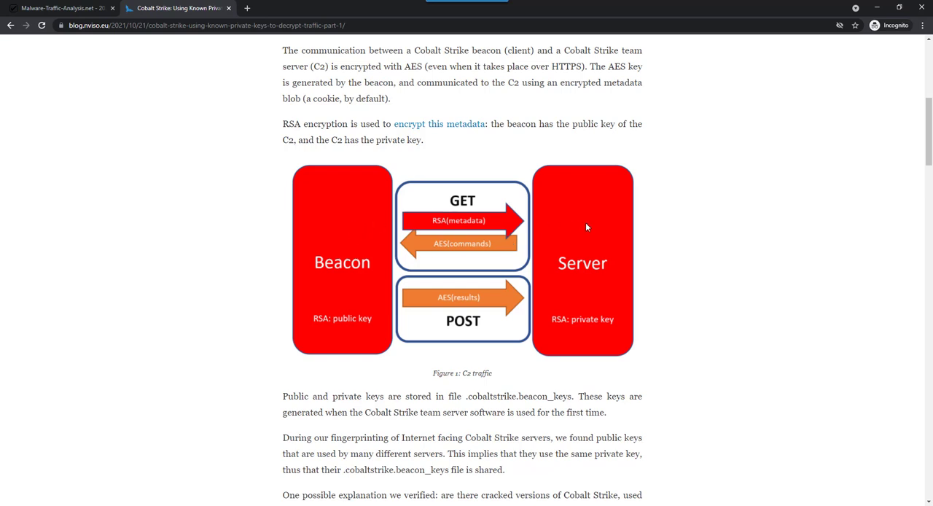
{"action": "mouse_move", "coordinate": [331, 238]}
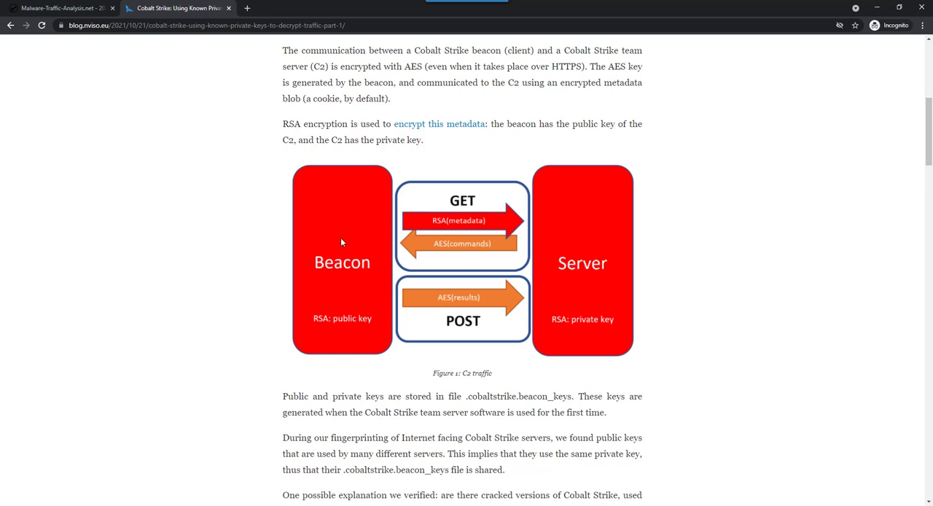
{"action": "mouse_move", "coordinate": [375, 317]}
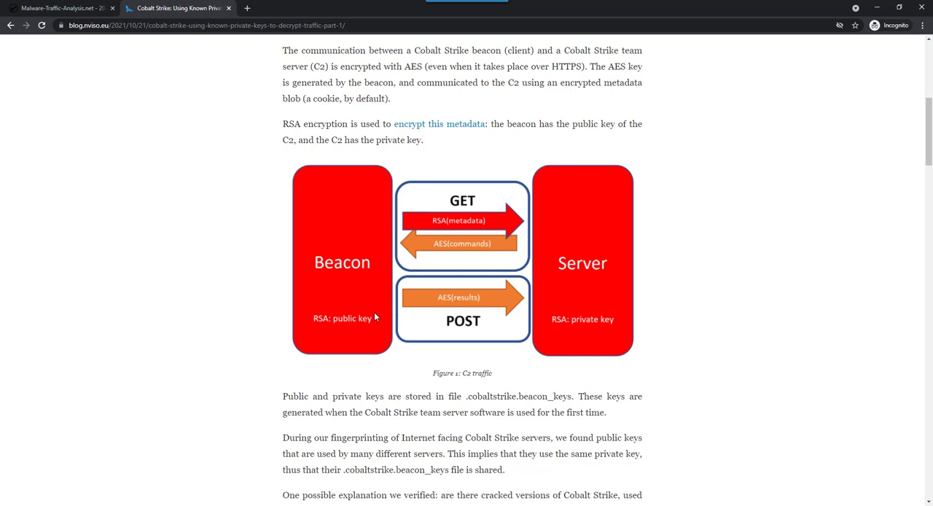
{"action": "mouse_move", "coordinate": [346, 200]}
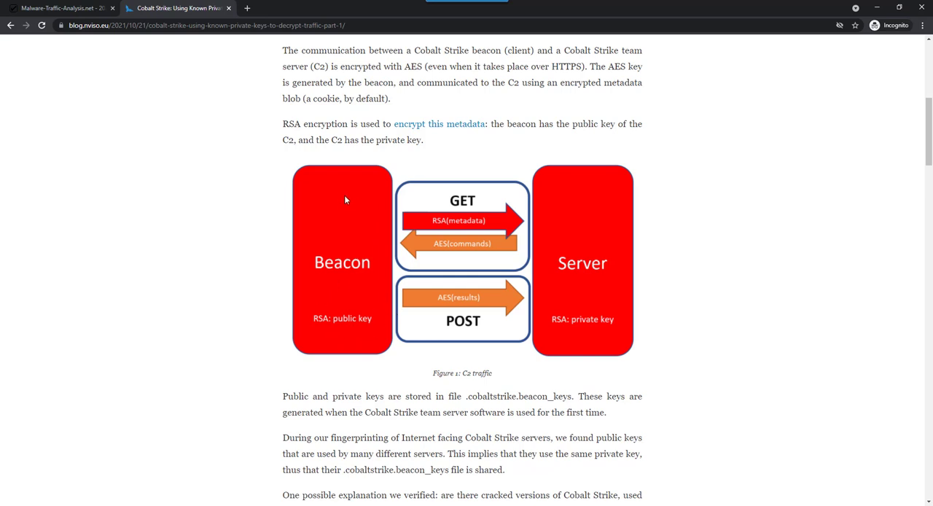
{"action": "mouse_move", "coordinate": [326, 328]}
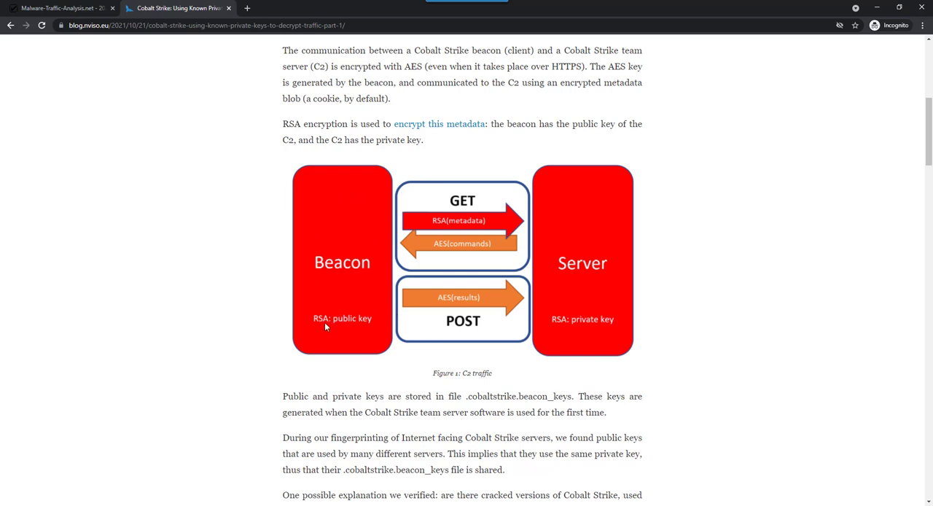
{"action": "mouse_move", "coordinate": [576, 205]}
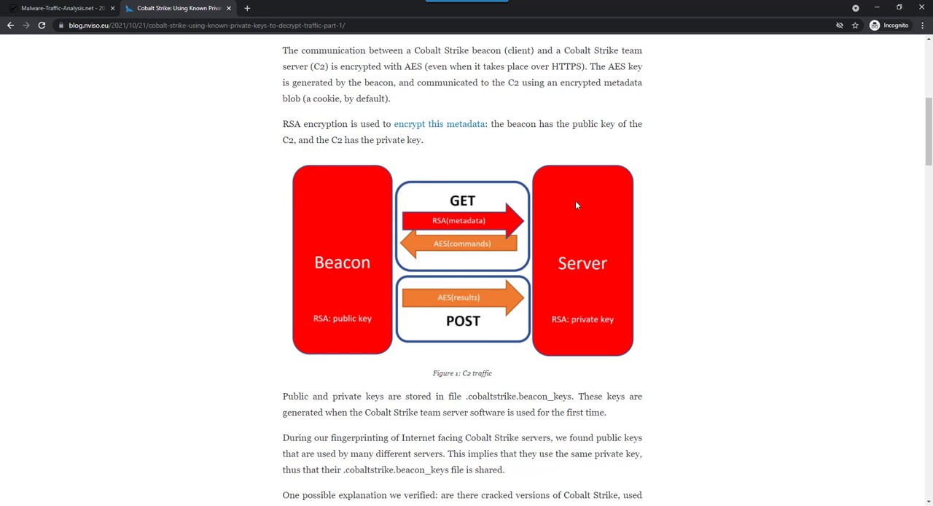
{"action": "mouse_move", "coordinate": [619, 336]}
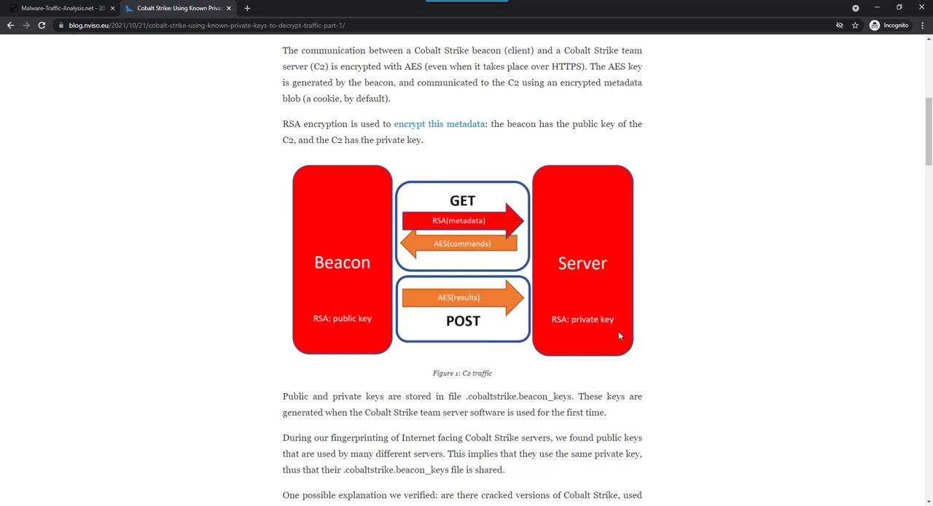
{"action": "mouse_move", "coordinate": [350, 195]}
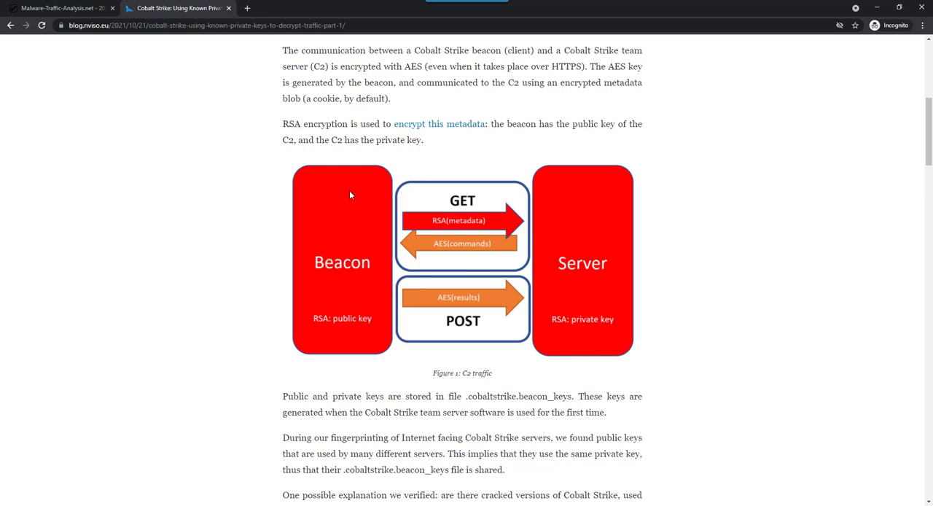
{"action": "mouse_move", "coordinate": [346, 278]}
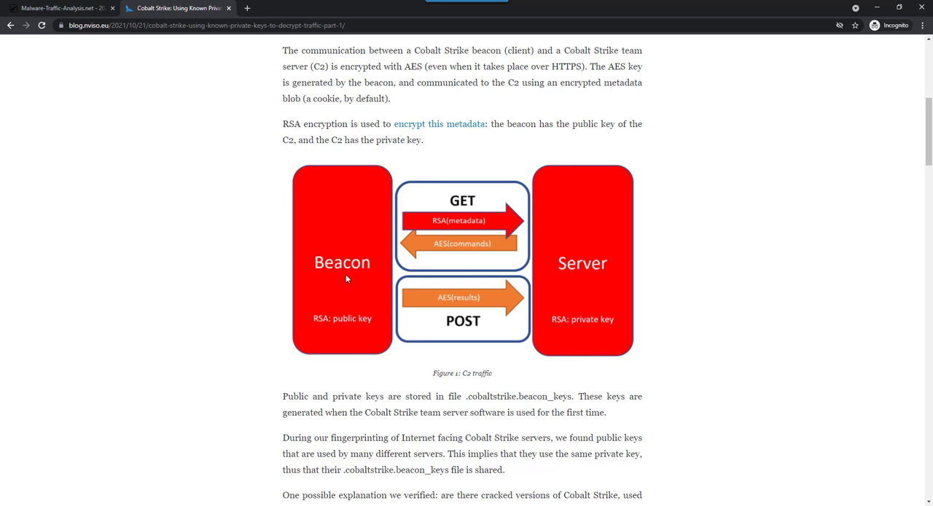
{"action": "mouse_move", "coordinate": [337, 322]}
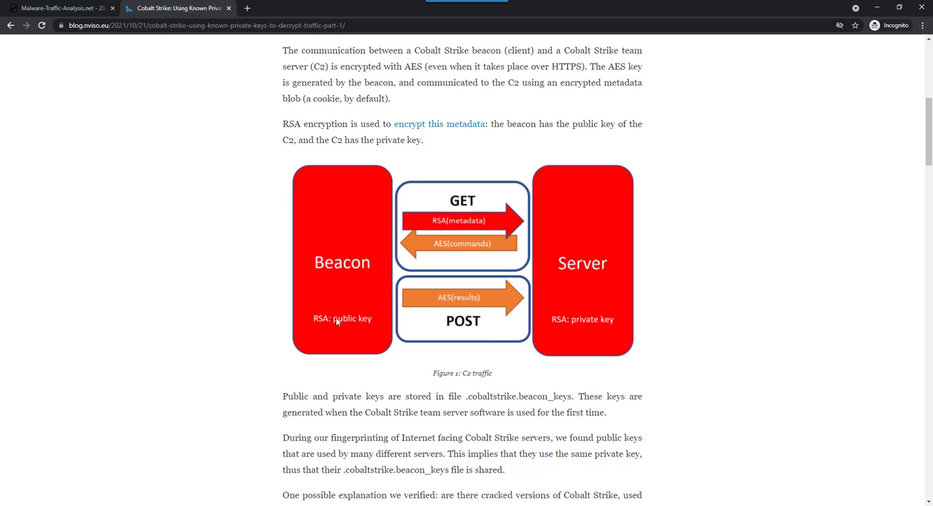
{"action": "mouse_move", "coordinate": [600, 172]}
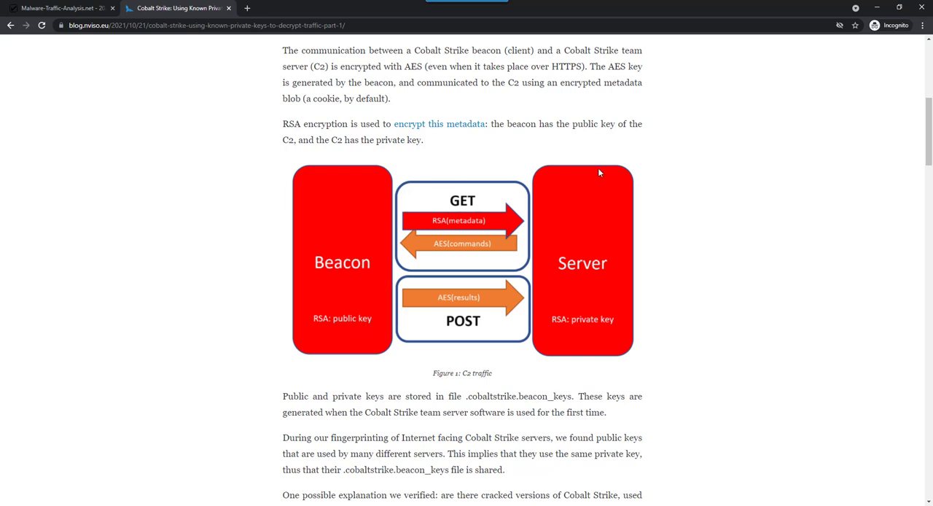
{"action": "mouse_move", "coordinate": [605, 301]}
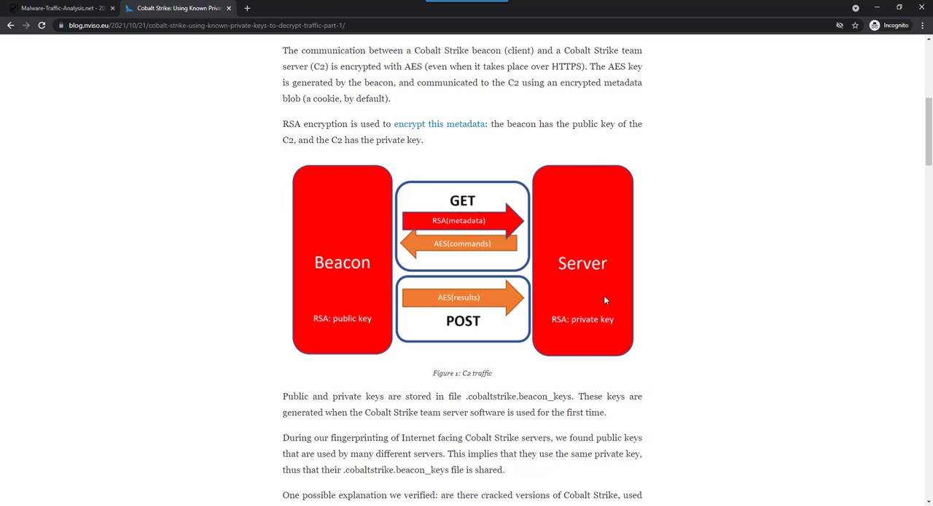
{"action": "mouse_move", "coordinate": [588, 339]}
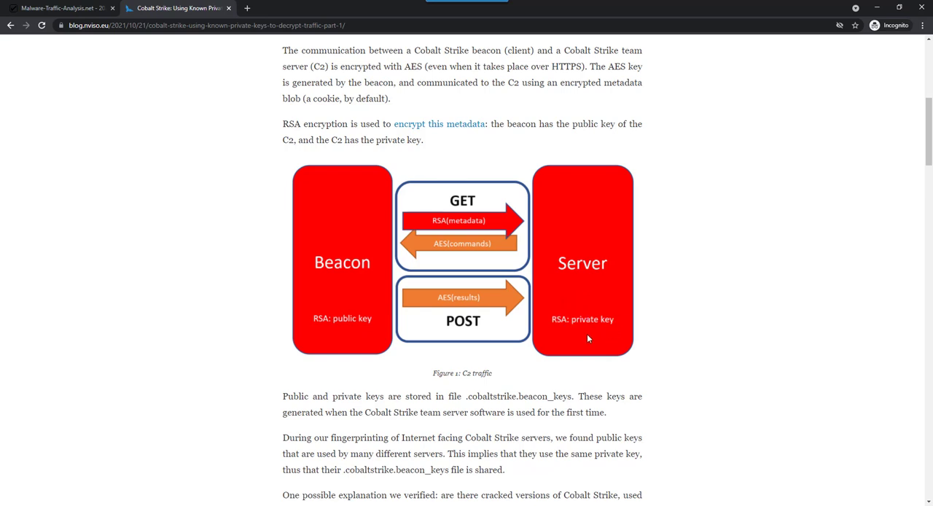
{"action": "mouse_move", "coordinate": [583, 306]}
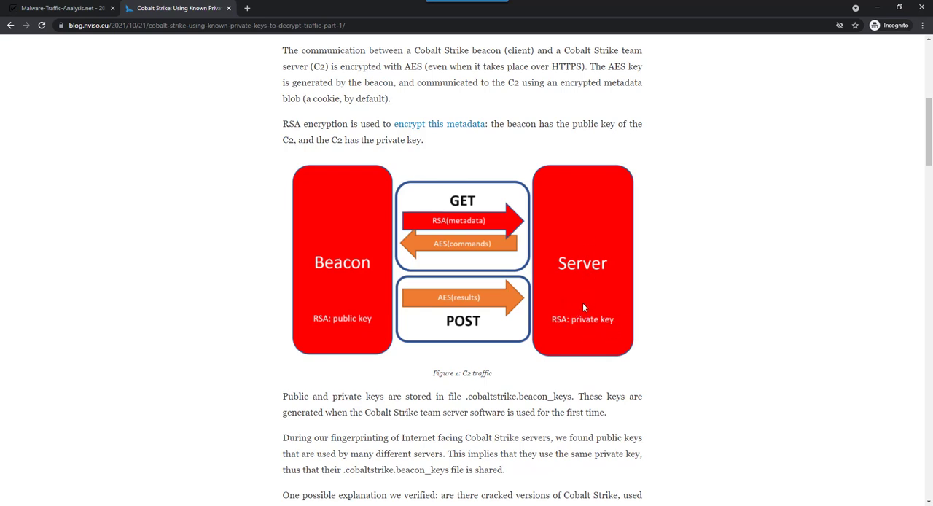
{"action": "mouse_move", "coordinate": [465, 253]}
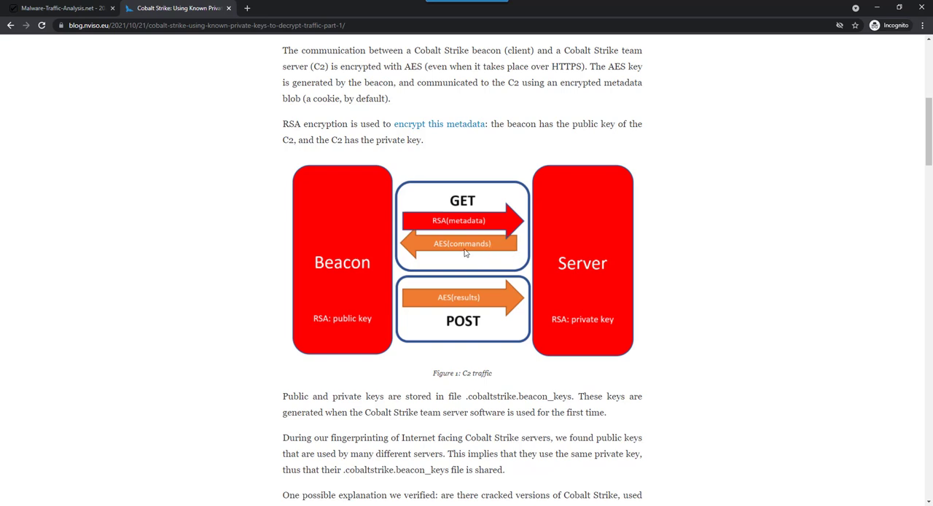
{"action": "mouse_move", "coordinate": [450, 253]}
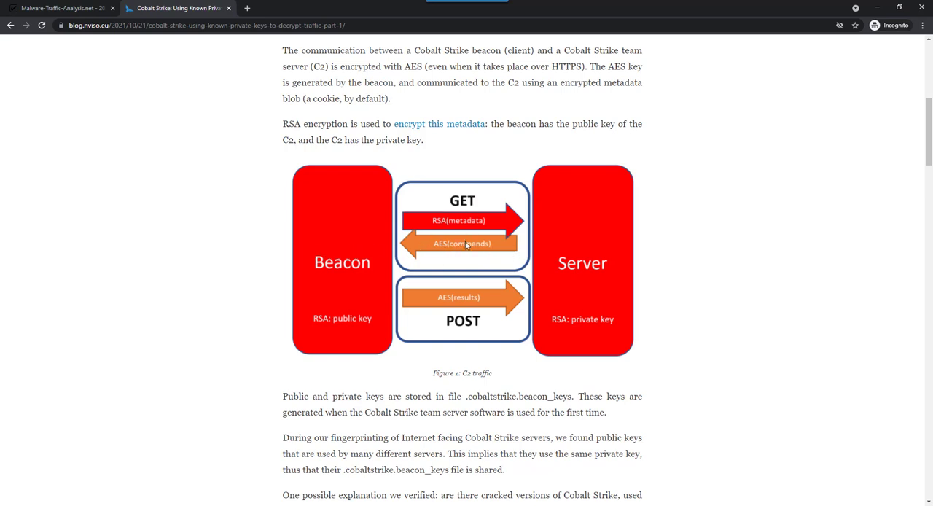
{"action": "mouse_move", "coordinate": [452, 255]}
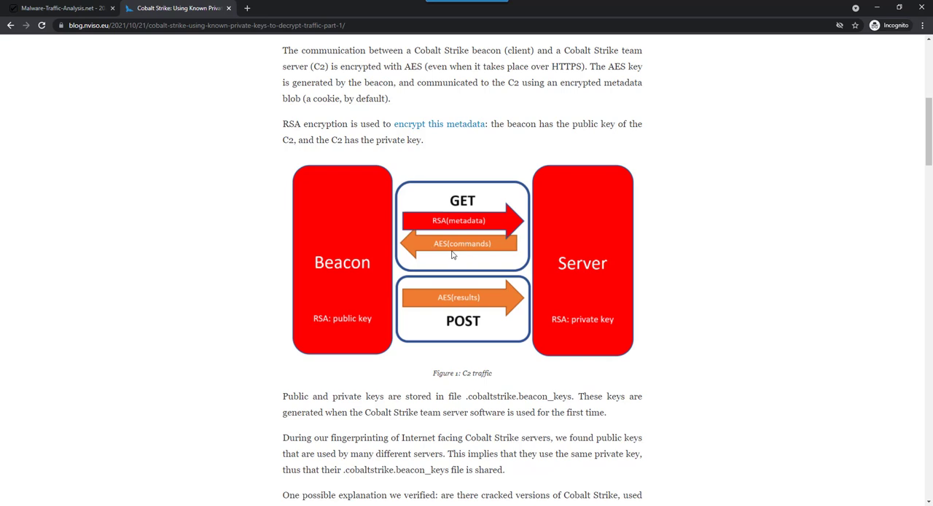
{"action": "mouse_move", "coordinate": [490, 253]}
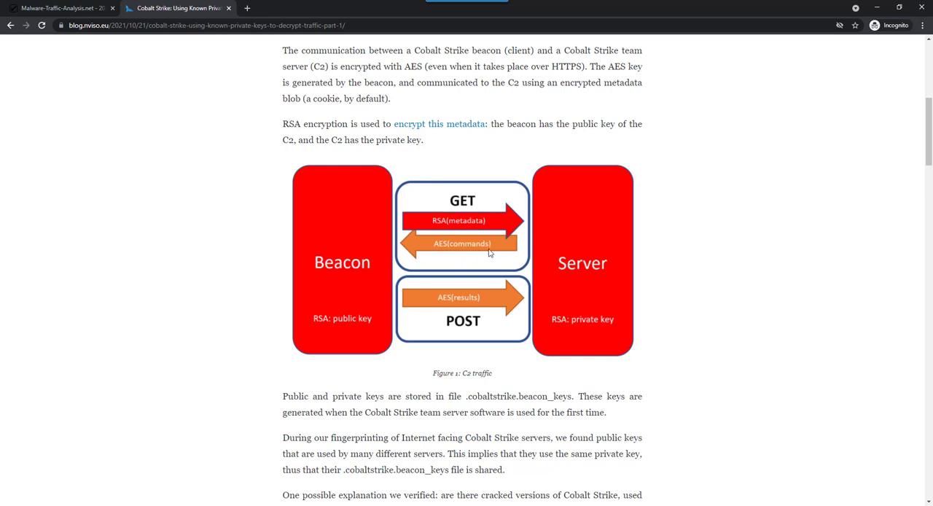
{"action": "mouse_move", "coordinate": [359, 296]}
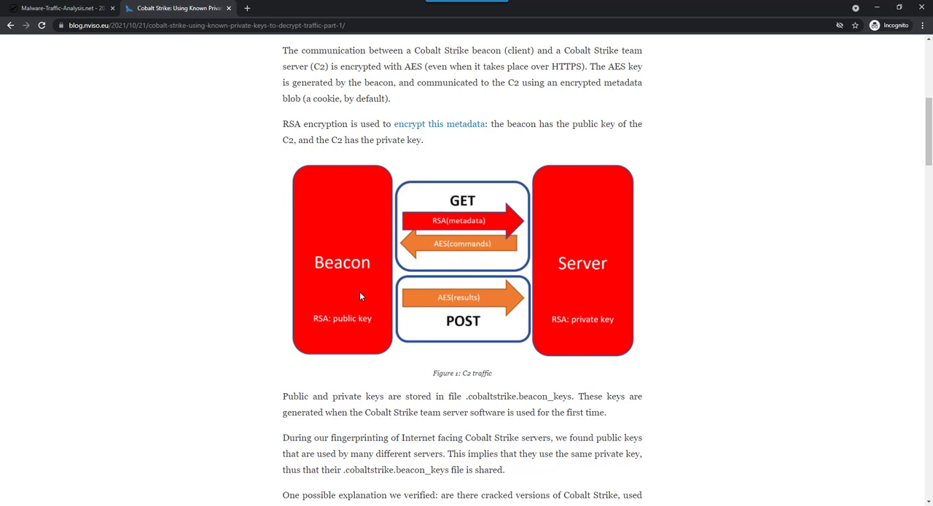
{"action": "mouse_move", "coordinate": [460, 325]}
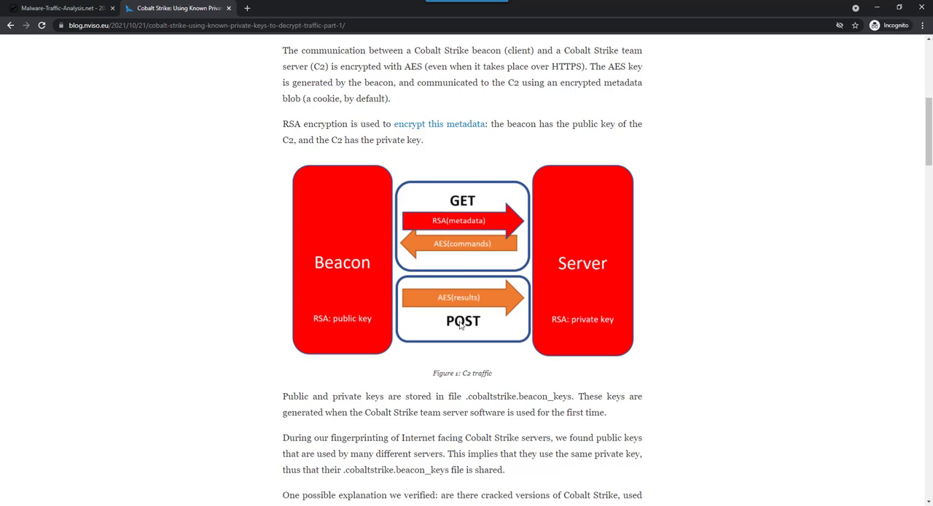
{"action": "mouse_move", "coordinate": [483, 304]}
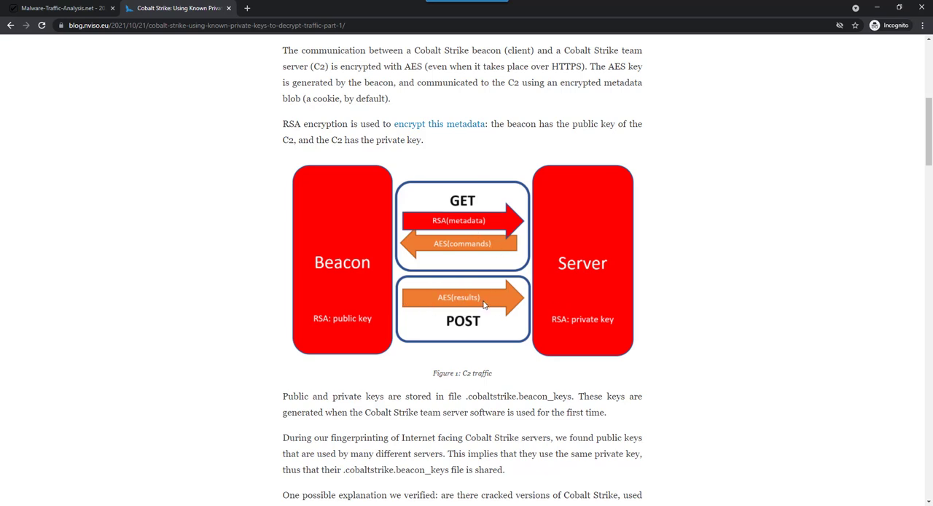
{"action": "mouse_move", "coordinate": [318, 274]}
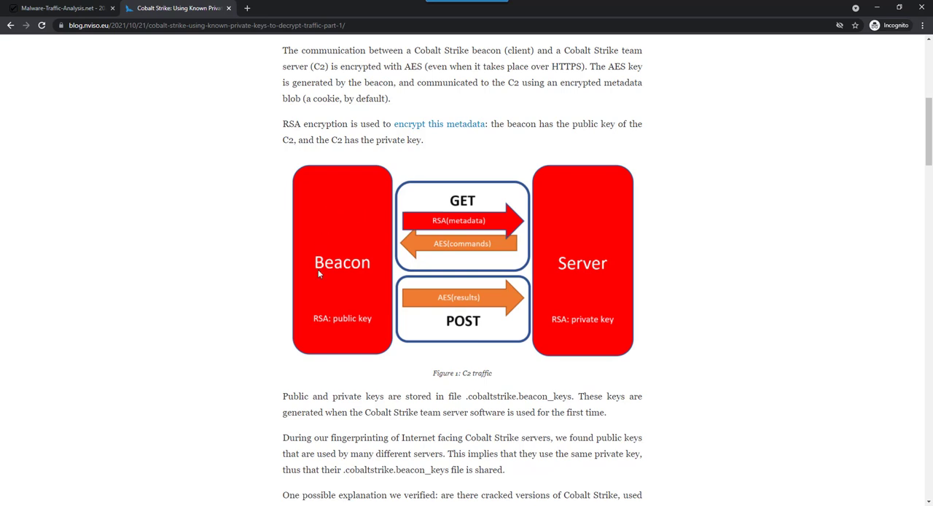
{"action": "mouse_move", "coordinate": [343, 298]}
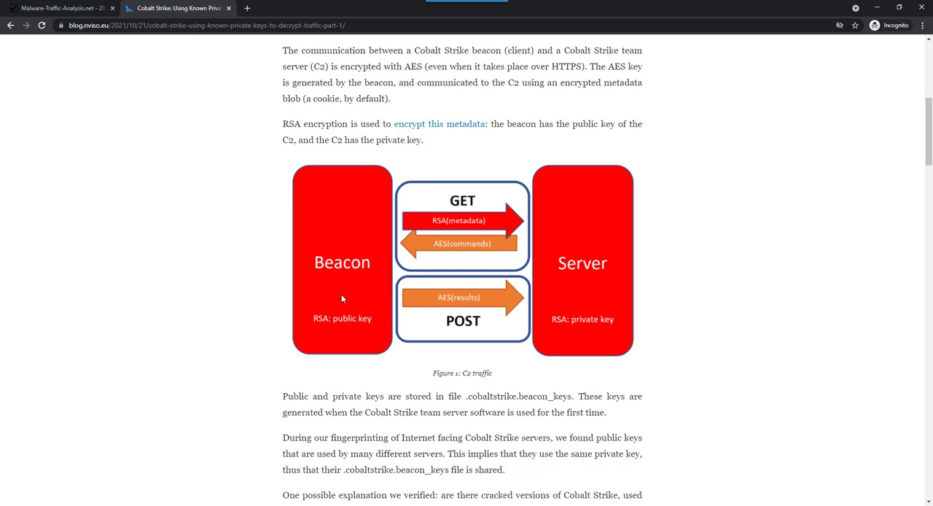
{"action": "mouse_move", "coordinate": [337, 284]}
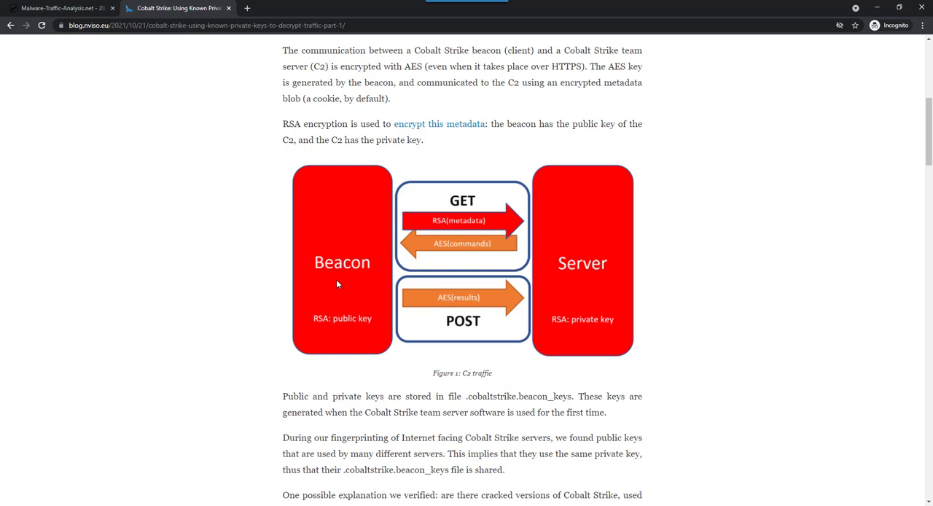
{"action": "mouse_move", "coordinate": [629, 313]}
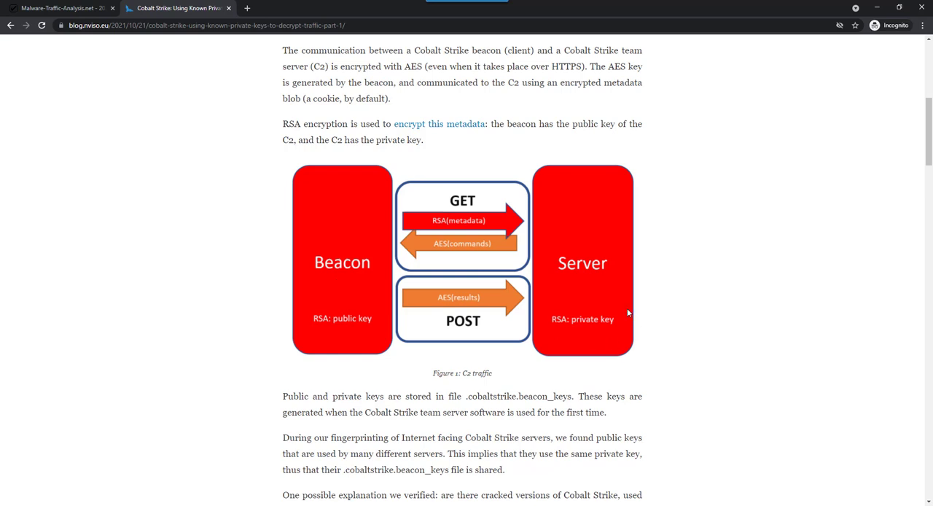
{"action": "mouse_move", "coordinate": [618, 343]}
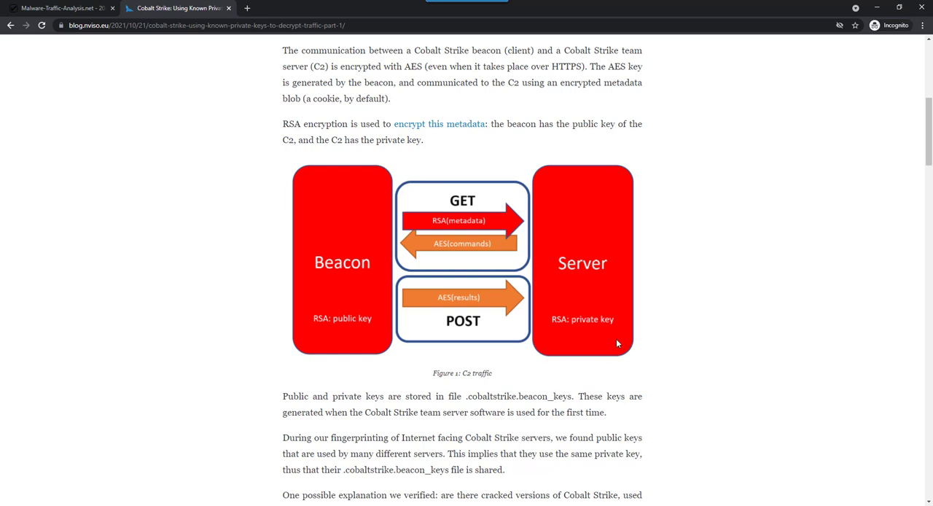
{"action": "mouse_move", "coordinate": [554, 337]}
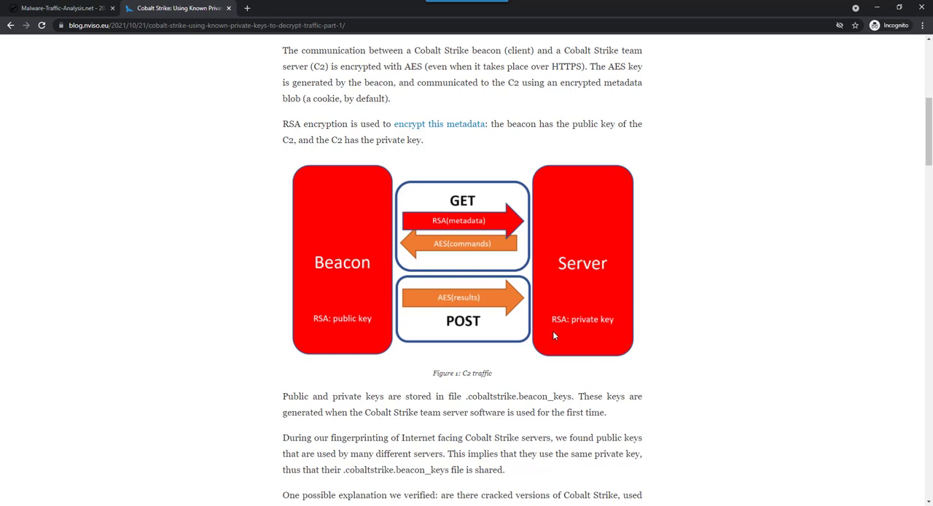
{"action": "mouse_move", "coordinate": [440, 310]}
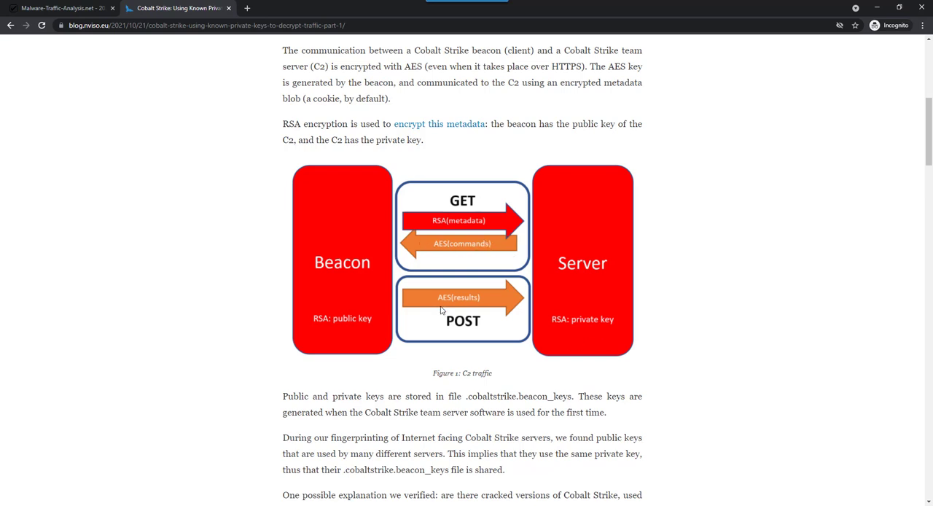
{"action": "mouse_move", "coordinate": [613, 186]}
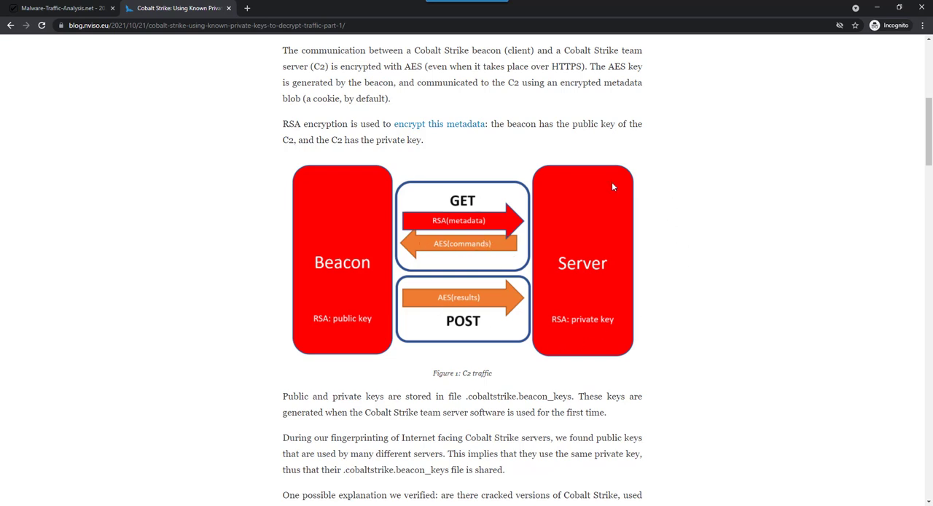
{"action": "mouse_move", "coordinate": [547, 263]}
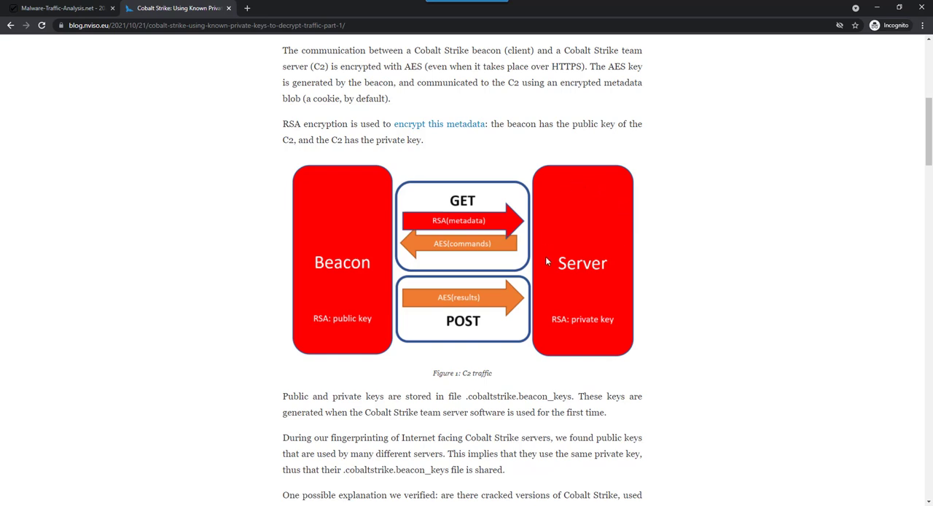
{"action": "mouse_move", "coordinate": [616, 337]}
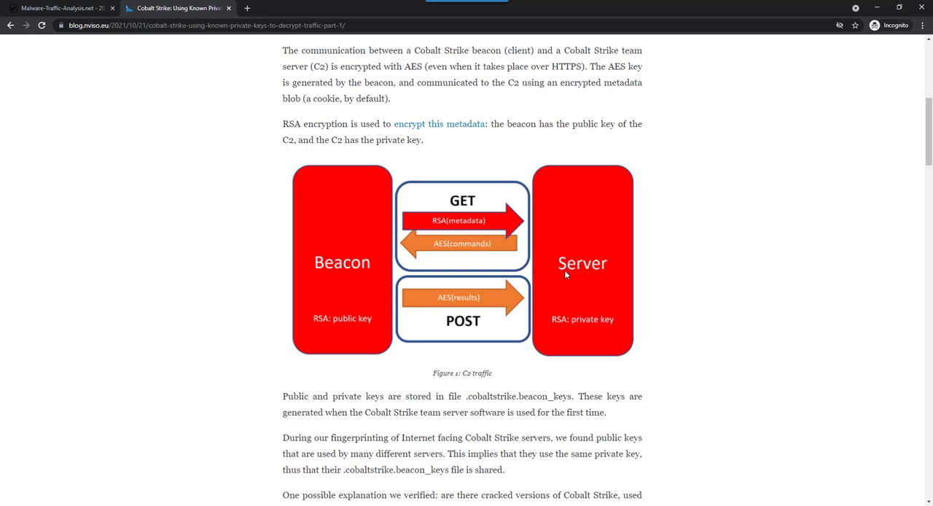
{"action": "mouse_move", "coordinate": [619, 325]}
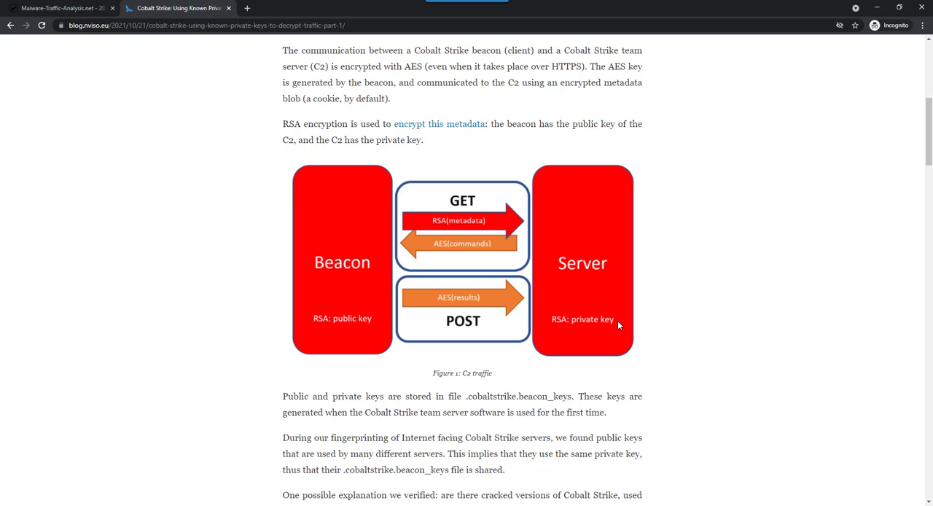
{"action": "mouse_move", "coordinate": [615, 329]}
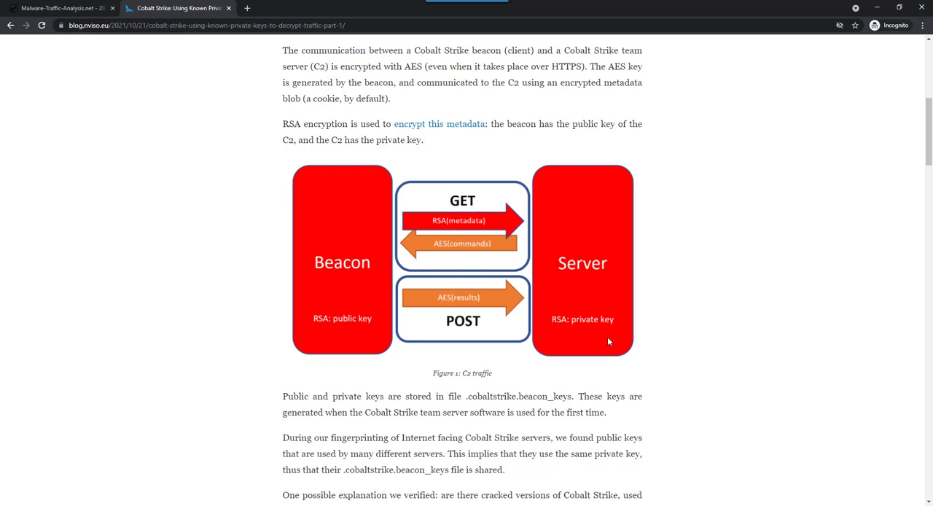
{"action": "mouse_move", "coordinate": [606, 340]}
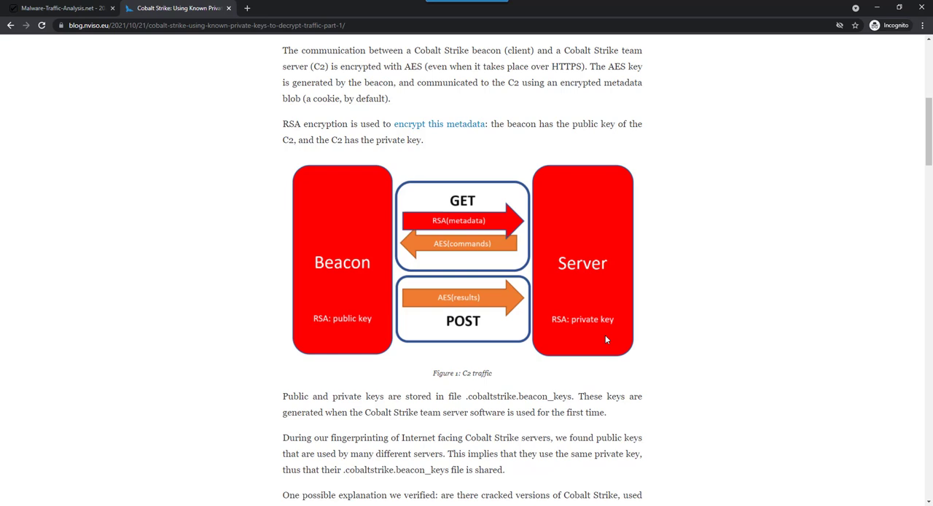
{"action": "mouse_move", "coordinate": [583, 355]}
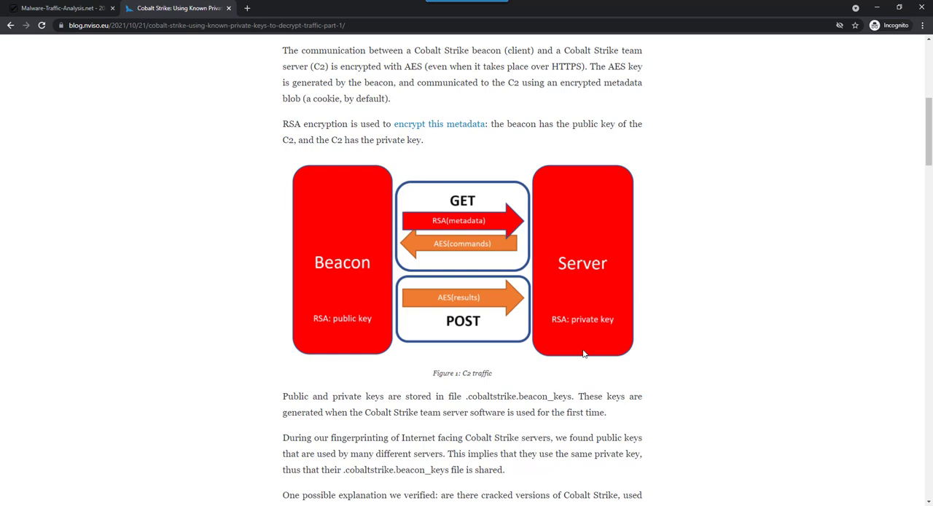
{"action": "mouse_move", "coordinate": [617, 348]}
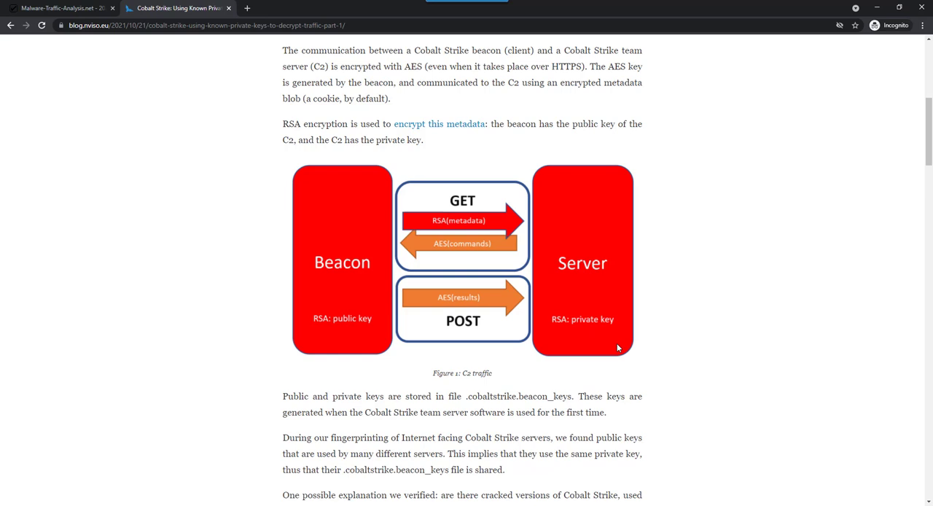
{"action": "mouse_move", "coordinate": [653, 284]}
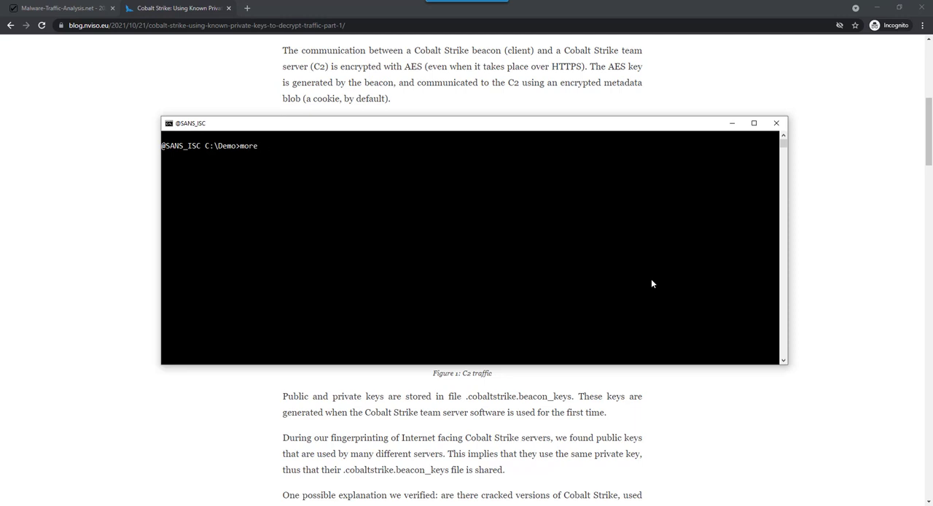
Step: Page 1768.json with more, down to the known private key entries
{"action": "type", "text": "1è"}
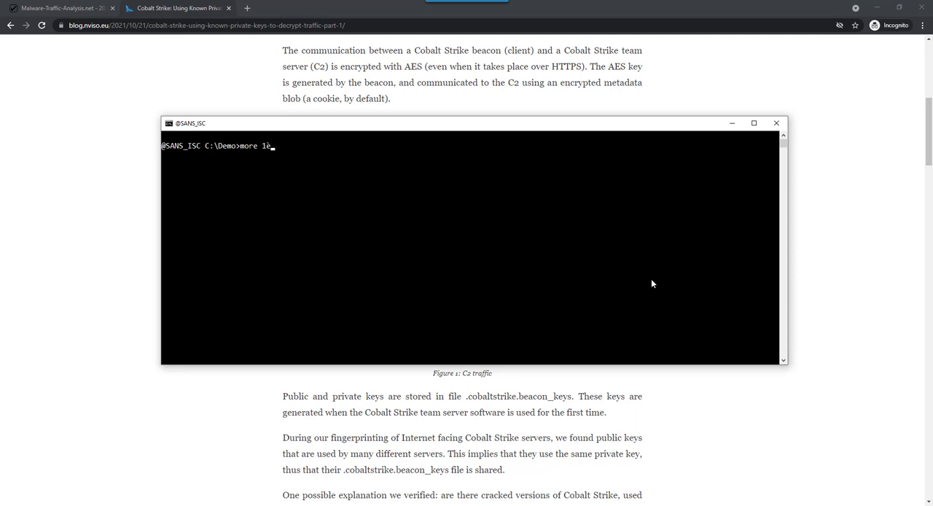
{"action": "type", "text": "768.json"}
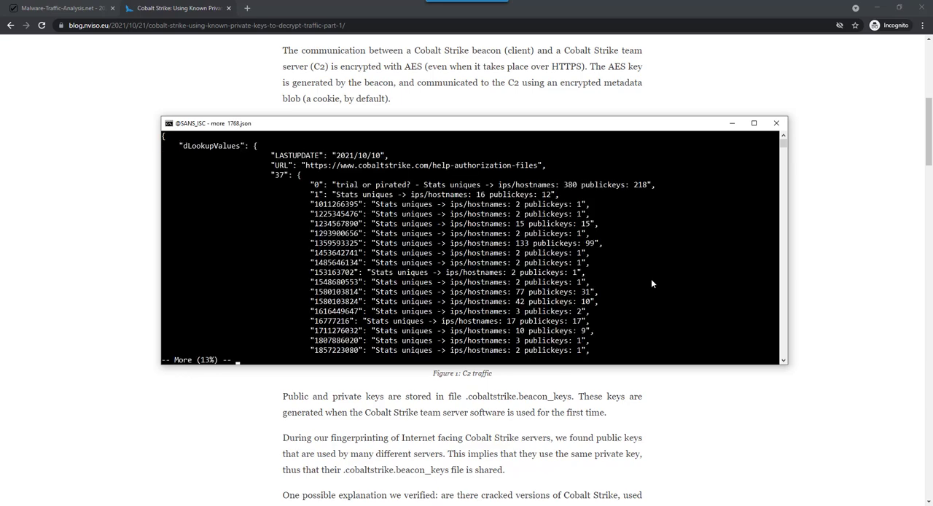
{"action": "mouse_move", "coordinate": [359, 186]}
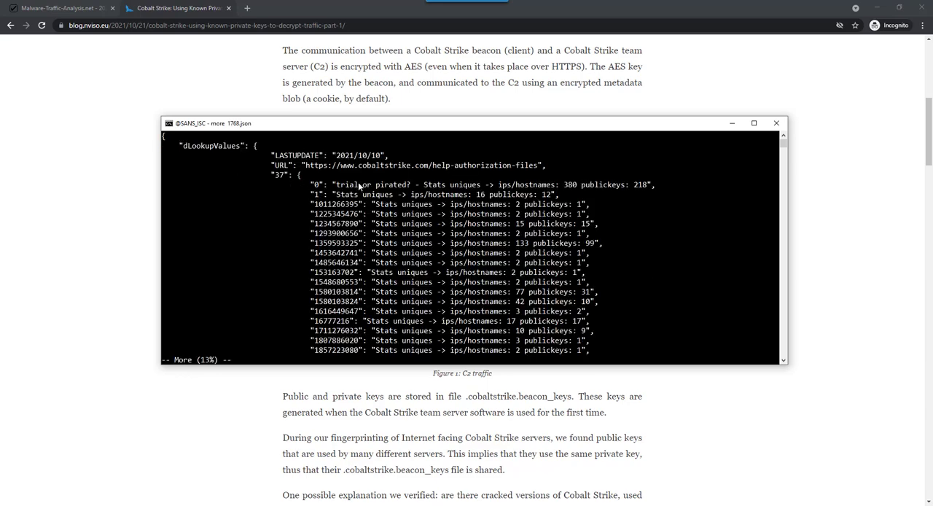
{"action": "mouse_move", "coordinate": [407, 341]}
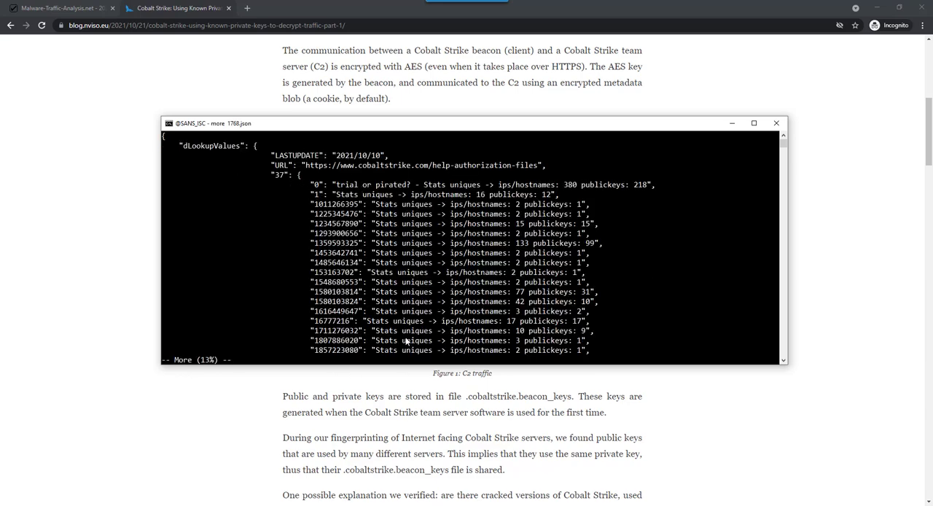
{"action": "mouse_move", "coordinate": [471, 297]}
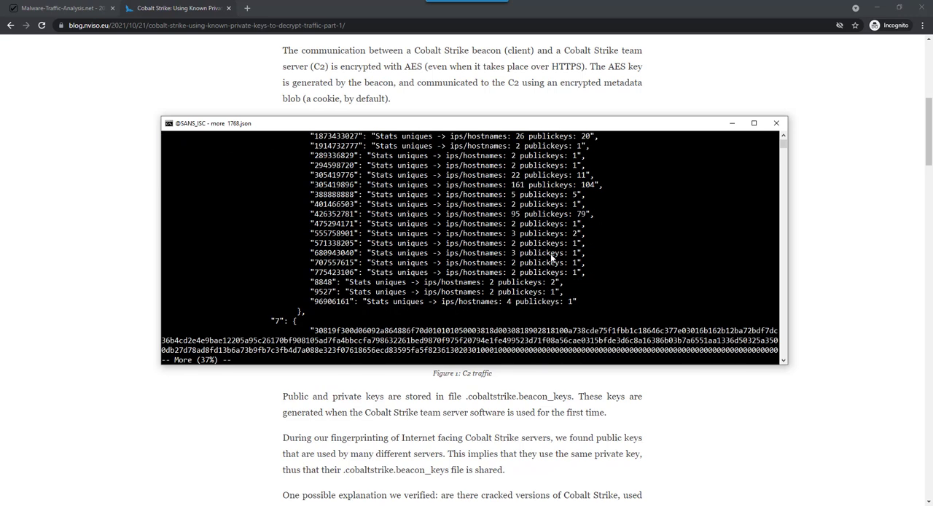
{"action": "mouse_move", "coordinate": [286, 326]}
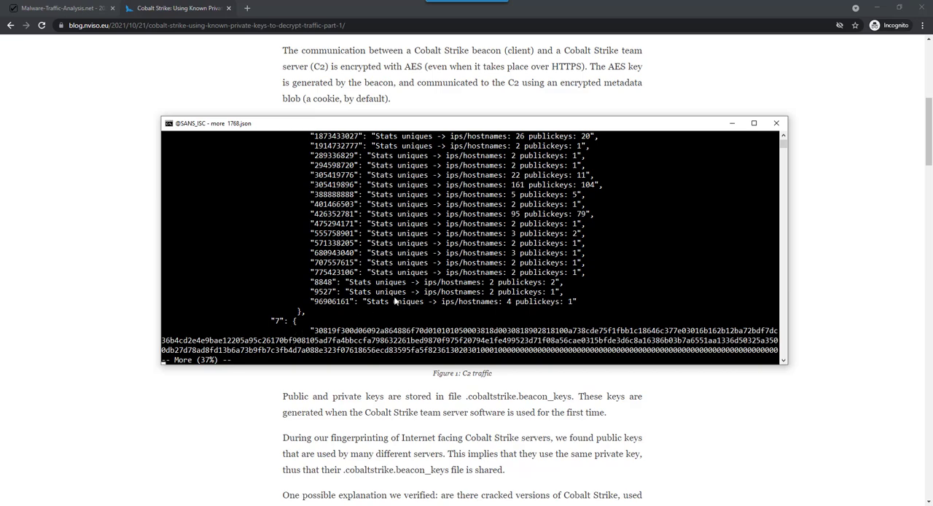
{"action": "scroll", "scroll_direction": "down", "scroll_amount": 3}
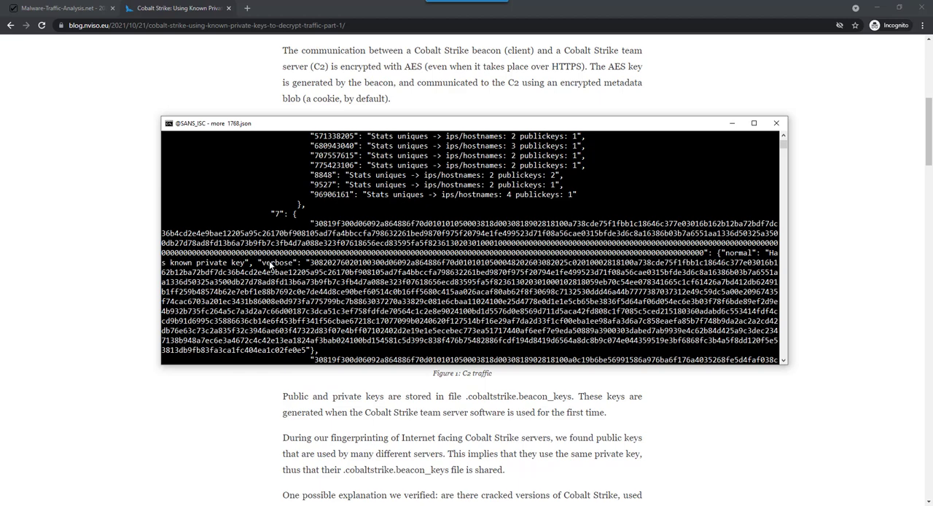
{"action": "mouse_move", "coordinate": [312, 282]}
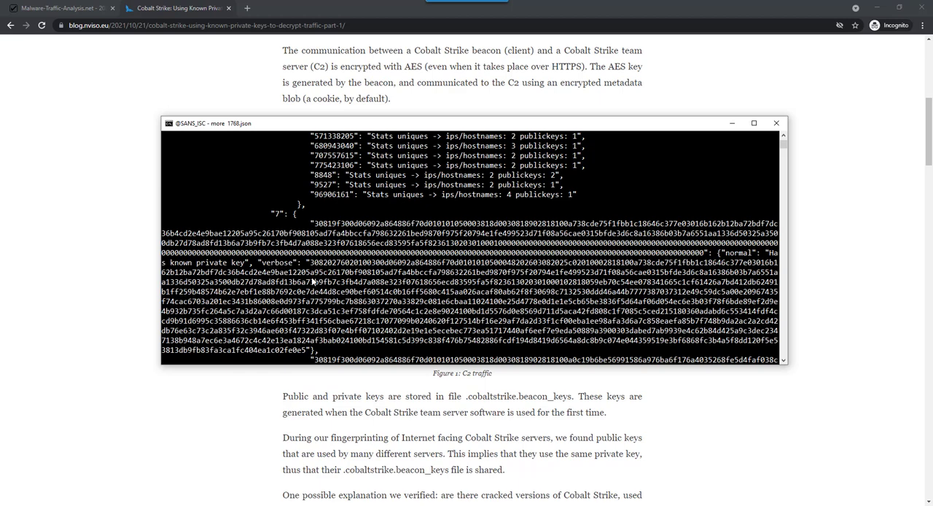
{"action": "mouse_move", "coordinate": [452, 316]}
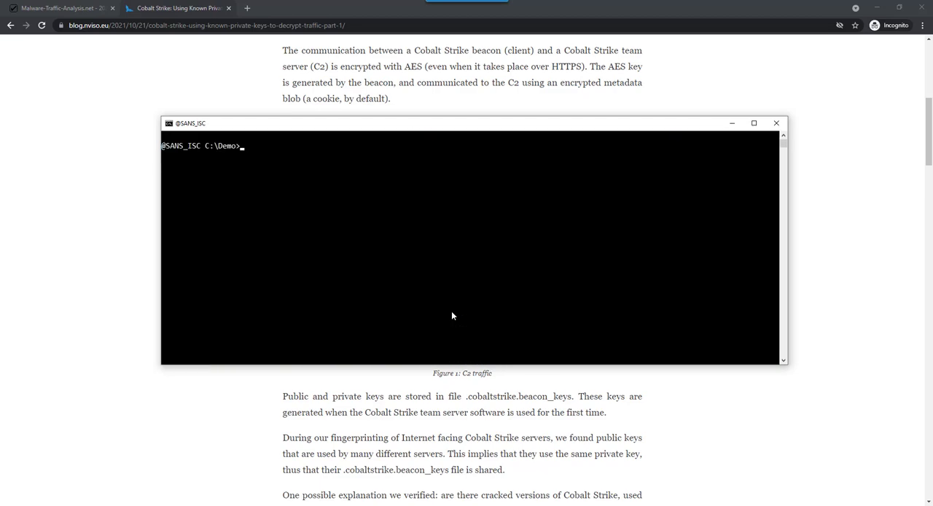
{"action": "type", "text": "1768"}
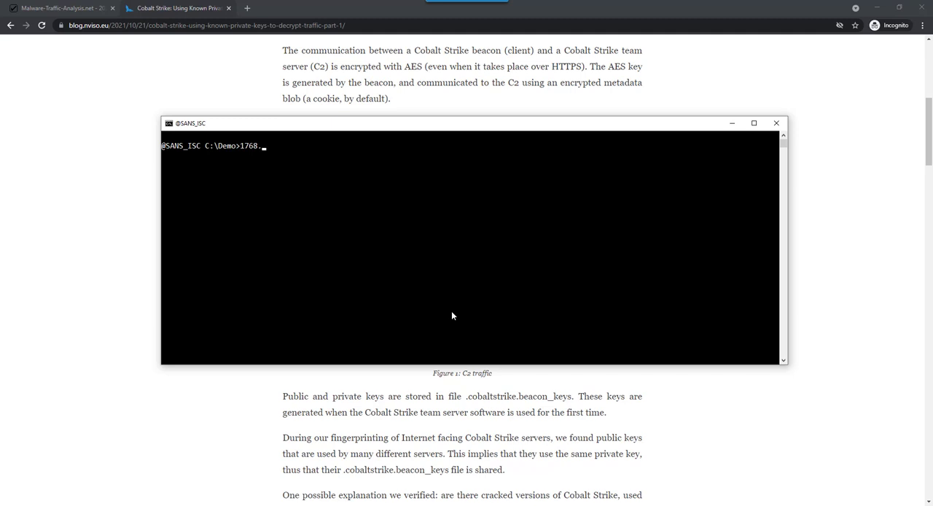
{"action": "type", "text": ".py"}
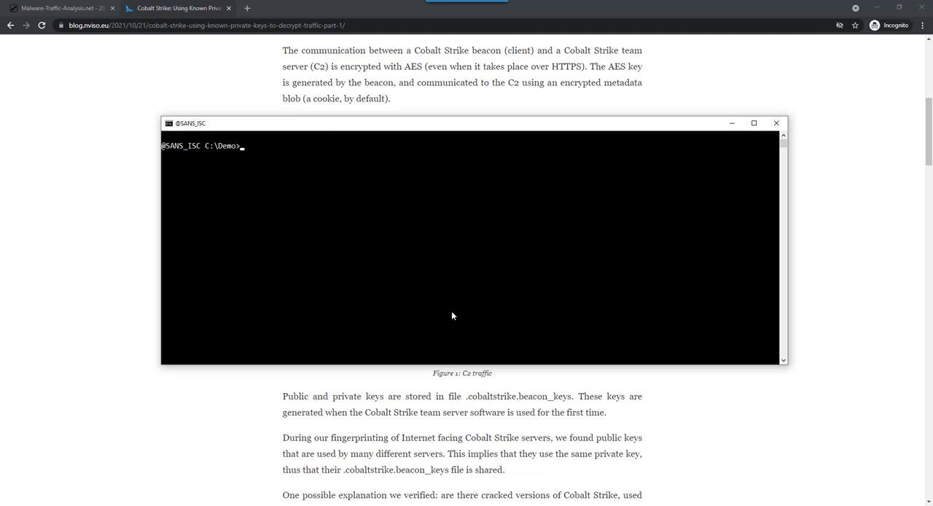
{"action": "mouse_move", "coordinate": [327, 72]}
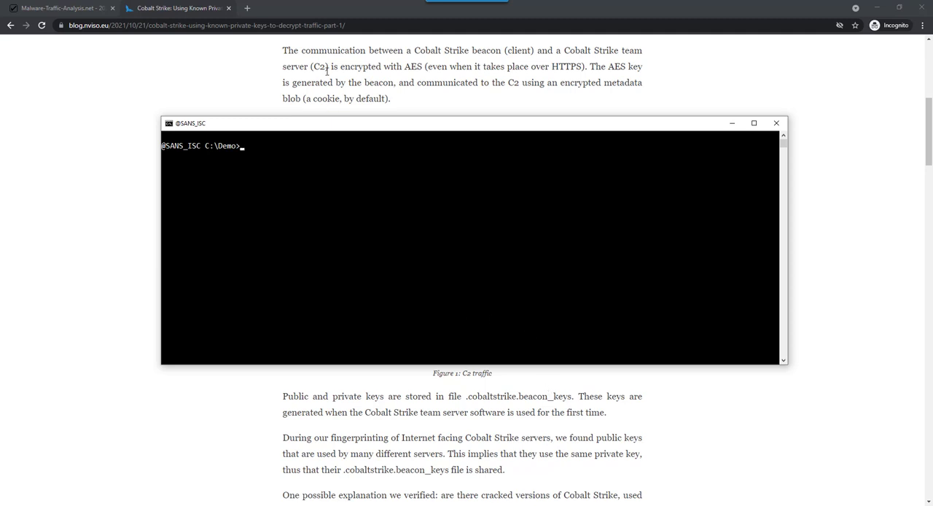
{"action": "left_click", "coordinate": [59, 8]}
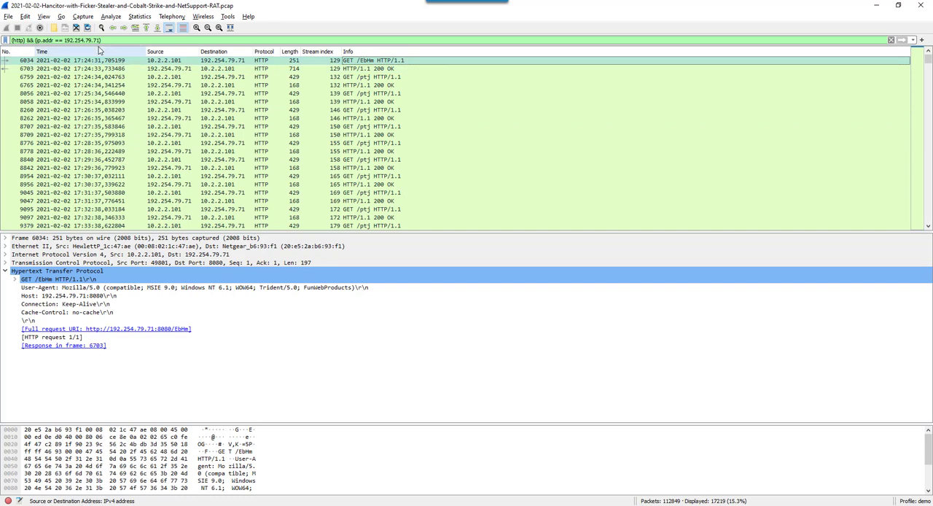
{"action": "mouse_move", "coordinate": [102, 59]}
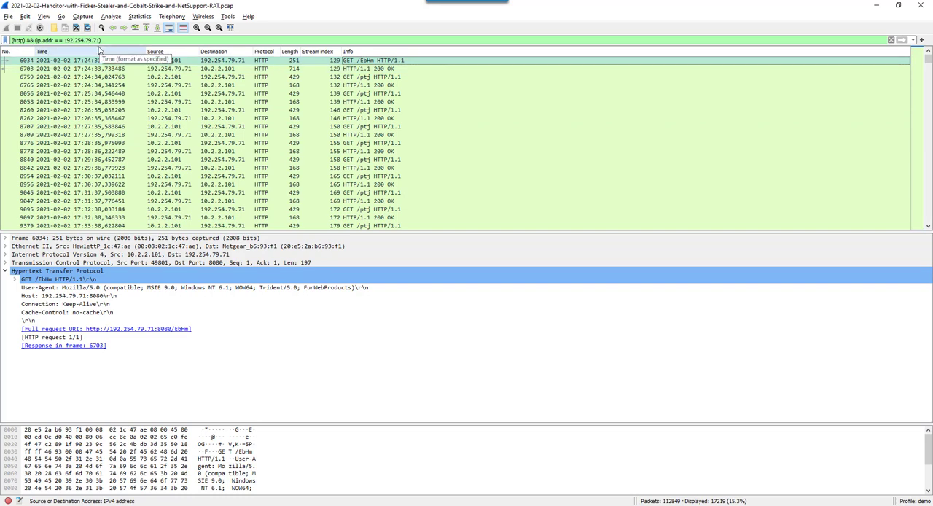
{"action": "mouse_move", "coordinate": [258, 159]}
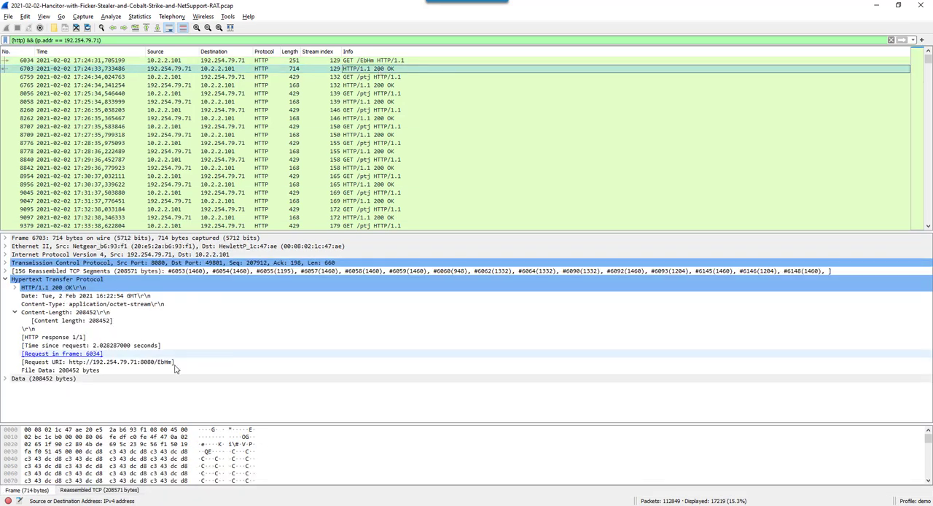
Step: Check packet 6703's 208452-byte /EbHm response, then view the empty reply in packet 6765
{"action": "left_click", "coordinate": [44, 378]}
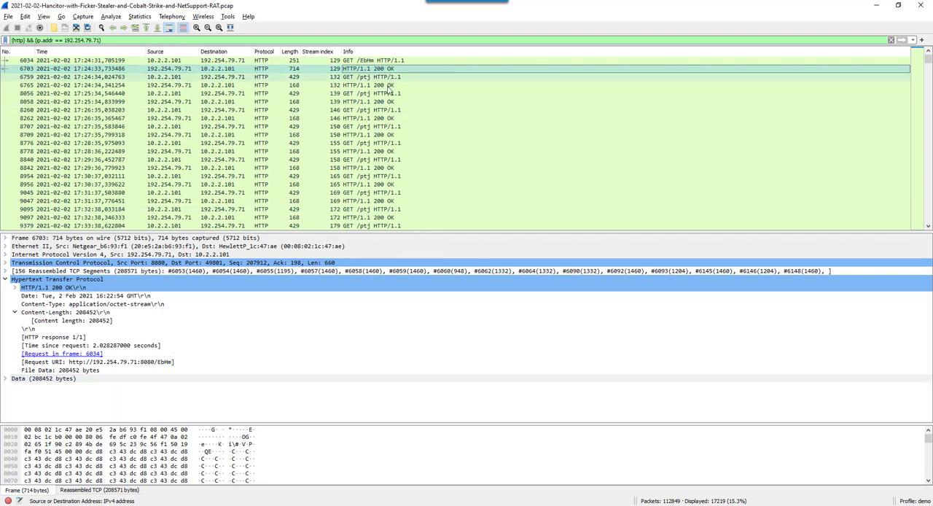
{"action": "left_click", "coordinate": [218, 77]}
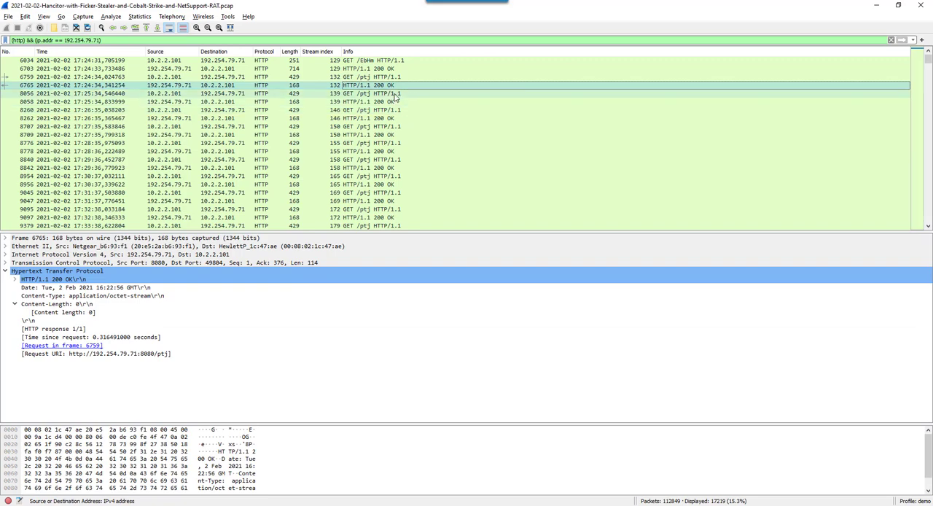
Step: Compare GET /ptj requests 8776 and 9491 and their identical Cookie values
{"action": "left_click", "coordinate": [219, 118]}
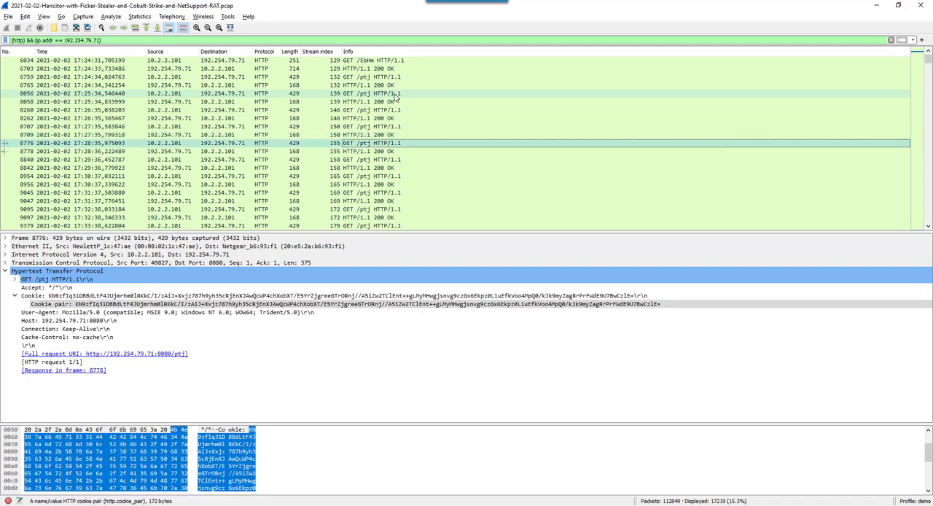
{"action": "left_click", "coordinate": [219, 201]}
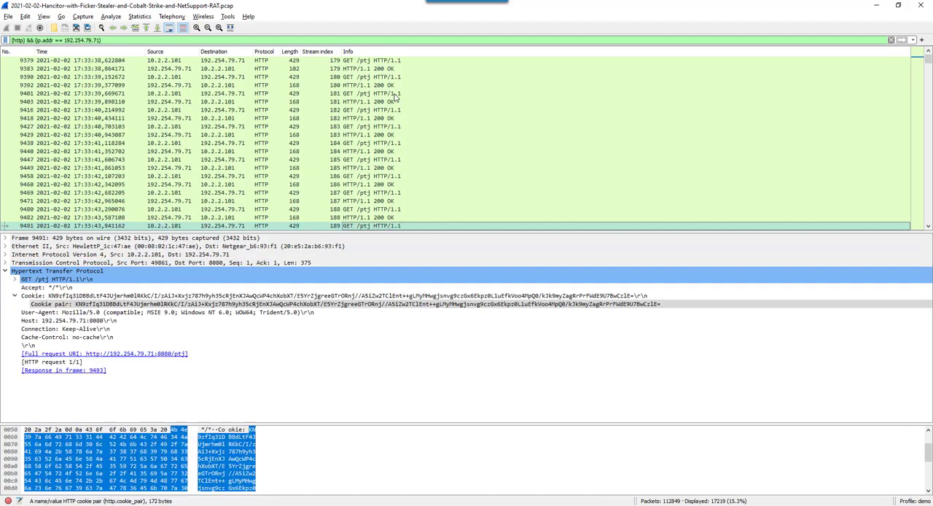
{"action": "scroll", "scroll_direction": "down", "scroll_amount": 3}
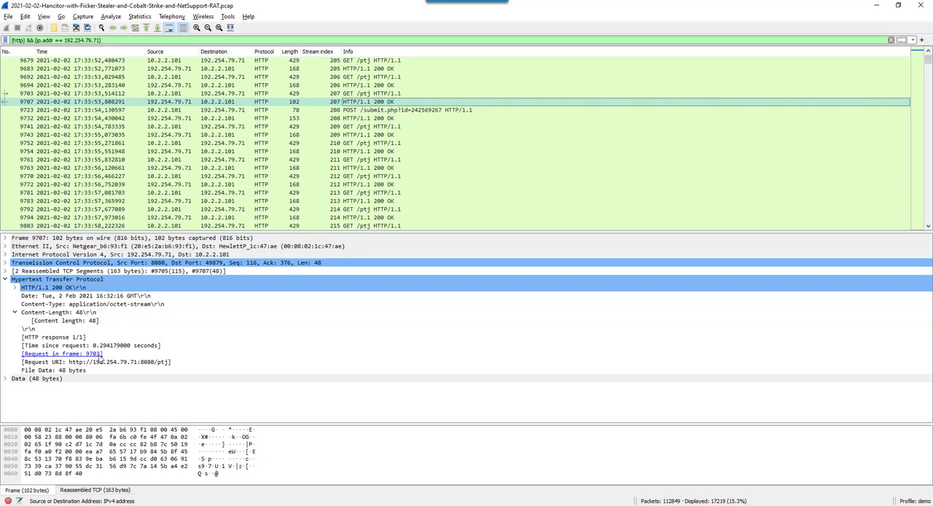
Step: Highlight packet 9707's 48 data bytes, then view POST /submit.php?id=242569267 carrying 10244 bytes
{"action": "left_click", "coordinate": [37, 378]}
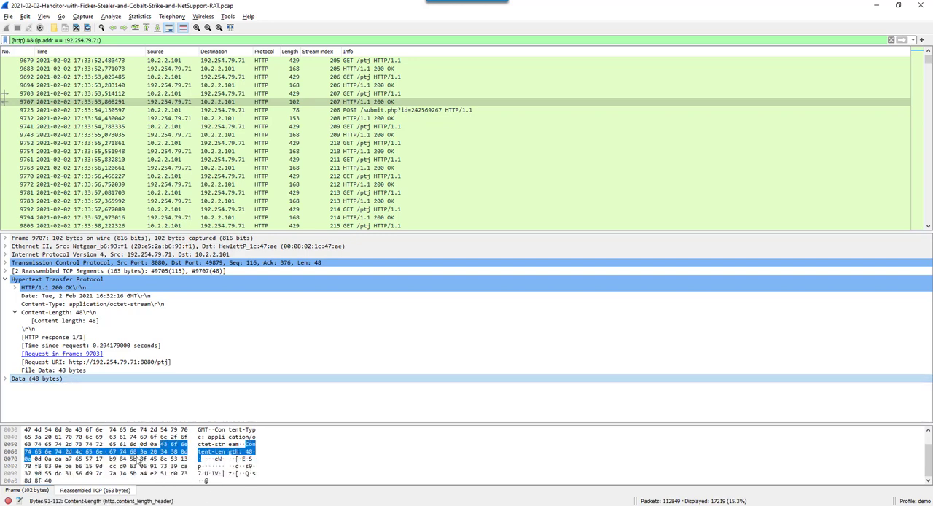
{"action": "left_click", "coordinate": [32, 378]}
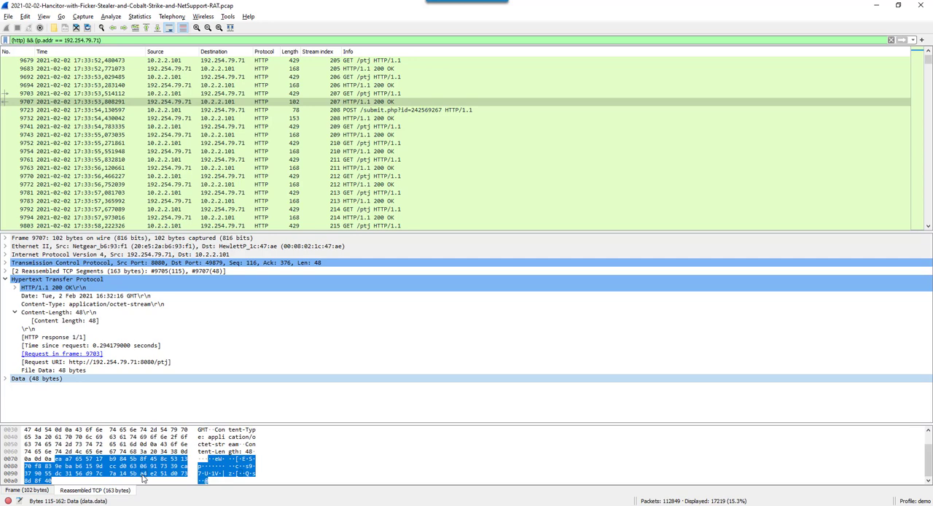
{"action": "mouse_move", "coordinate": [149, 474]}
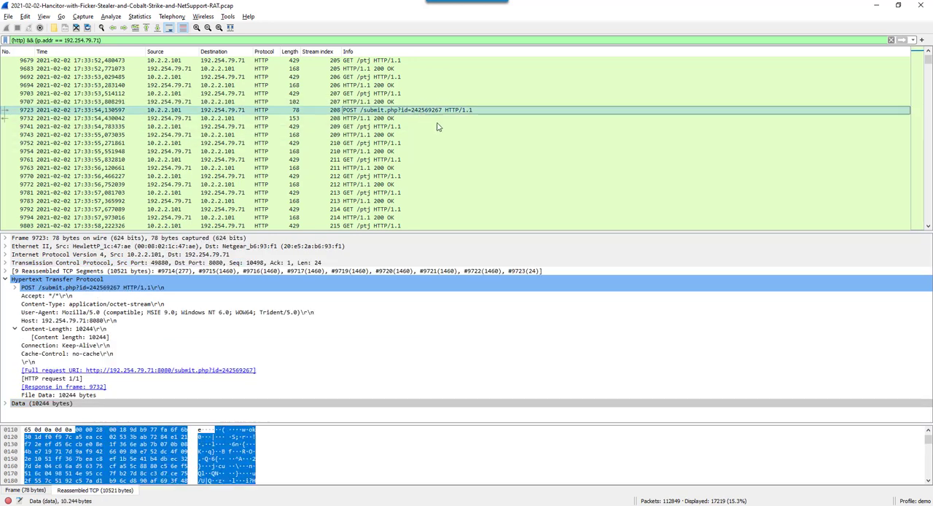
{"action": "left_click", "coordinate": [151, 465]}
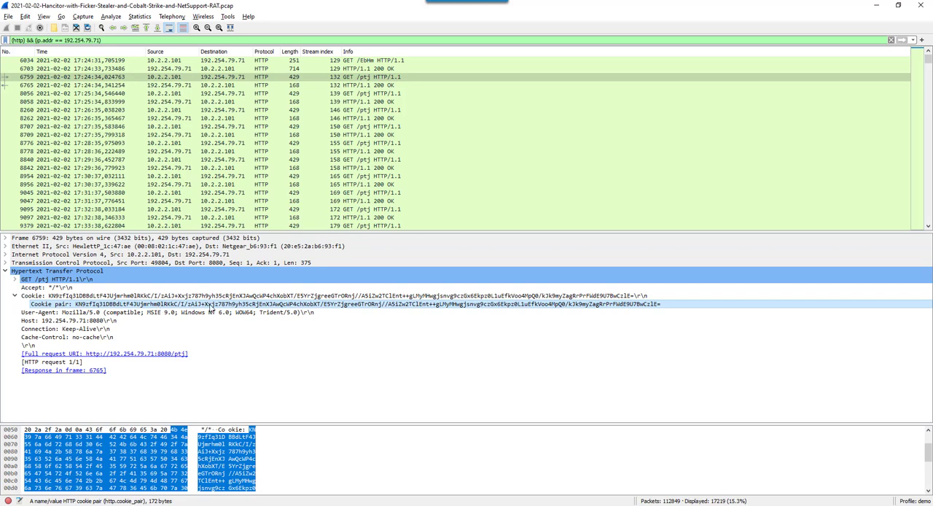
{"action": "mouse_move", "coordinate": [318, 307]}
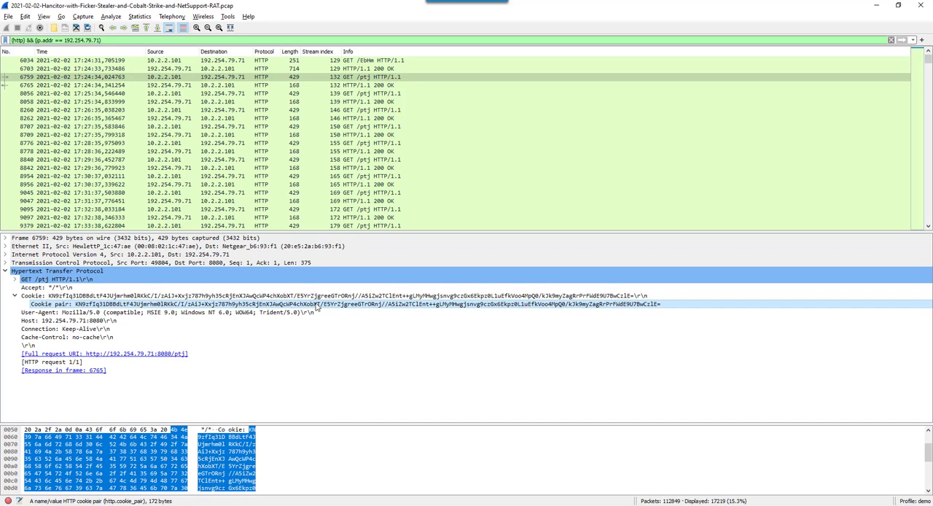
Step: Copy the Cookie value from packet 6759's GET /ptj request
{"action": "right_click", "coordinate": [318, 304]}
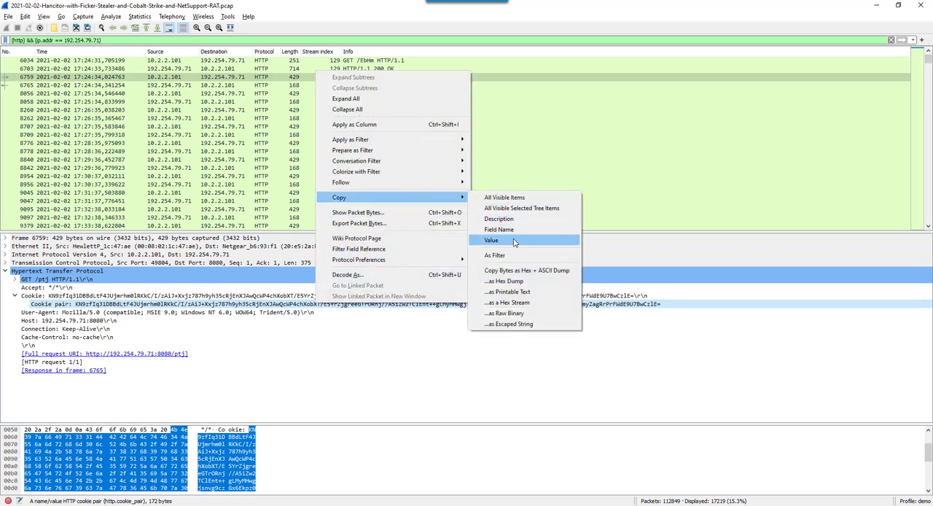
{"action": "left_click", "coordinate": [492, 240]}
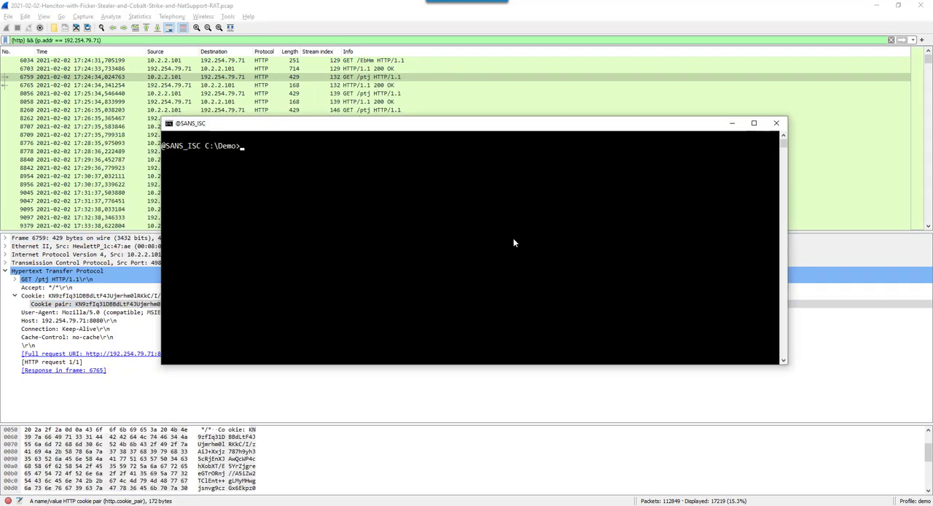
Step: Run cs-decrypt-metadata.py on the cookie and read the raw key, AES/HMAC keys and host DESKTOP-Q21RU7A
{"action": "type", "text": "cs-"}
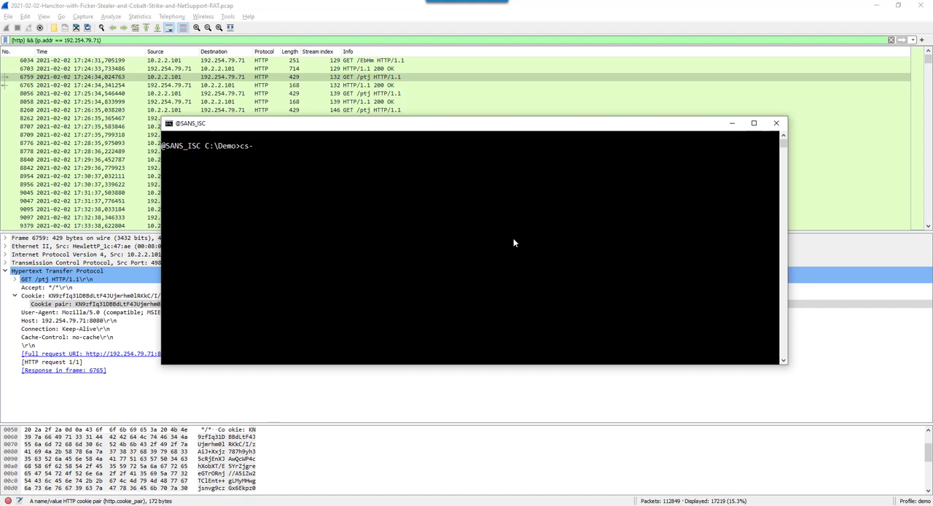
{"action": "type", "text": "decryp"}
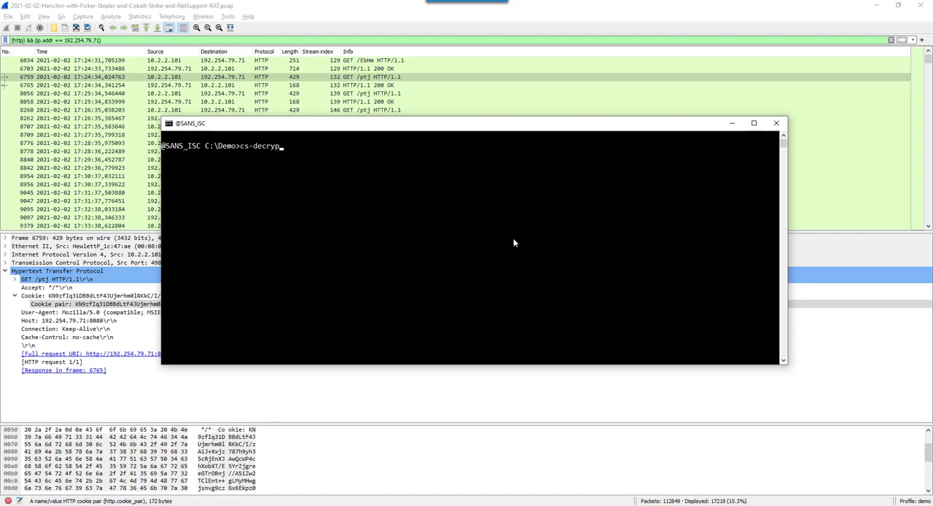
{"action": "type", "text": "t-"}
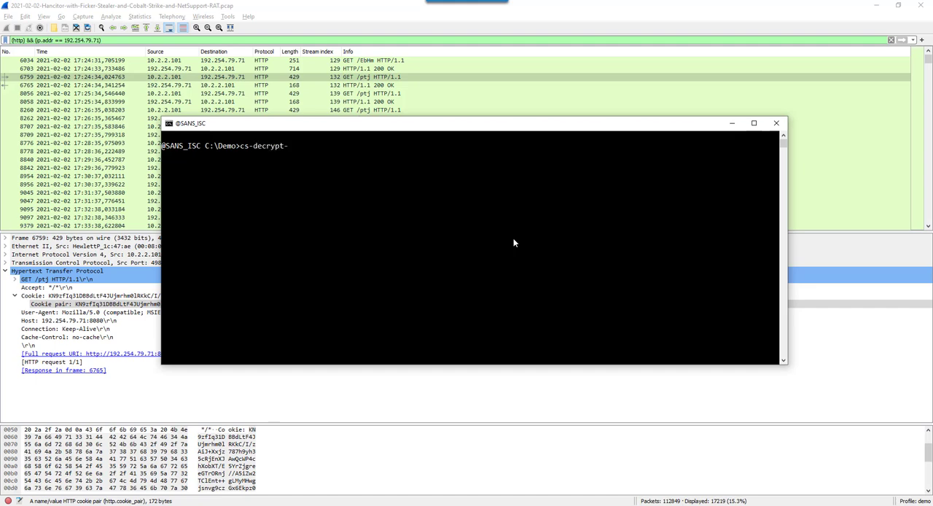
{"action": "type", "text": "metadat"}
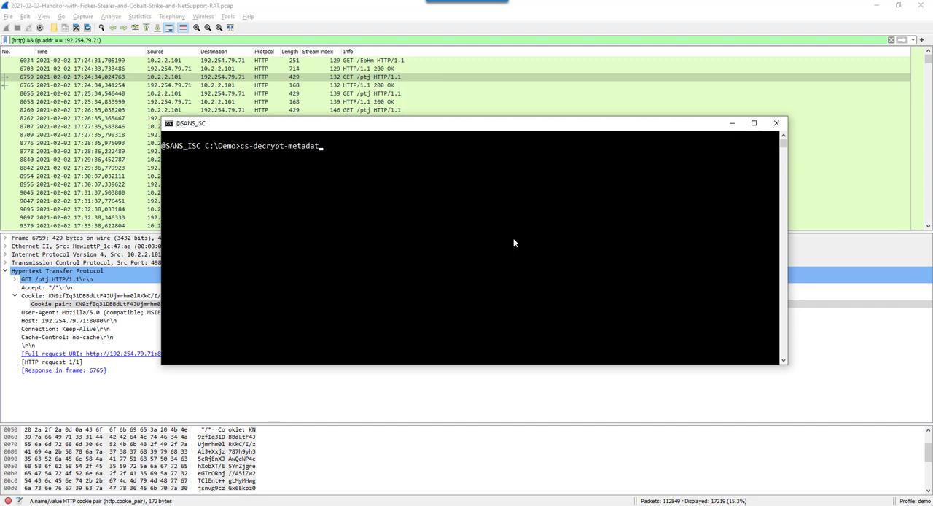
{"action": "type", "text": "a.py"}
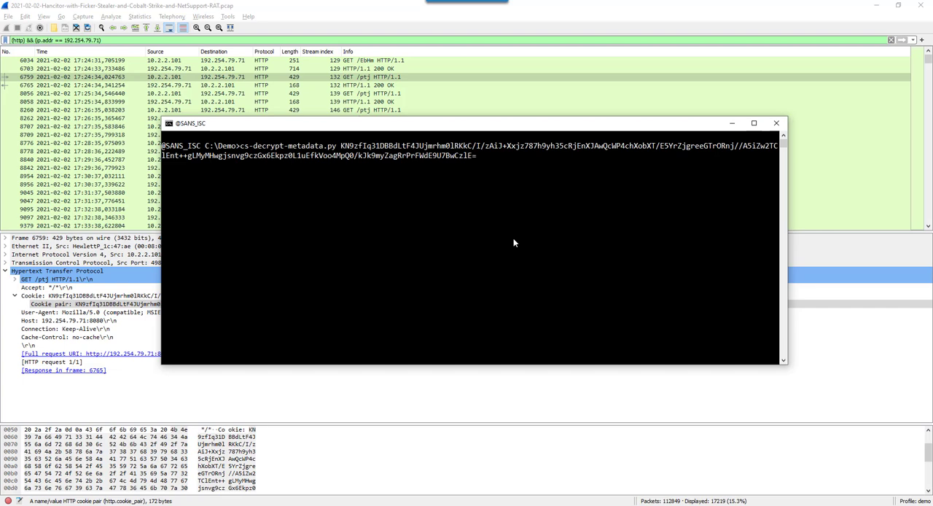
{"action": "key", "text": "enter"}
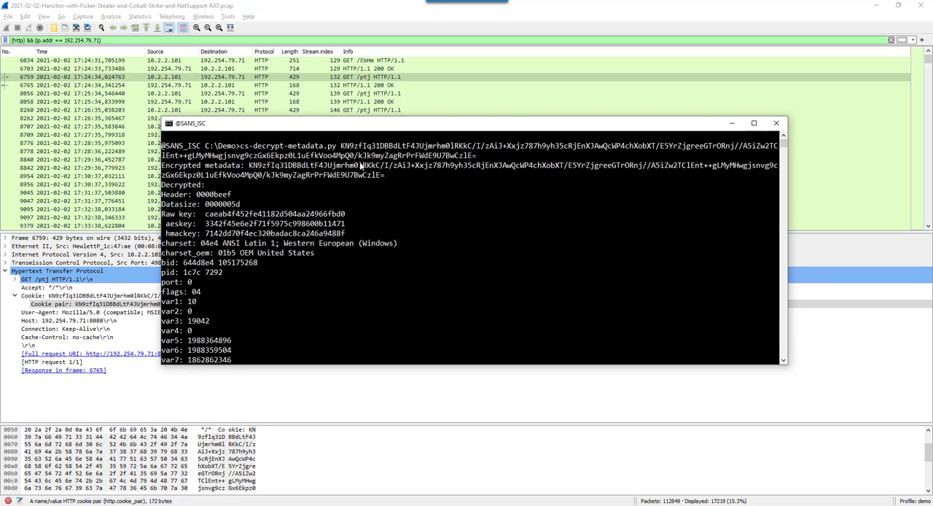
{"action": "mouse_move", "coordinate": [416, 194]}
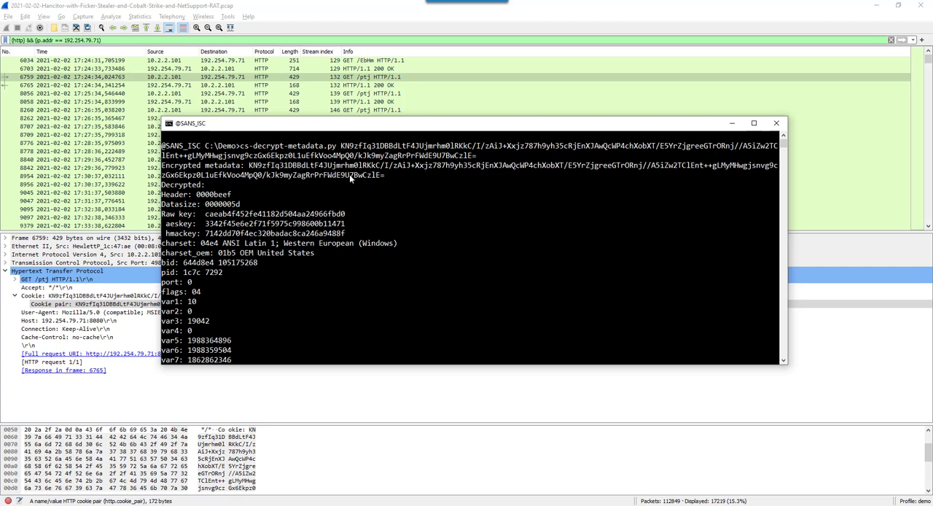
{"action": "mouse_move", "coordinate": [283, 177]}
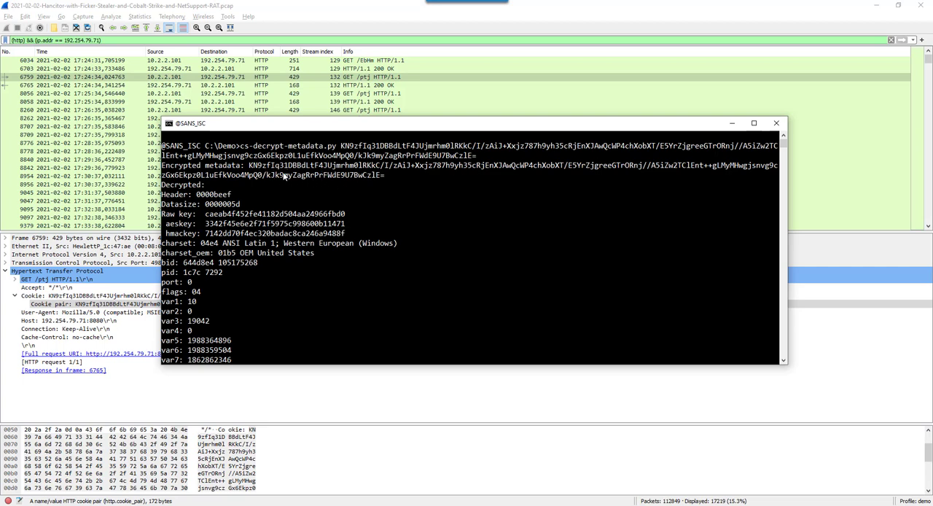
{"action": "mouse_move", "coordinate": [368, 205]}
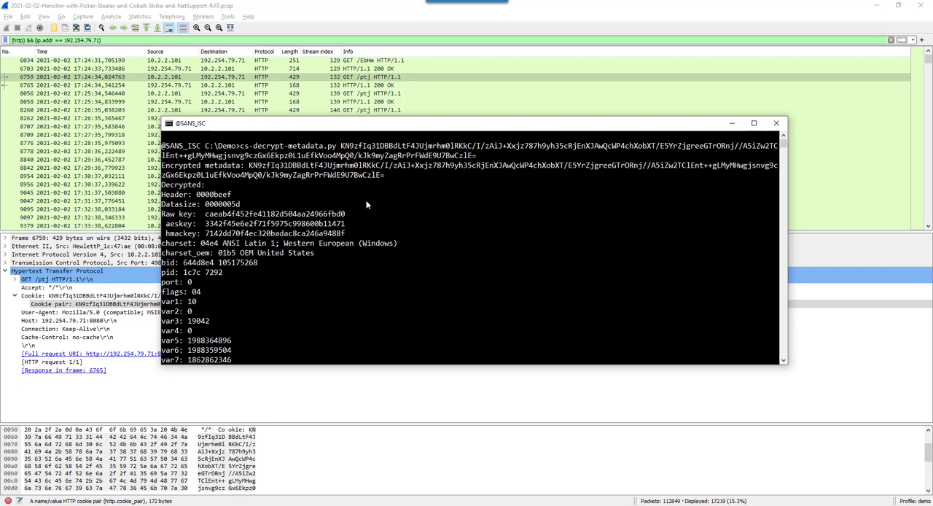
{"action": "mouse_move", "coordinate": [374, 160]}
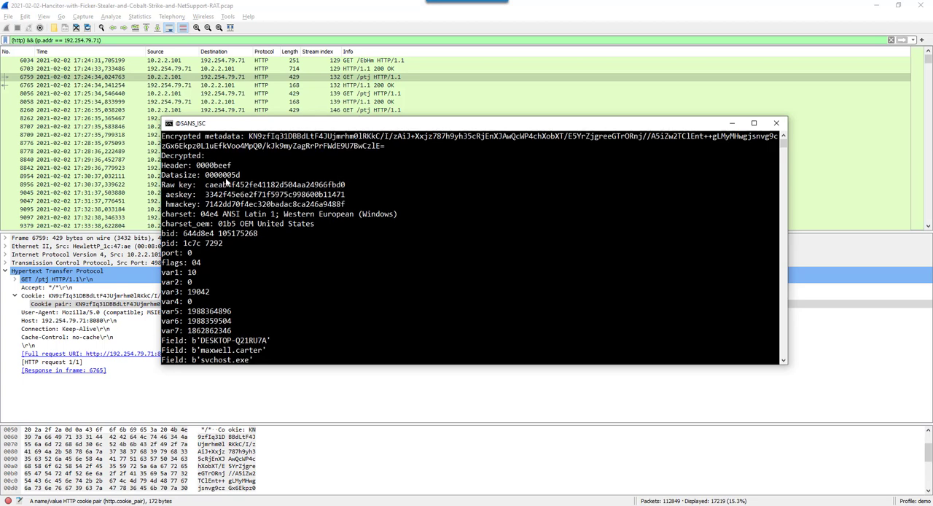
{"action": "mouse_move", "coordinate": [224, 182]}
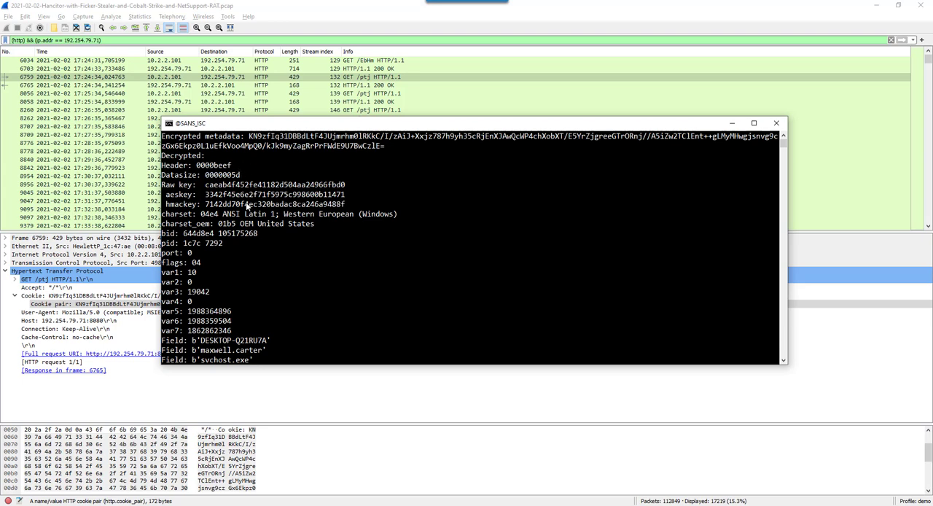
{"action": "scroll", "scroll_direction": "down", "scroll_amount": 3}
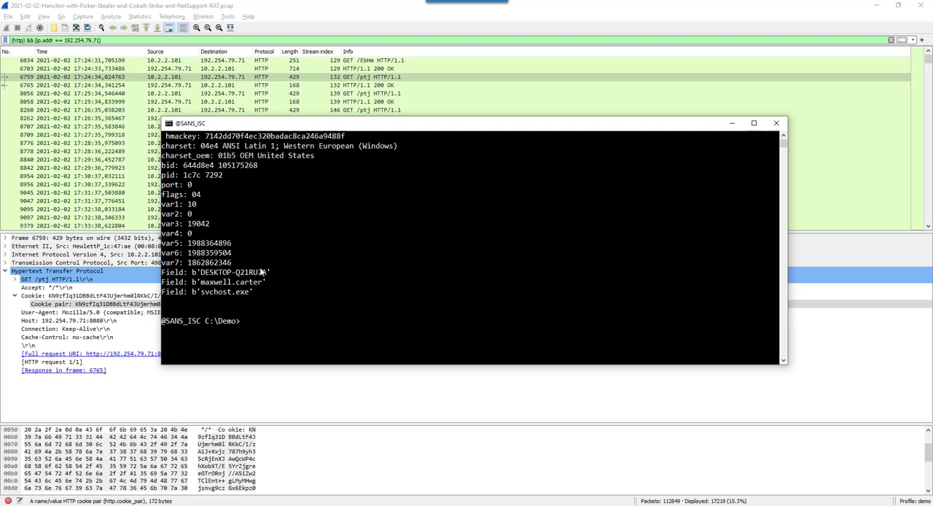
{"action": "mouse_move", "coordinate": [356, 193]}
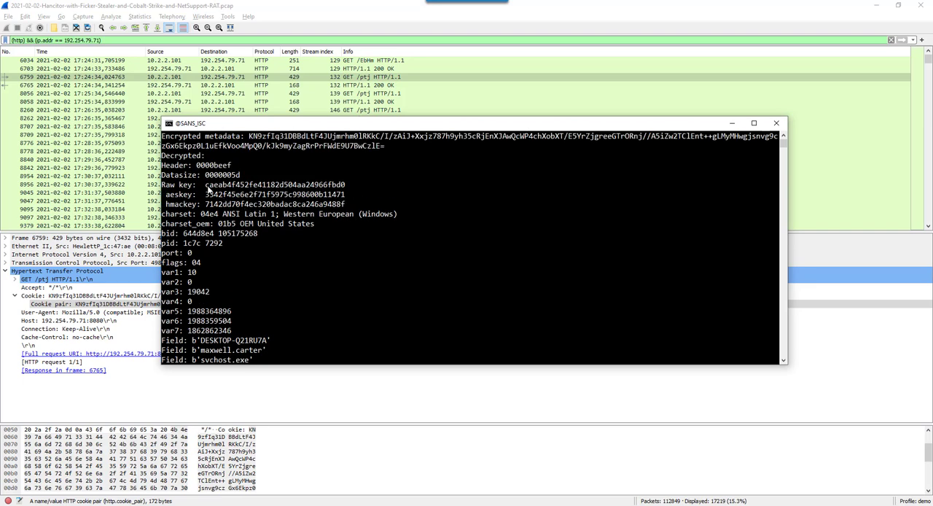
{"action": "mouse_move", "coordinate": [276, 190]}
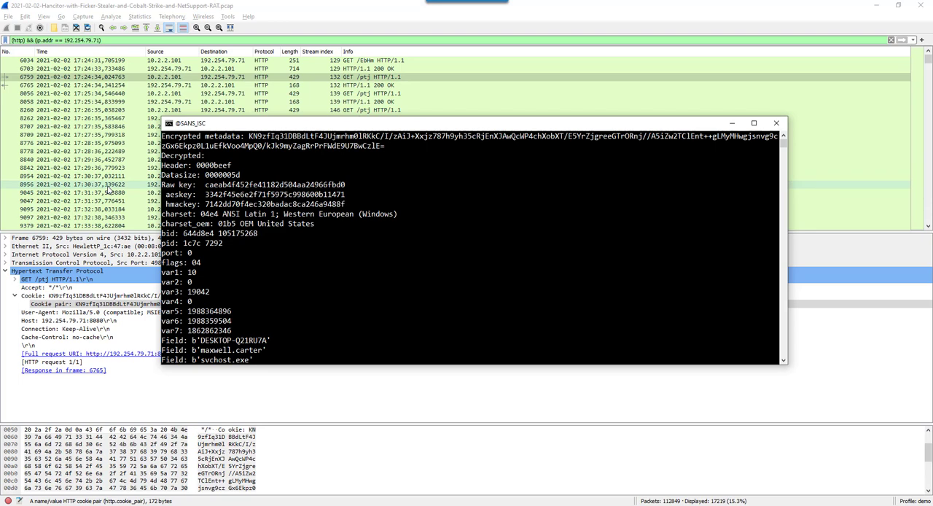
{"action": "mouse_move", "coordinate": [208, 191]}
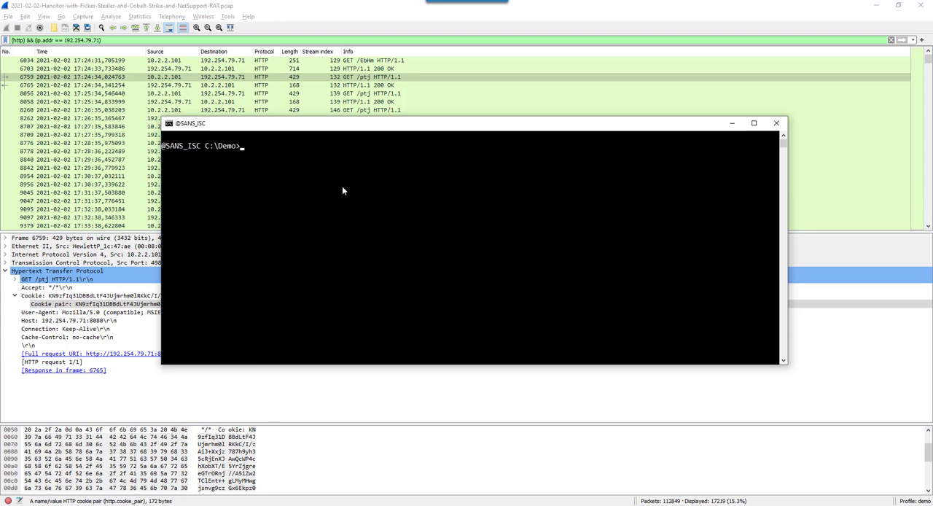
Step: Run cs-parse-http-traffic.py -r caeab4f452fe41182d504aa24966fbd0 on the Hancitor pcap, filtered to 192.254.79.71, through more
{"action": "type", "text": "cs"}
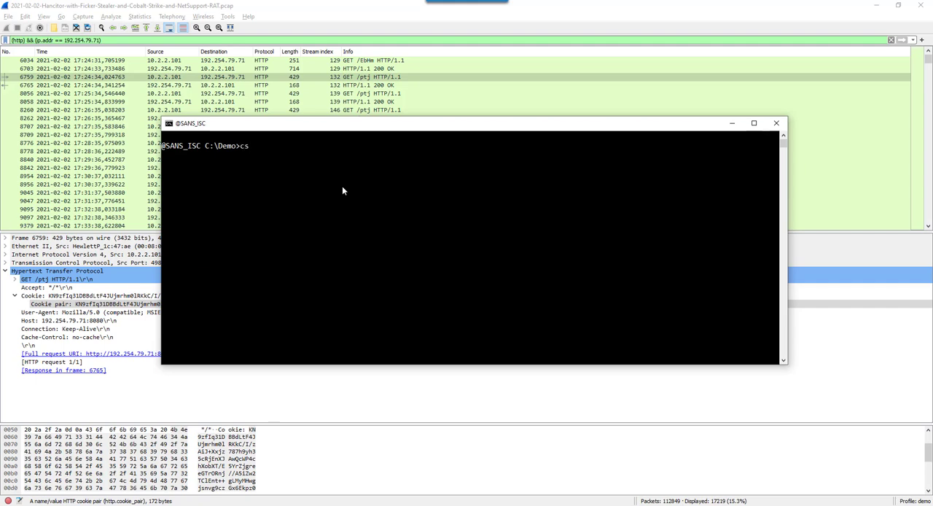
{"action": "type", "text": "-parse-http-traffic.py"}
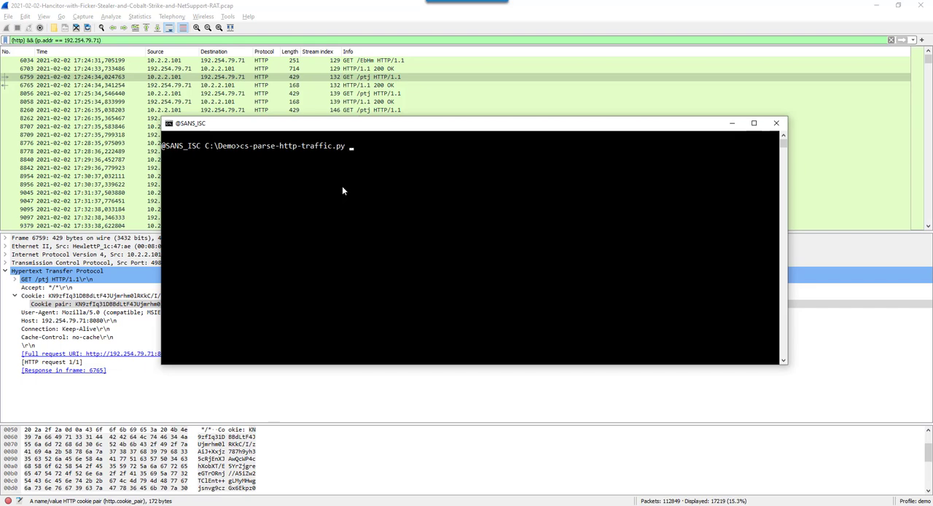
{"action": "type", "text": "-r"}
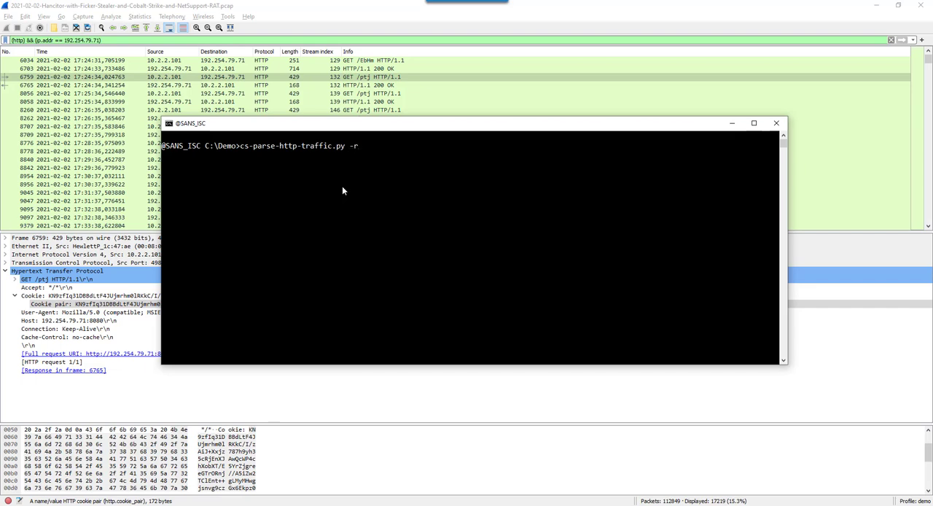
{"action": "type", "text": "caeab4f452fe41182d504aa24966fbd0 -Y"}
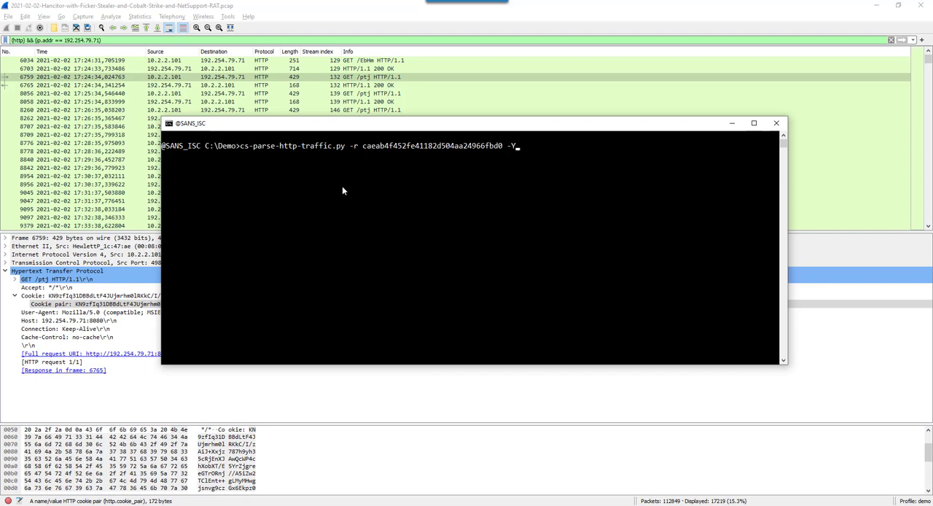
{"action": "type", "text": "\"\""}
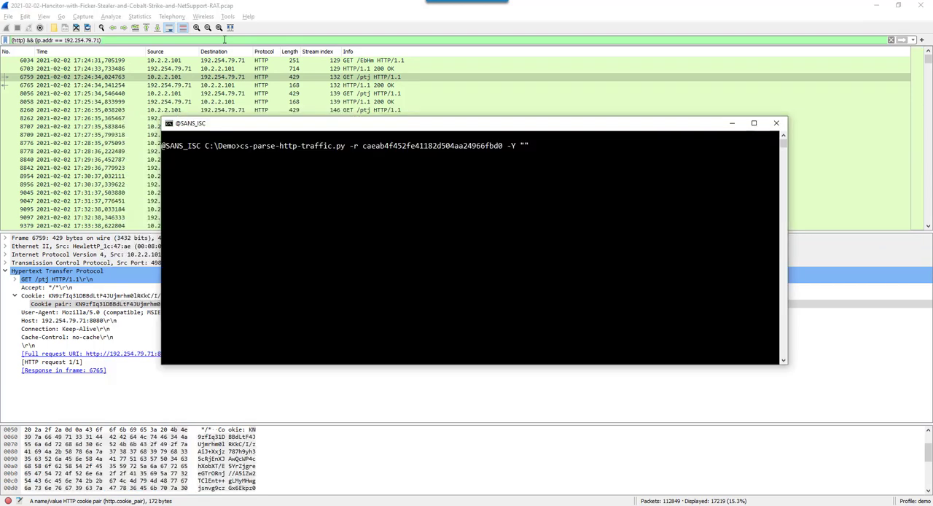
{"action": "type", "text": "(http) && (ip.addr == 192.254.79.71)"}
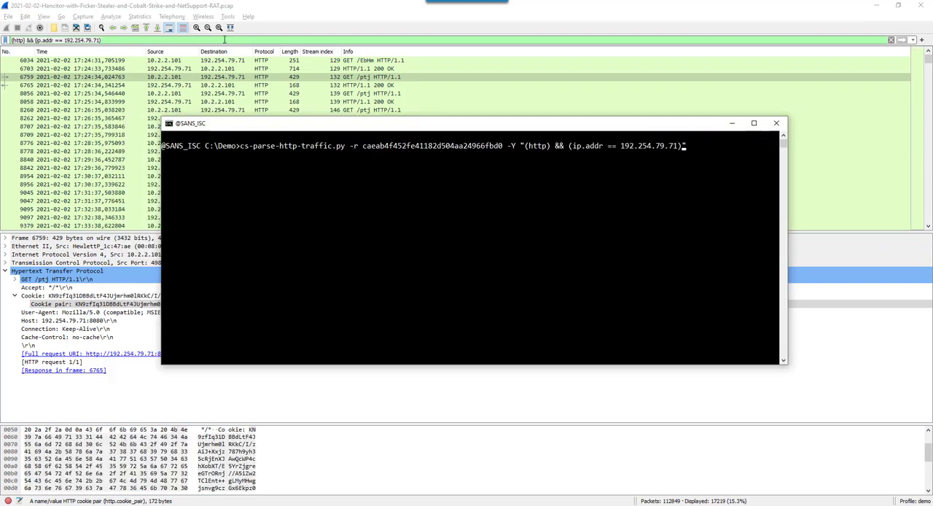
{"action": "type", "text": "2021-02-02-Hancitor-with-Ficker-Stealer-and-Cobalt-Strike-and-NetSupport-RAT.pcap"}
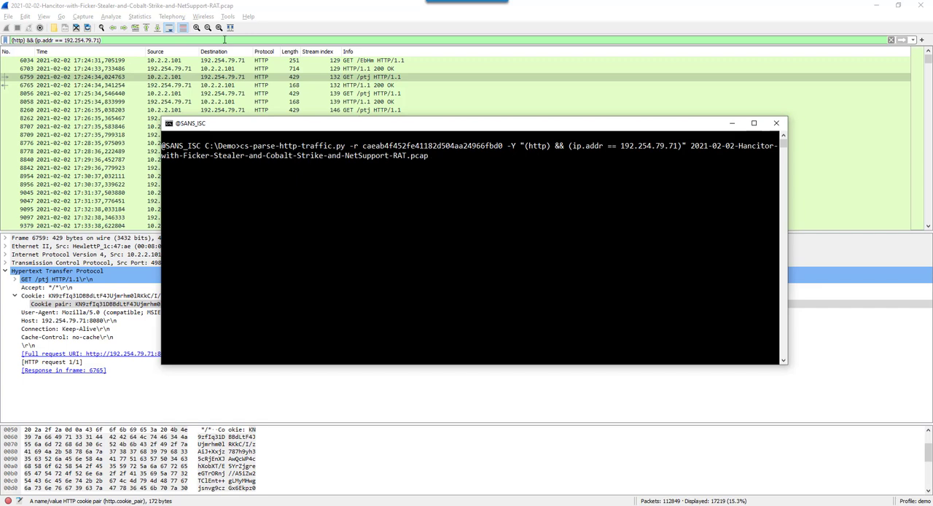
{"action": "type", "text": "| more"}
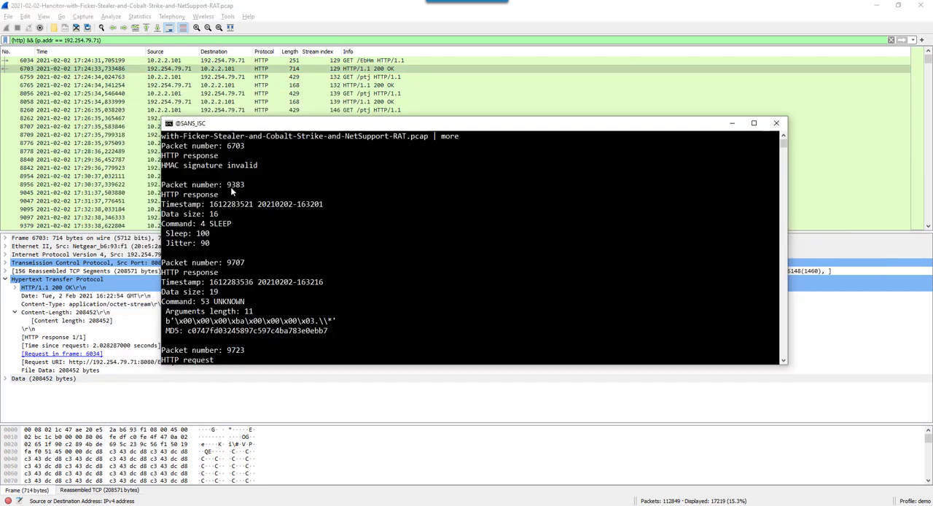
{"action": "mouse_move", "coordinate": [213, 193]}
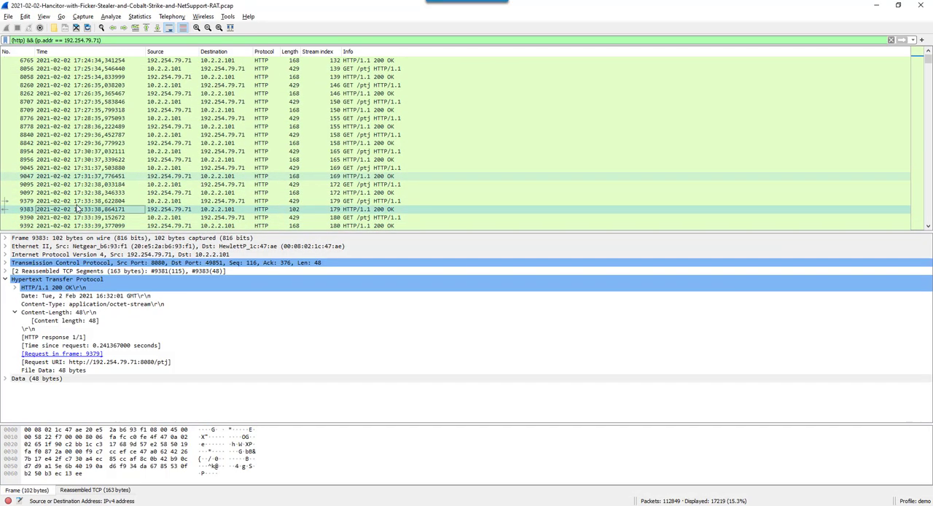
Step: Inspect packet 9383's content length and 48 data bytes carrying the SLEEP command
{"action": "left_click", "coordinate": [66, 320]}
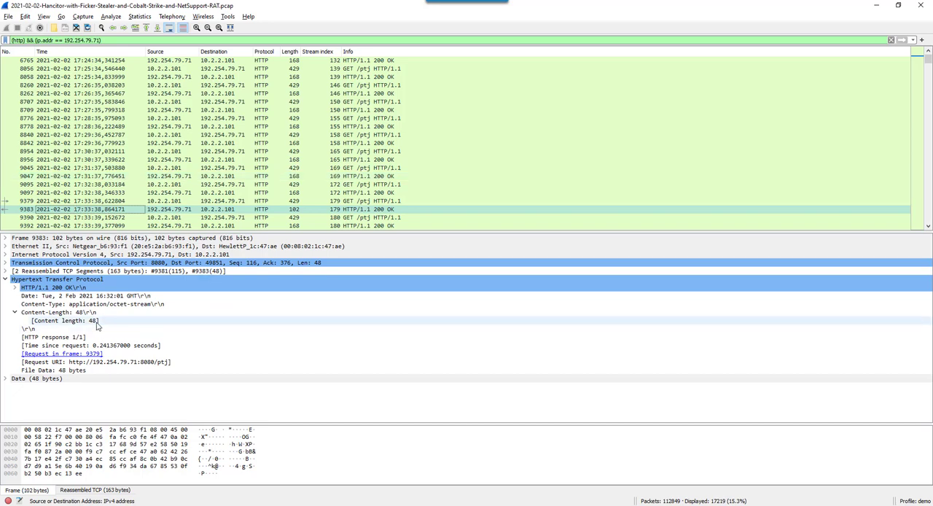
{"action": "left_click", "coordinate": [64, 321]}
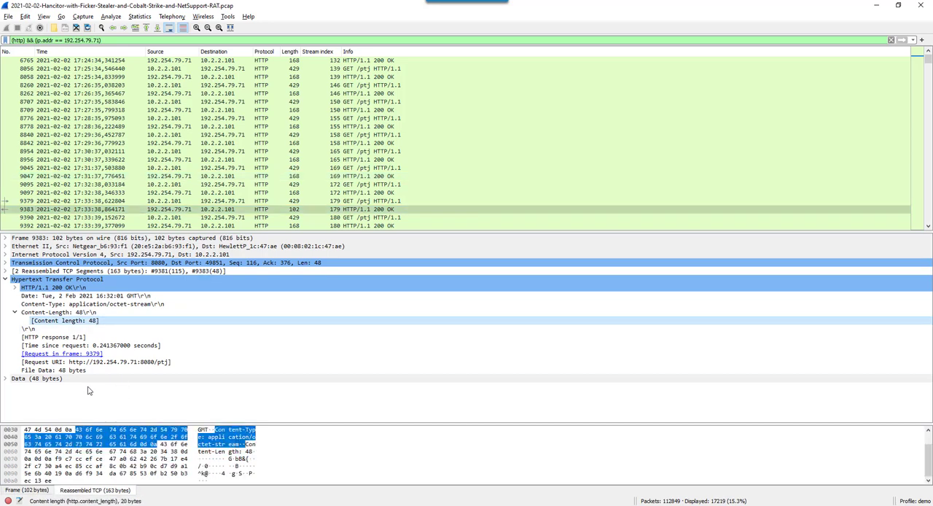
{"action": "left_click", "coordinate": [32, 378]}
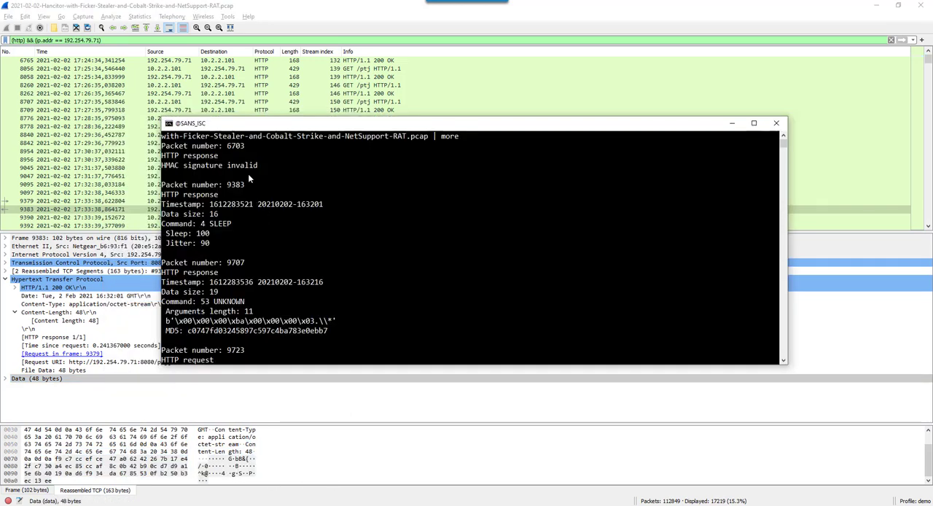
{"action": "mouse_move", "coordinate": [234, 255]}
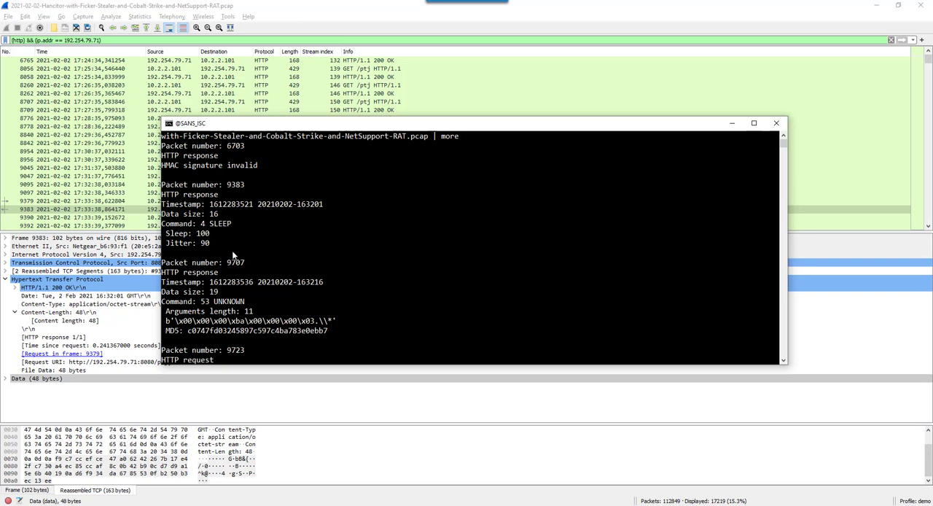
{"action": "mouse_move", "coordinate": [235, 257]}
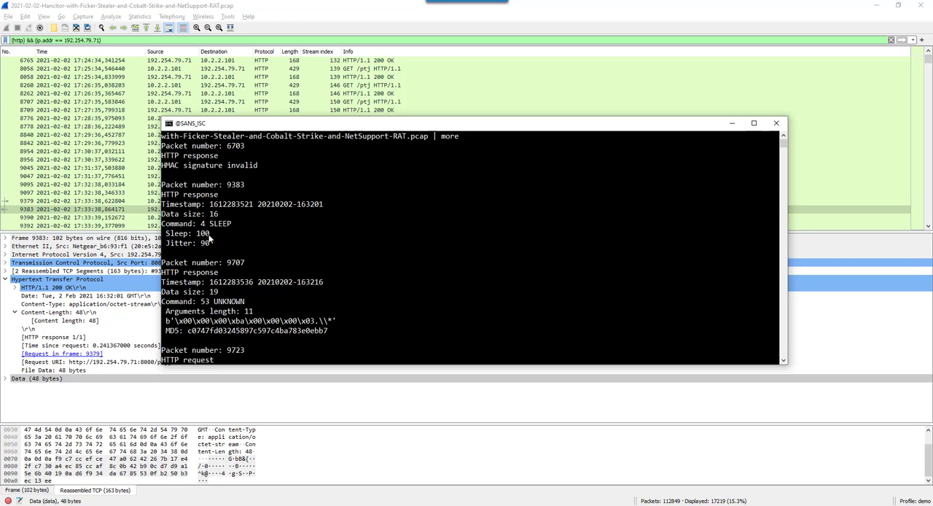
{"action": "mouse_move", "coordinate": [210, 246]}
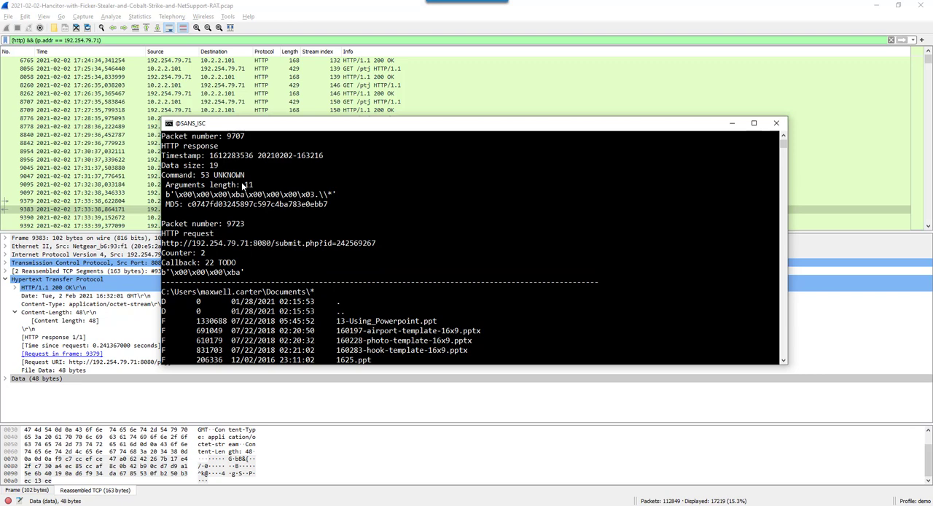
{"action": "mouse_move", "coordinate": [433, 231]}
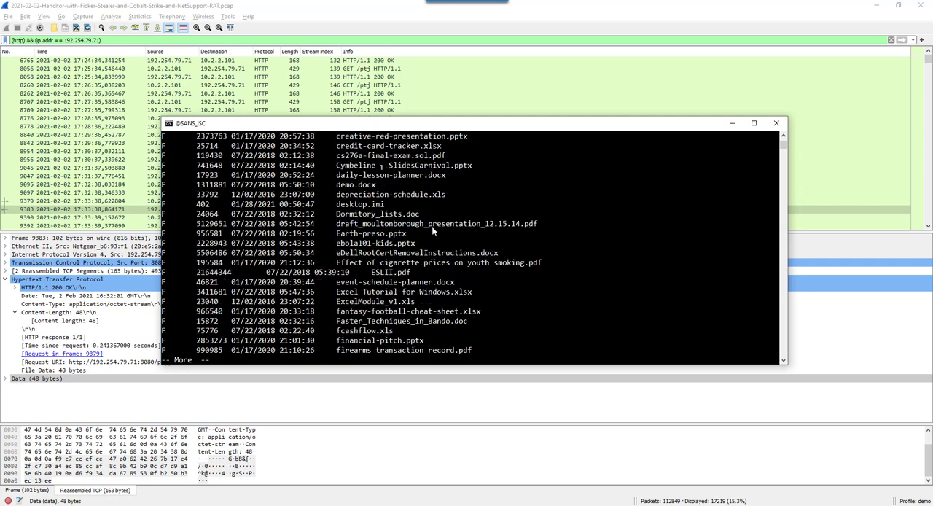
Step: Scroll through the Documents and programdata listings, the PowerShell script run and its errors
{"action": "scroll", "scroll_direction": "down", "scroll_amount": 3}
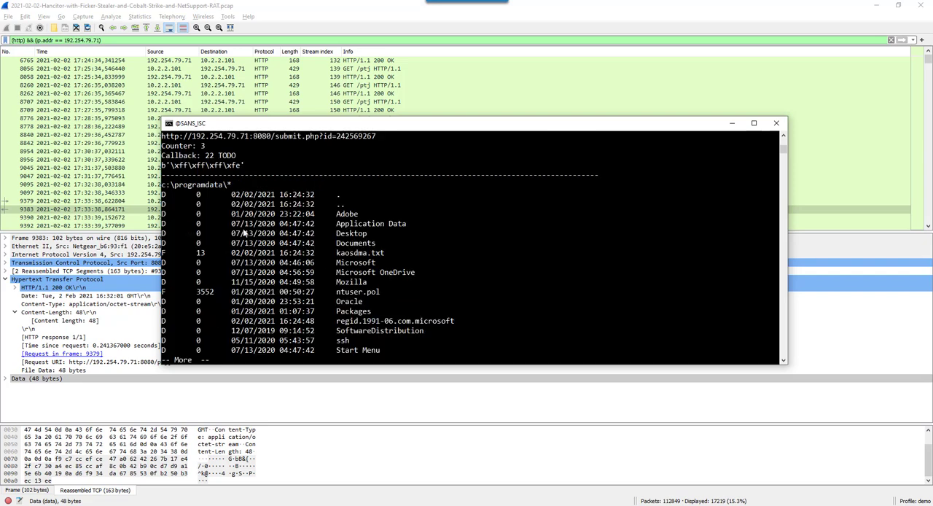
{"action": "scroll", "scroll_direction": "down", "scroll_amount": 3}
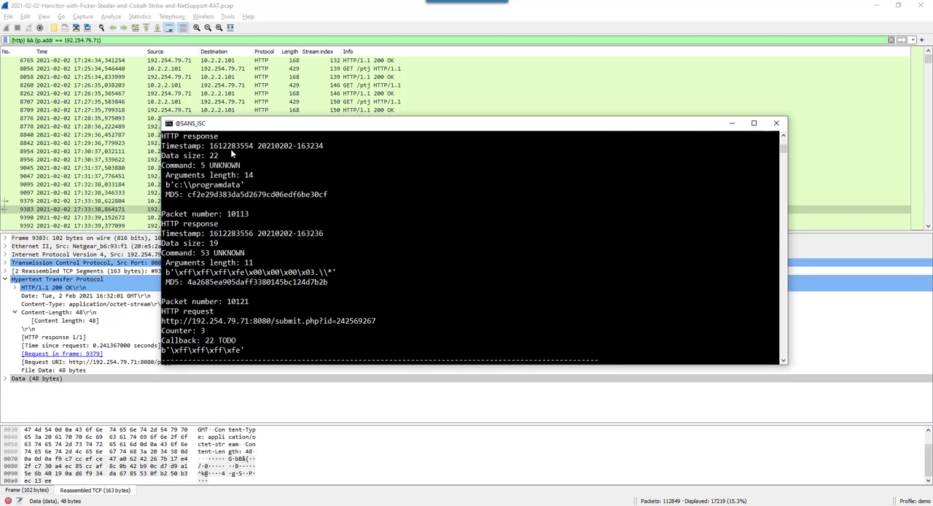
{"action": "mouse_move", "coordinate": [351, 212]}
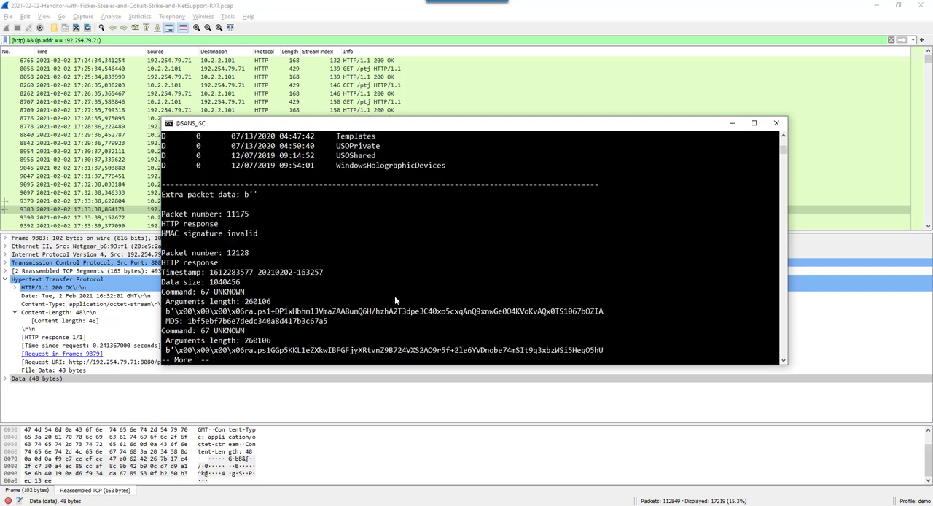
{"action": "scroll", "scroll_direction": "down", "scroll_amount": 3}
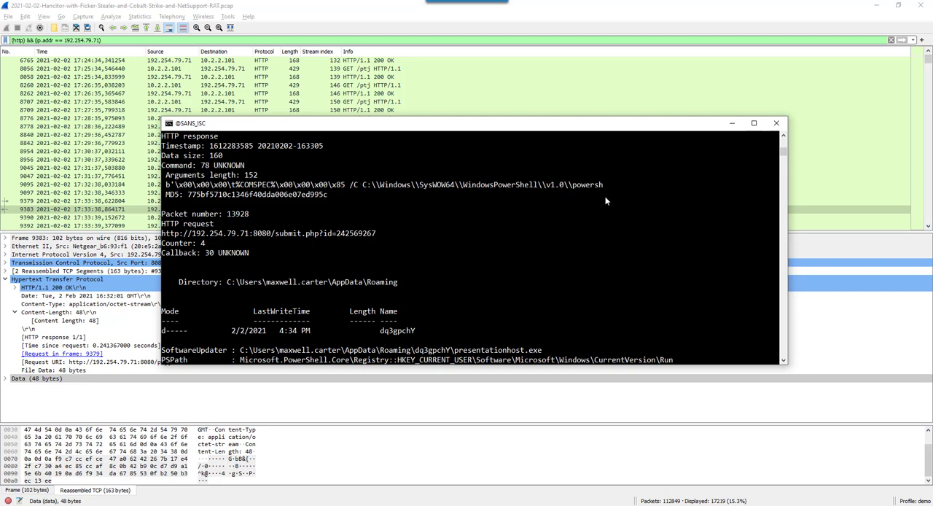
{"action": "mouse_move", "coordinate": [583, 226]}
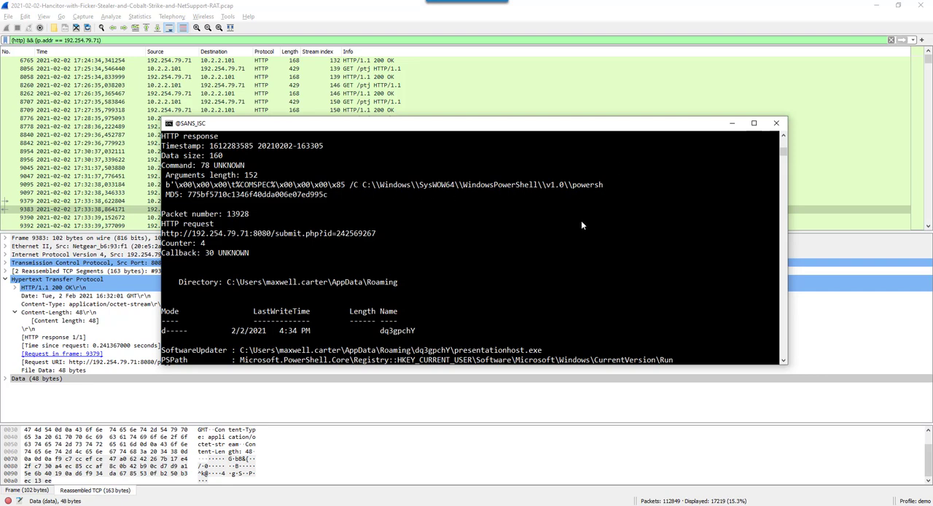
{"action": "scroll", "scroll_direction": "down", "scroll_amount": 3}
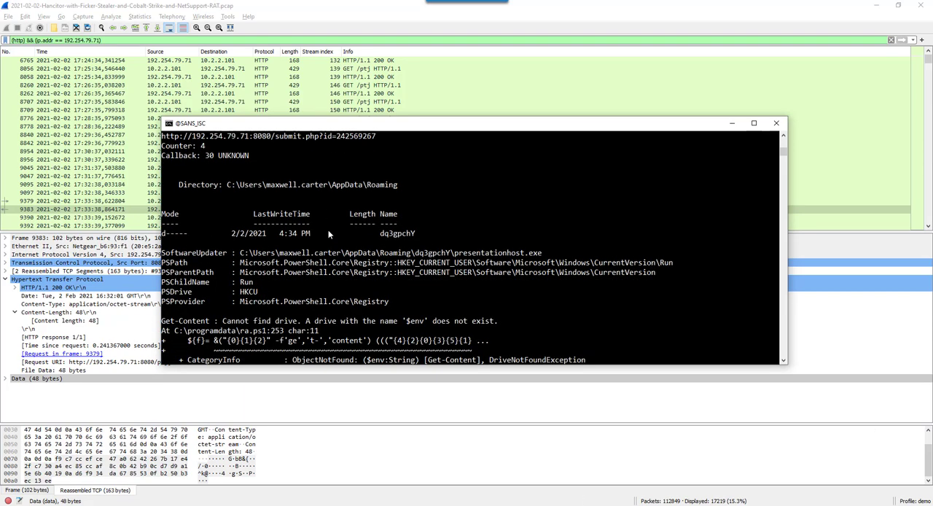
{"action": "scroll", "scroll_direction": "down", "scroll_amount": 3}
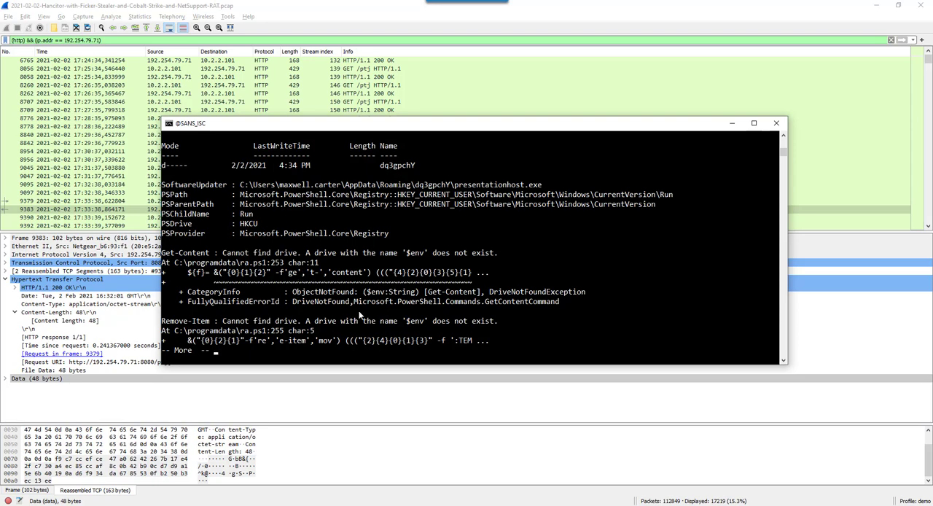
Step: Page forward in the decrypted beacon output to the nltest /domain_trusts 'not recognized' error
{"action": "key", "text": "space"}
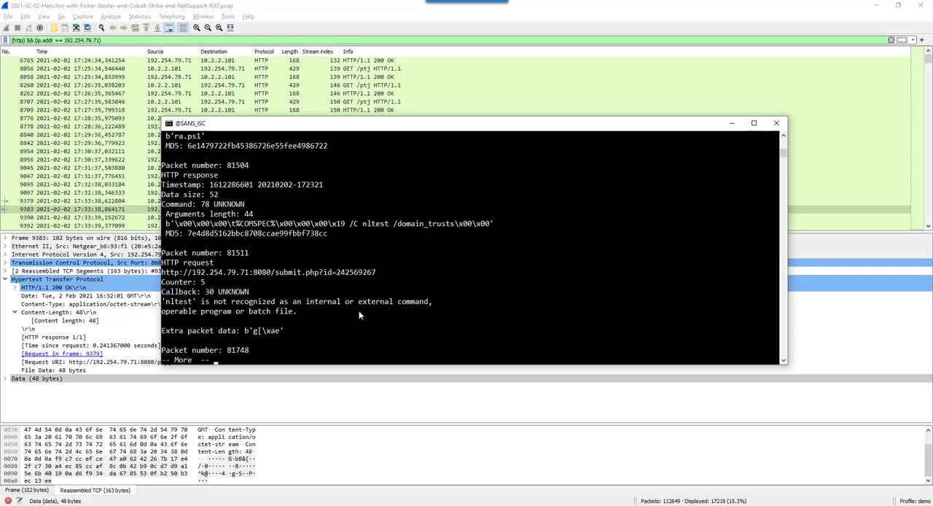
{"action": "mouse_move", "coordinate": [374, 227]}
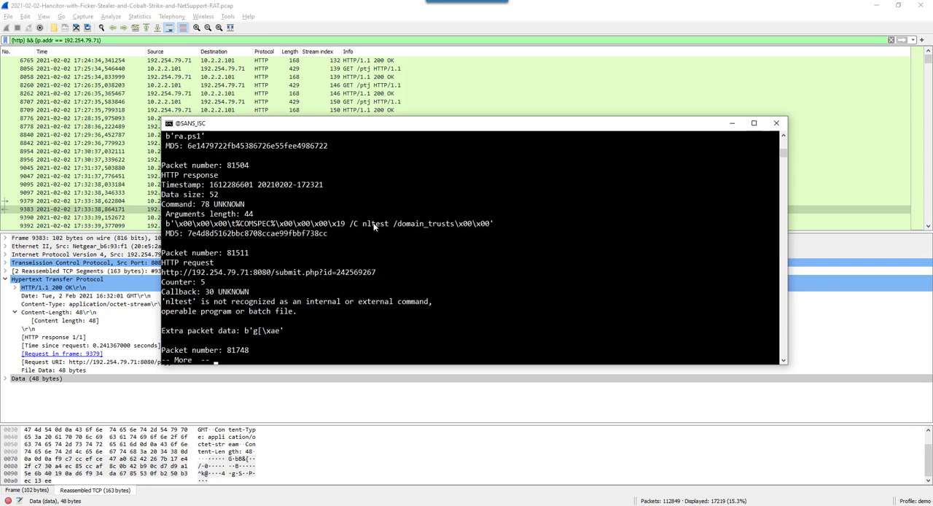
{"action": "mouse_move", "coordinate": [407, 266]}
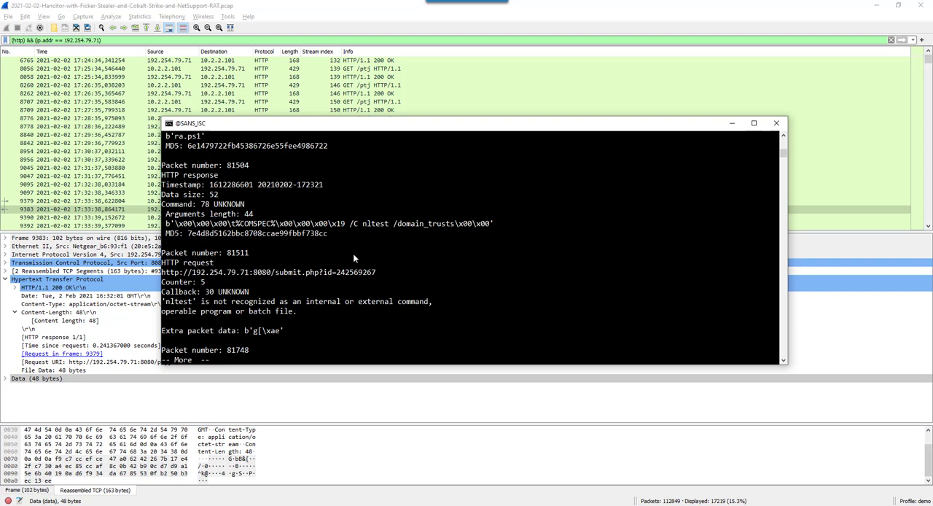
{"action": "mouse_move", "coordinate": [394, 267]}
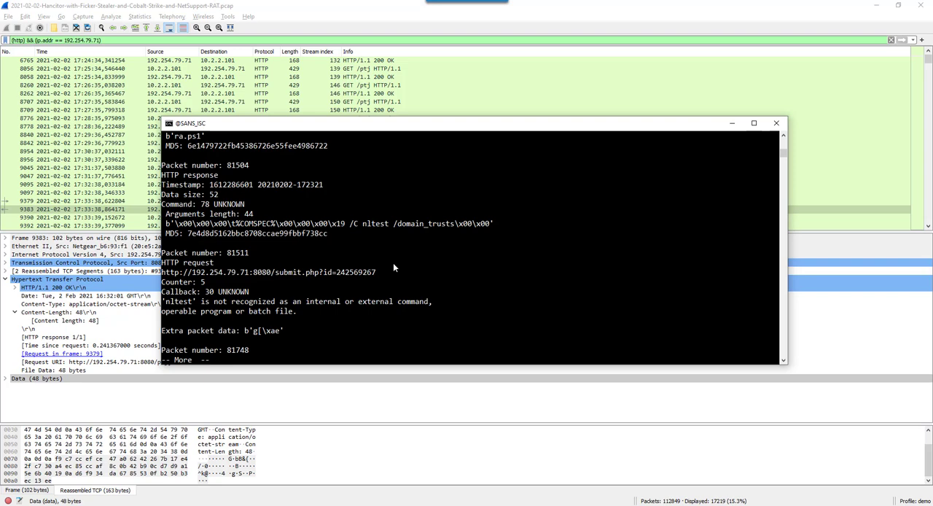
{"action": "mouse_move", "coordinate": [352, 312]}
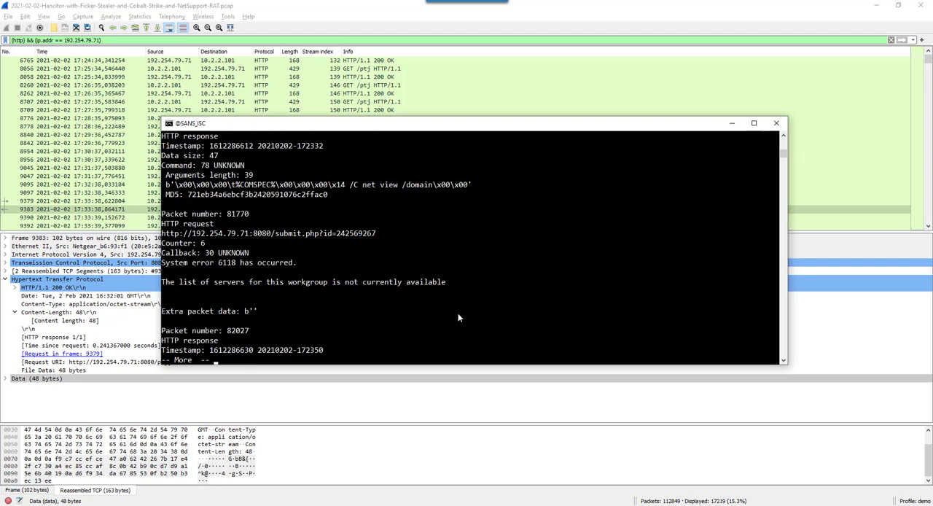
{"action": "mouse_move", "coordinate": [364, 250]}
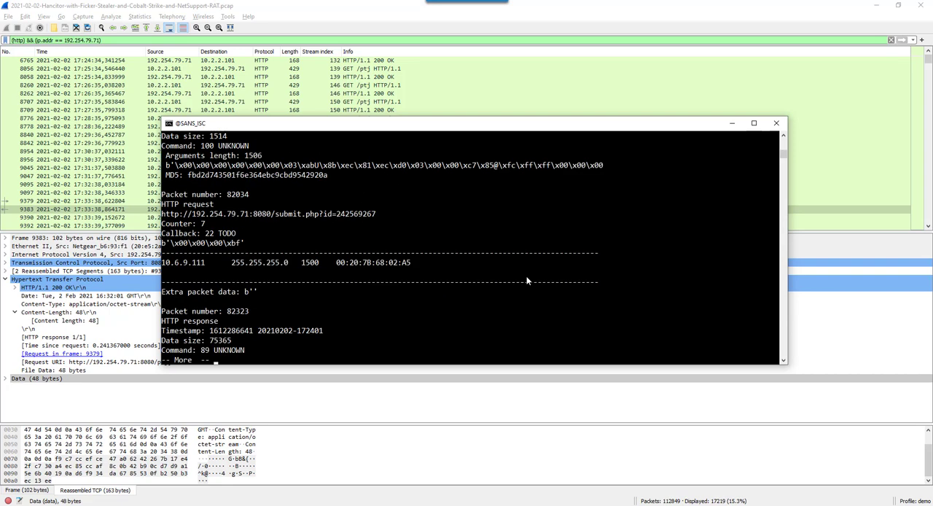
Step: Scroll the decrypted output past the net view error 6118 to the 10.6.9.111 interface listing
{"action": "scroll", "scroll_direction": "down", "scroll_amount": 3}
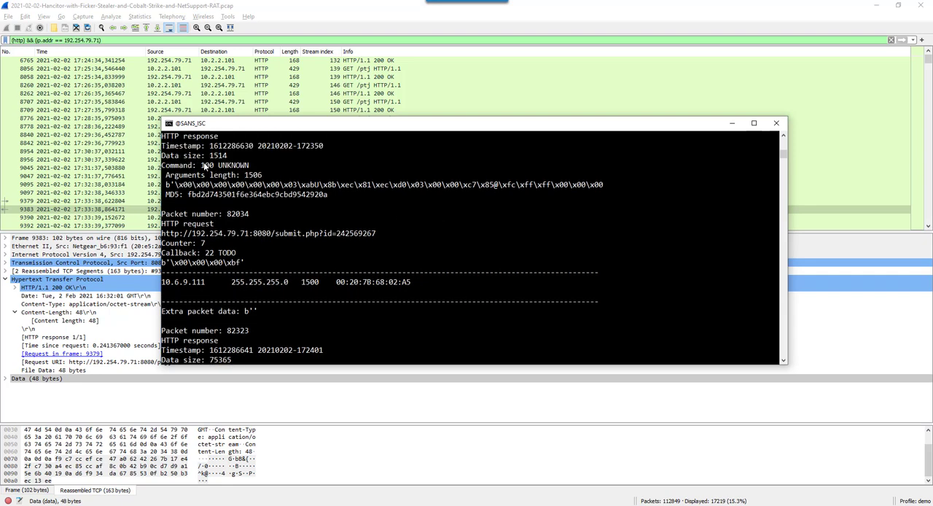
{"action": "mouse_move", "coordinate": [197, 285]}
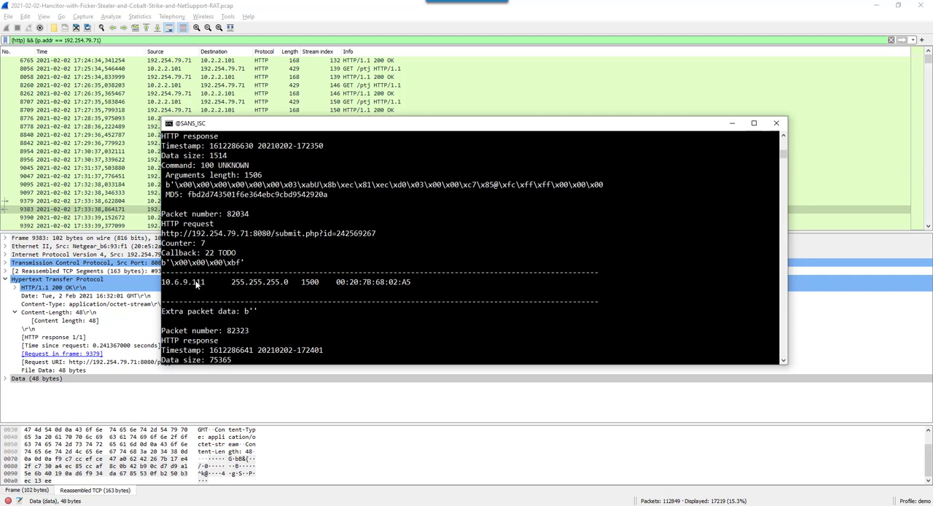
{"action": "mouse_move", "coordinate": [335, 290]}
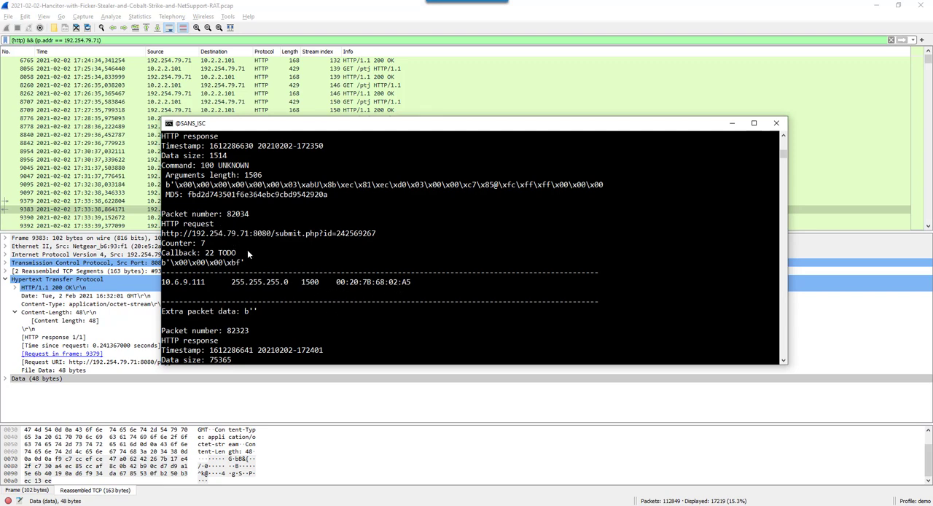
{"action": "mouse_move", "coordinate": [276, 177]}
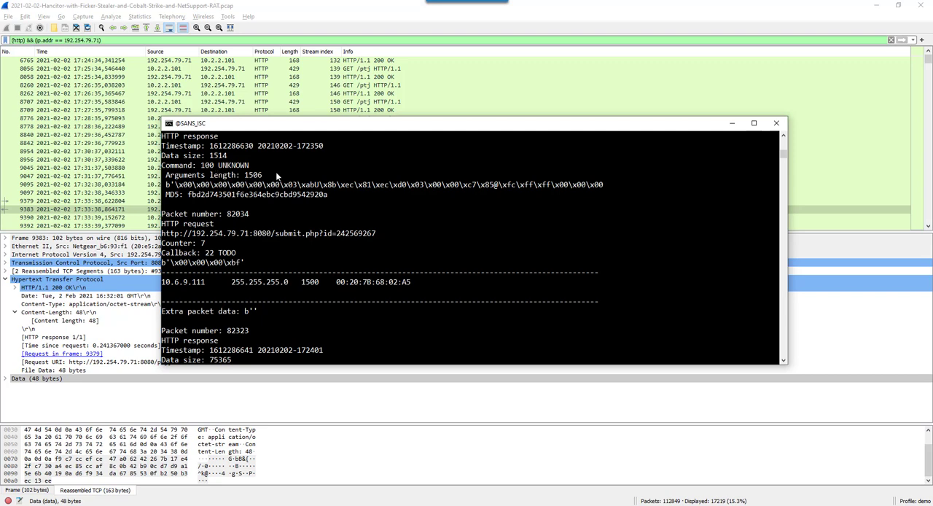
{"action": "mouse_move", "coordinate": [374, 209]}
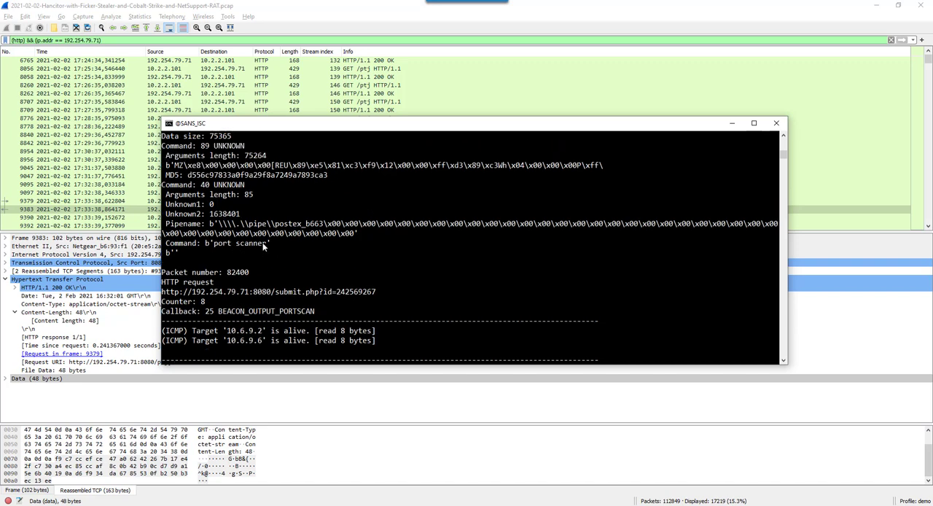
{"action": "mouse_move", "coordinate": [263, 247]}
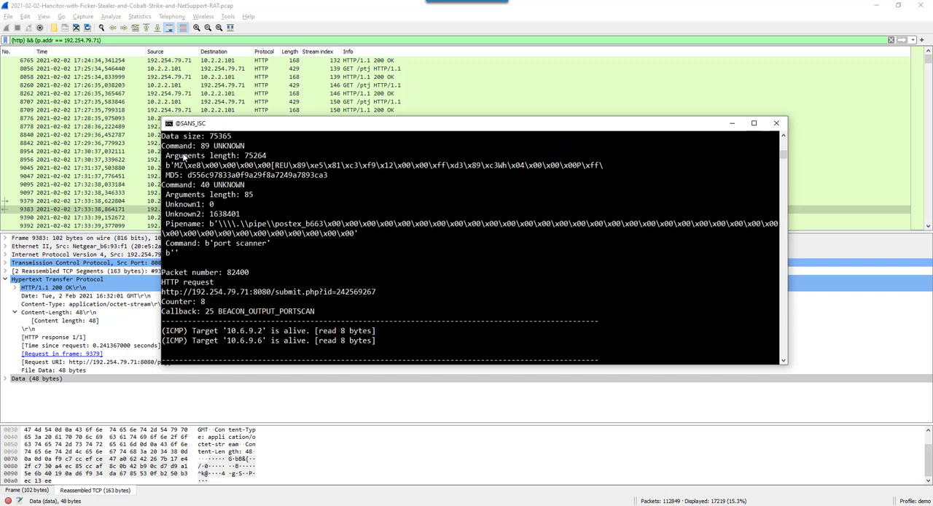
{"action": "mouse_move", "coordinate": [319, 175]}
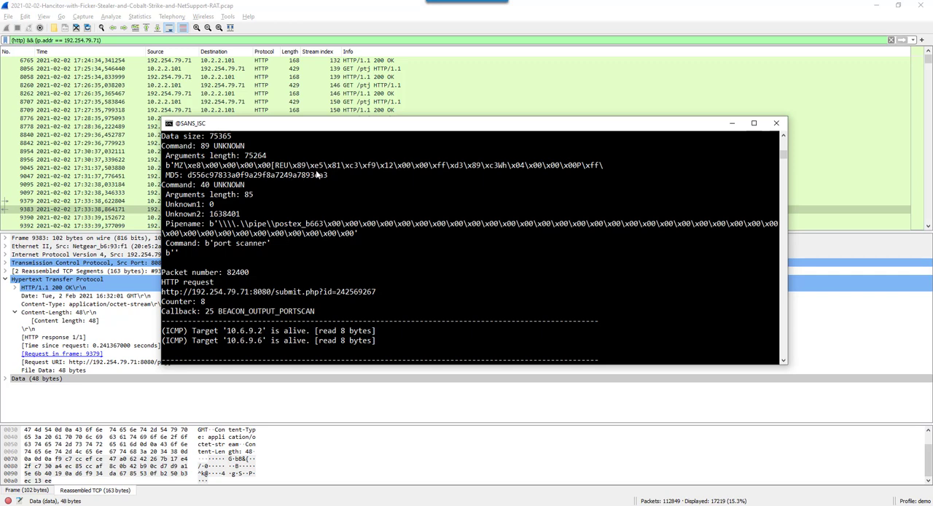
{"action": "mouse_move", "coordinate": [248, 156]}
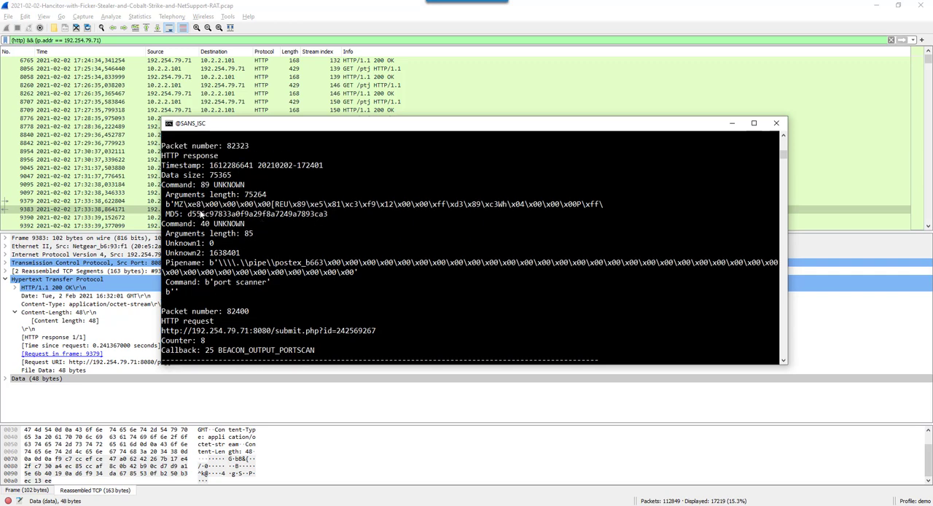
{"action": "mouse_move", "coordinate": [318, 228]}
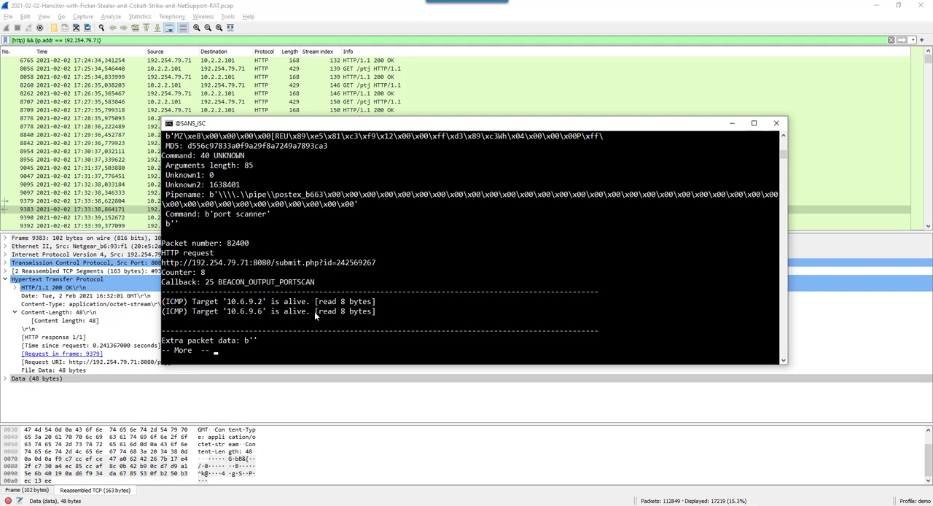
Step: Page through the port scan results (10.6.9.2, 10.6.9.6 alive) to the programdata directory listing
{"action": "key", "text": "space"}
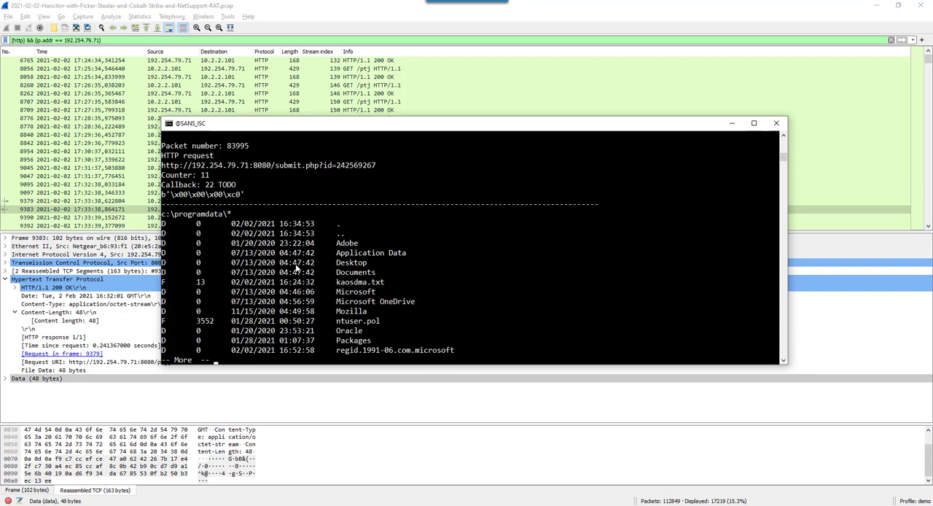
{"action": "mouse_move", "coordinate": [367, 255]}
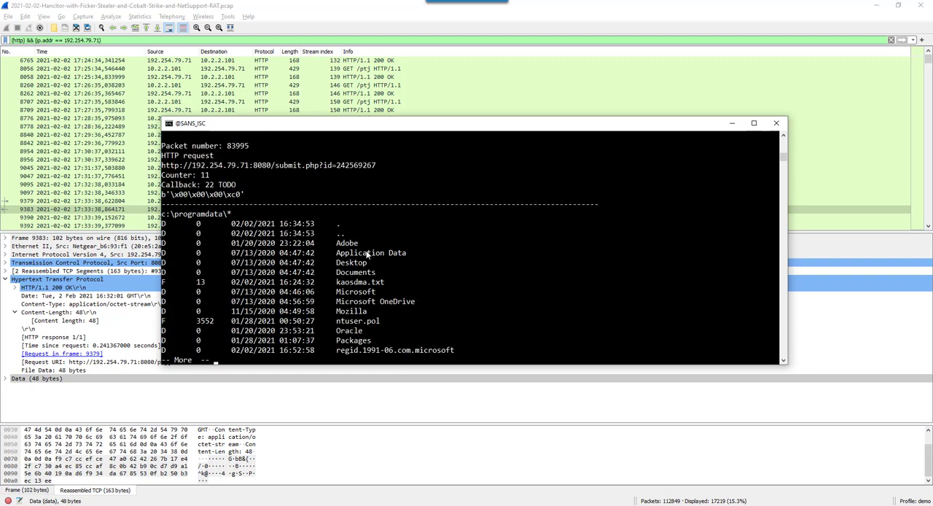
{"action": "key", "text": "space"}
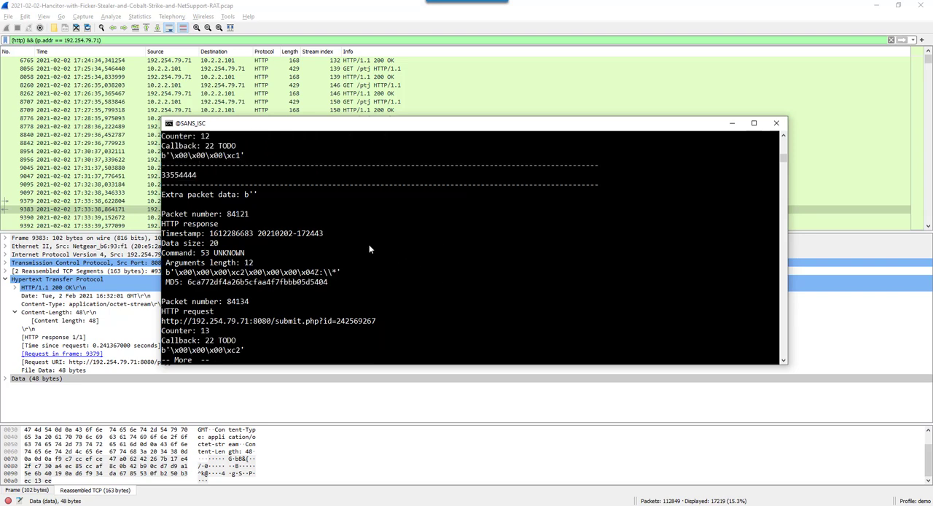
{"action": "mouse_move", "coordinate": [273, 229]}
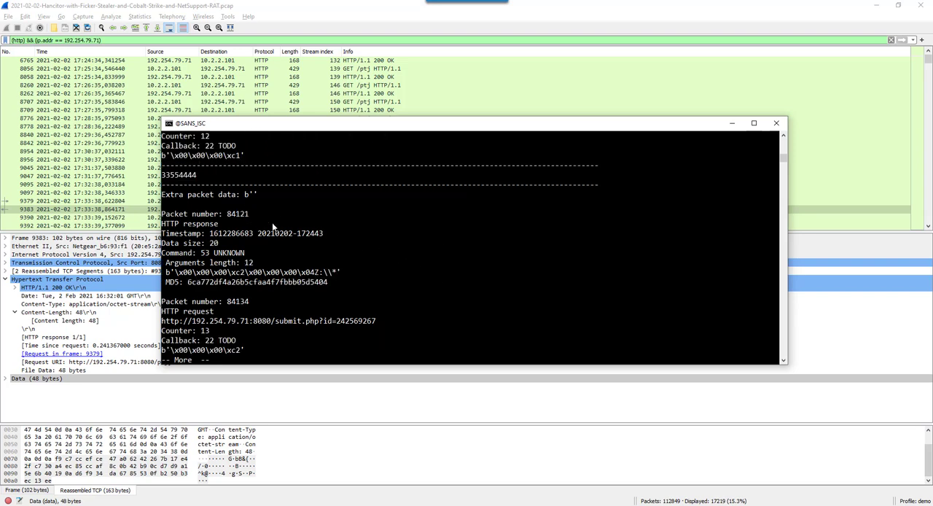
{"action": "mouse_move", "coordinate": [364, 250]}
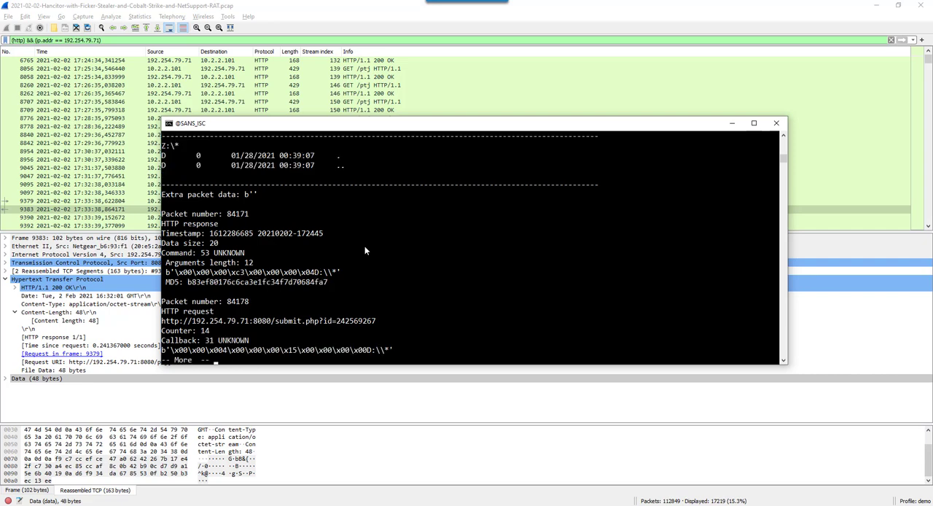
{"action": "mouse_move", "coordinate": [168, 153]}
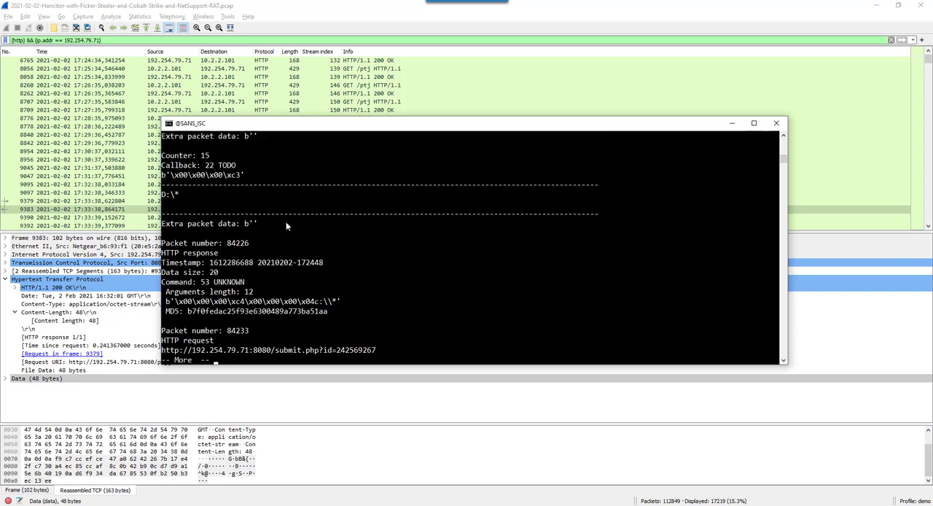
{"action": "mouse_move", "coordinate": [432, 242]}
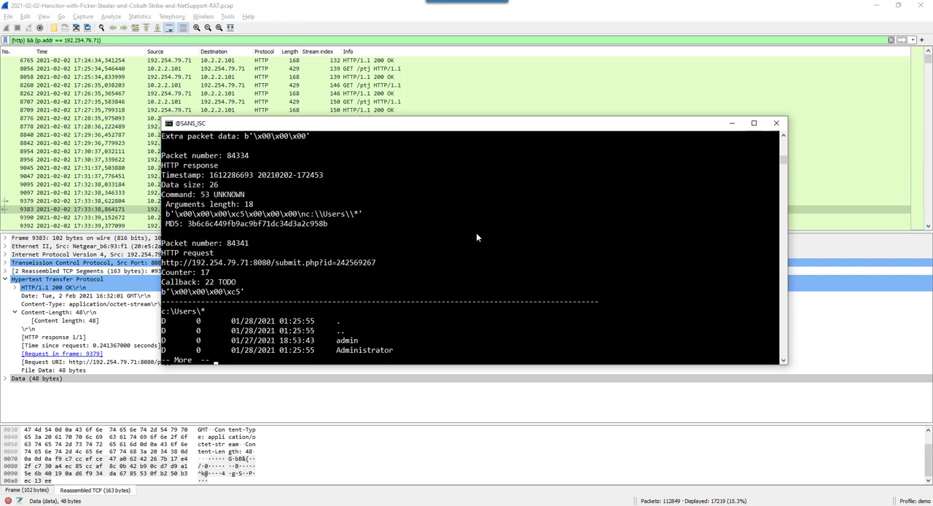
{"action": "mouse_move", "coordinate": [250, 308]}
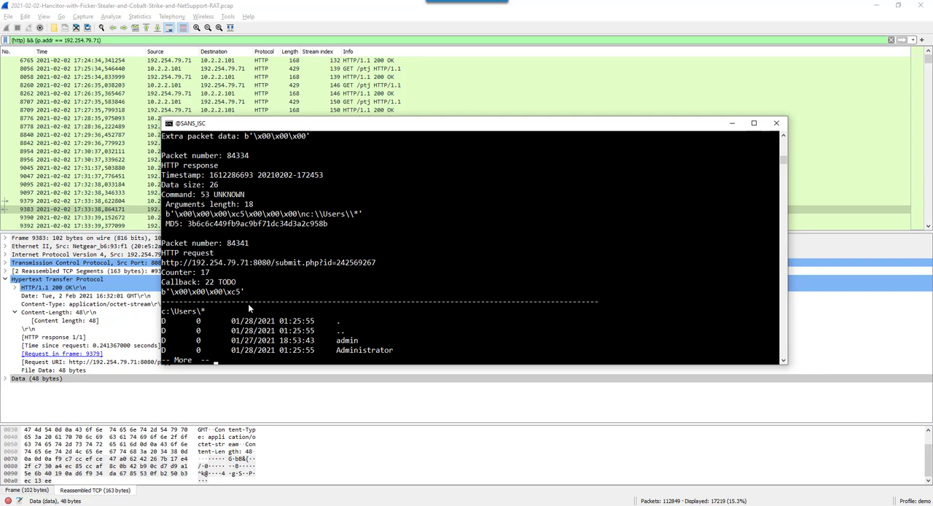
{"action": "mouse_move", "coordinate": [257, 319]}
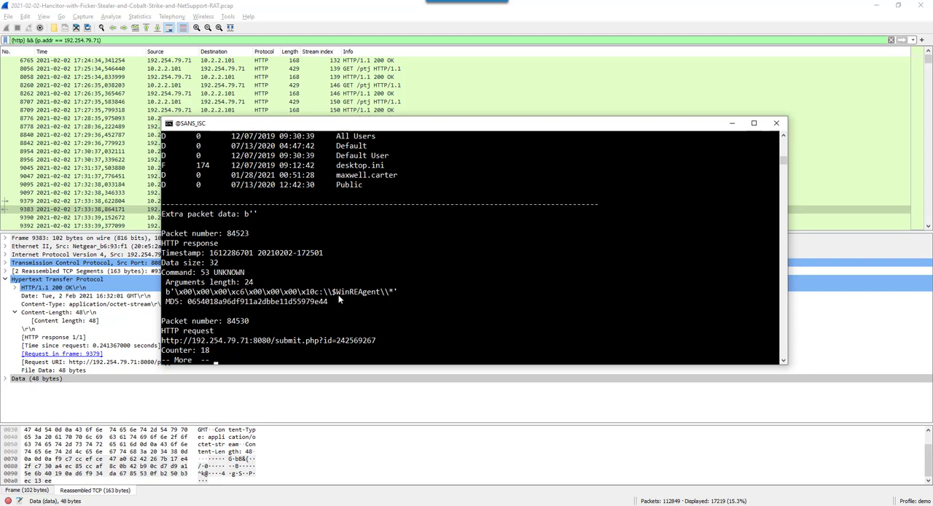
{"action": "mouse_move", "coordinate": [352, 297]}
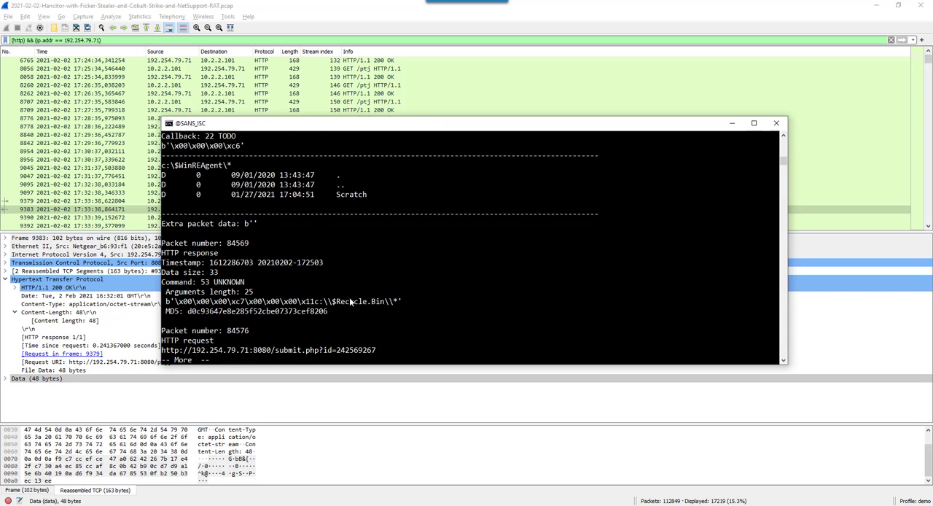
{"action": "mouse_move", "coordinate": [454, 303]}
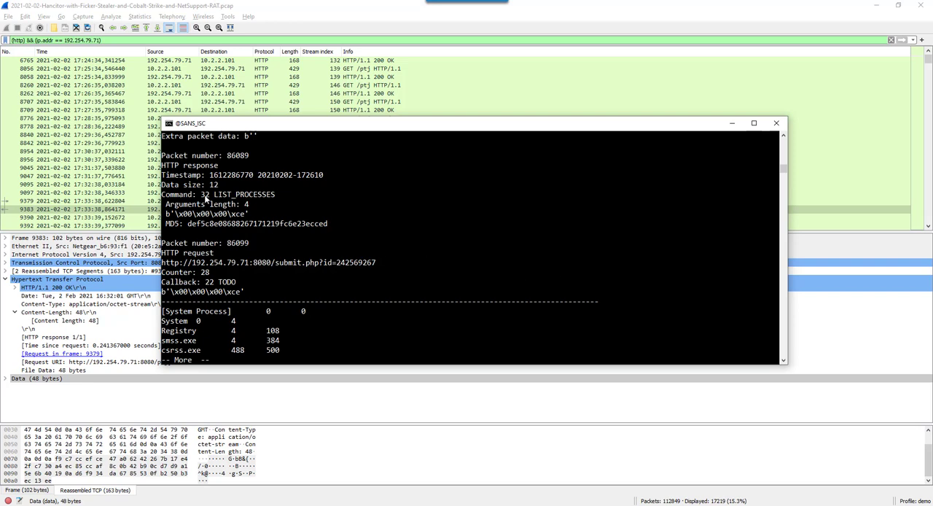
{"action": "mouse_move", "coordinate": [316, 259]}
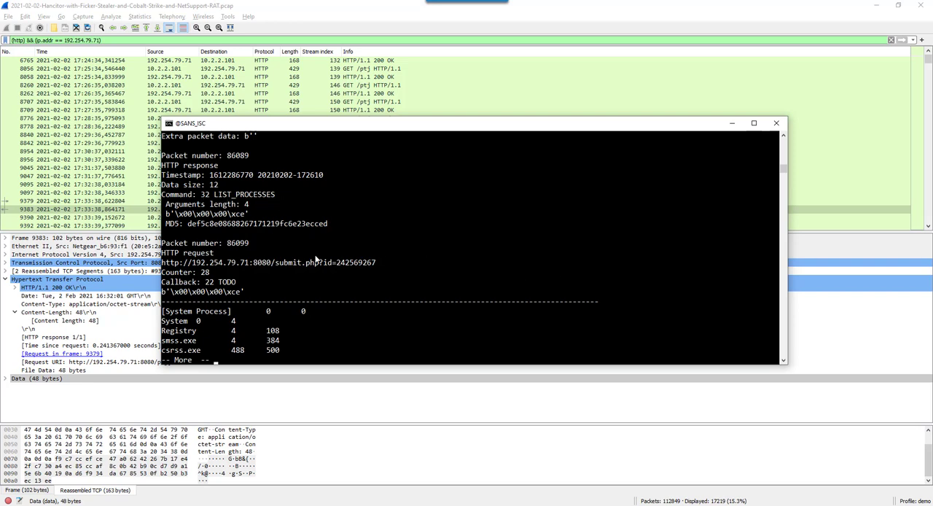
{"action": "mouse_move", "coordinate": [326, 322]}
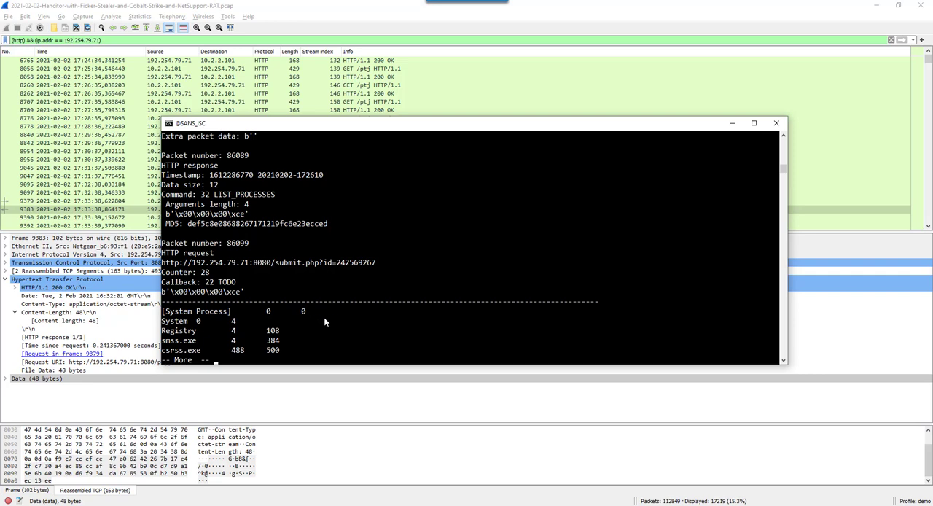
{"action": "mouse_move", "coordinate": [253, 342]}
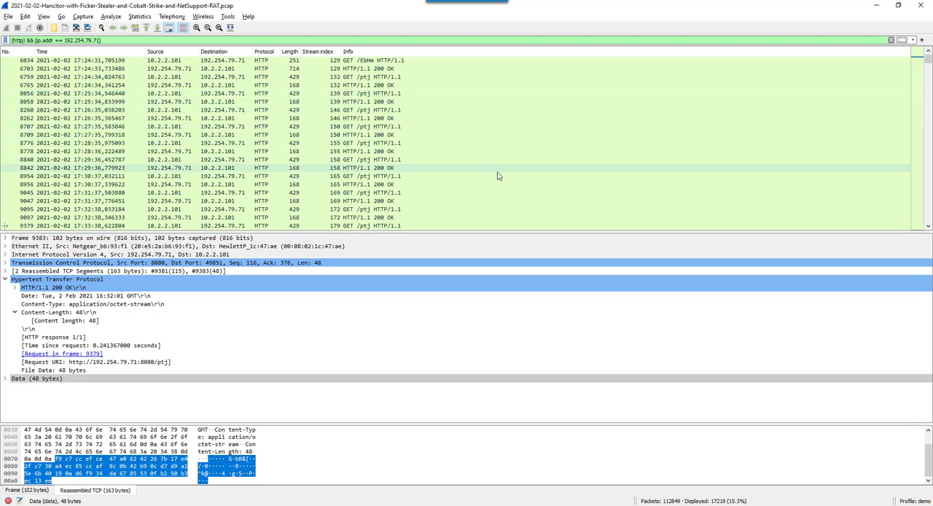
Step: Scroll the filtered packet list down to the later /ptj check-ins around 17:46
{"action": "scroll", "scroll_direction": "down", "scroll_amount": 3}
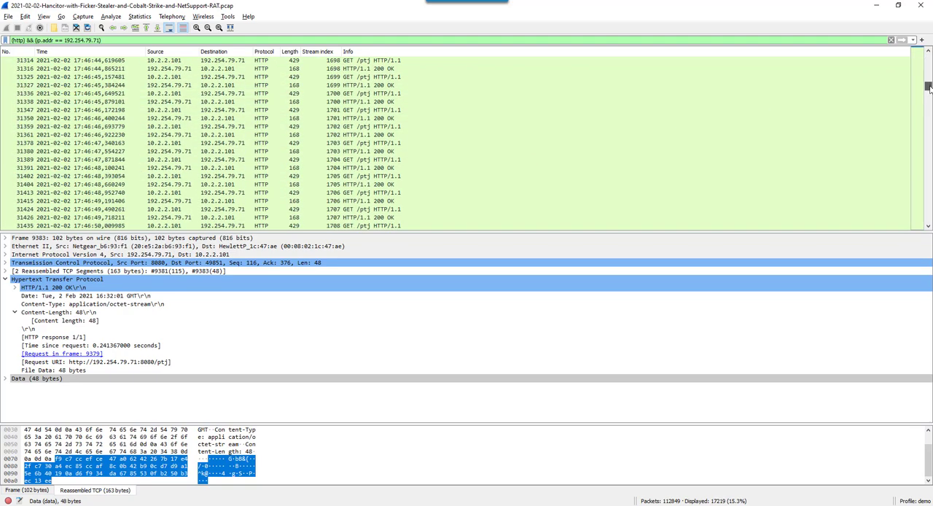